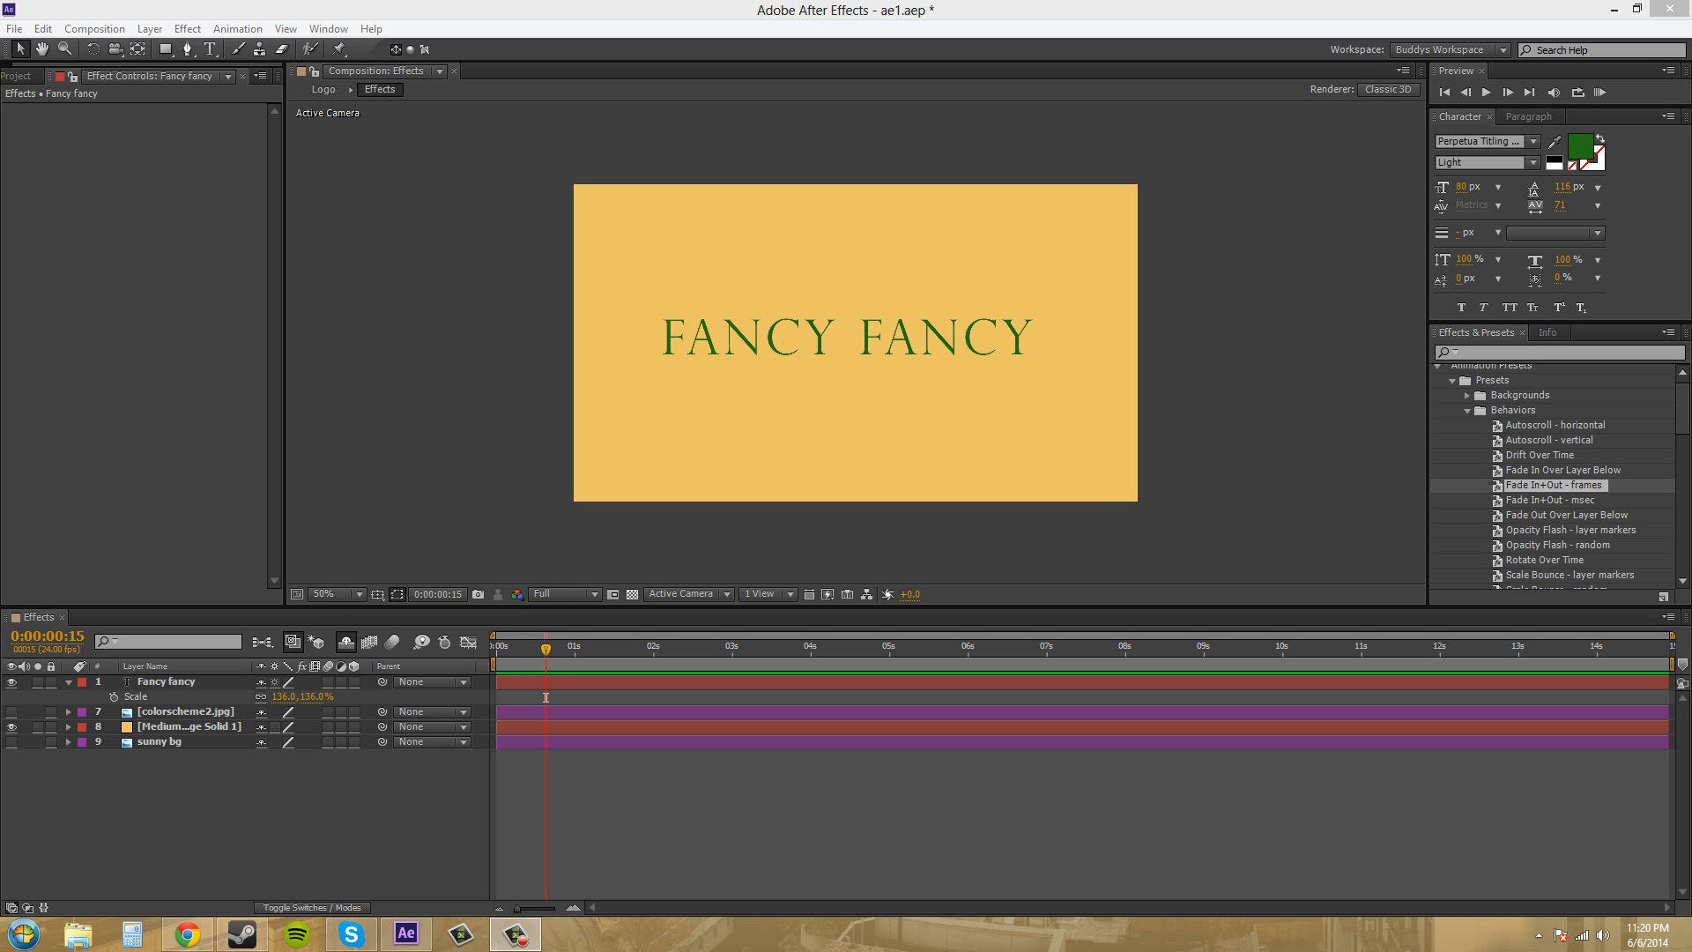
mouse_move(644, 624)
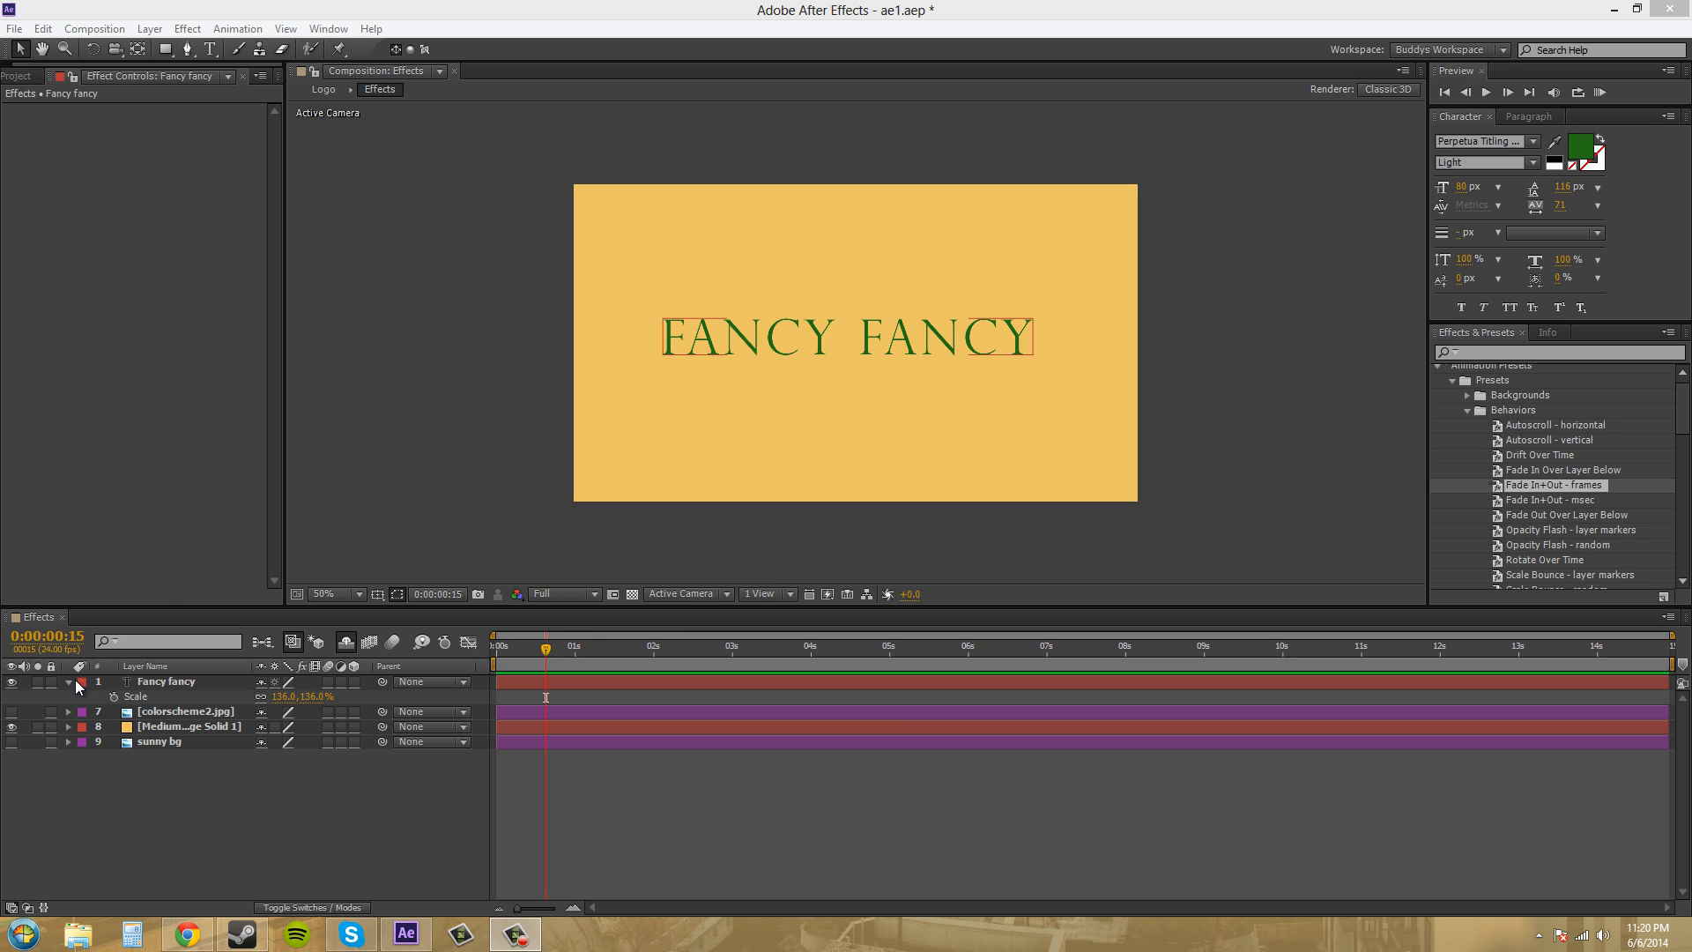
Collapse the Fancy fancy layer's twirl-down to hide its 136% Scale property
left_click(67, 681)
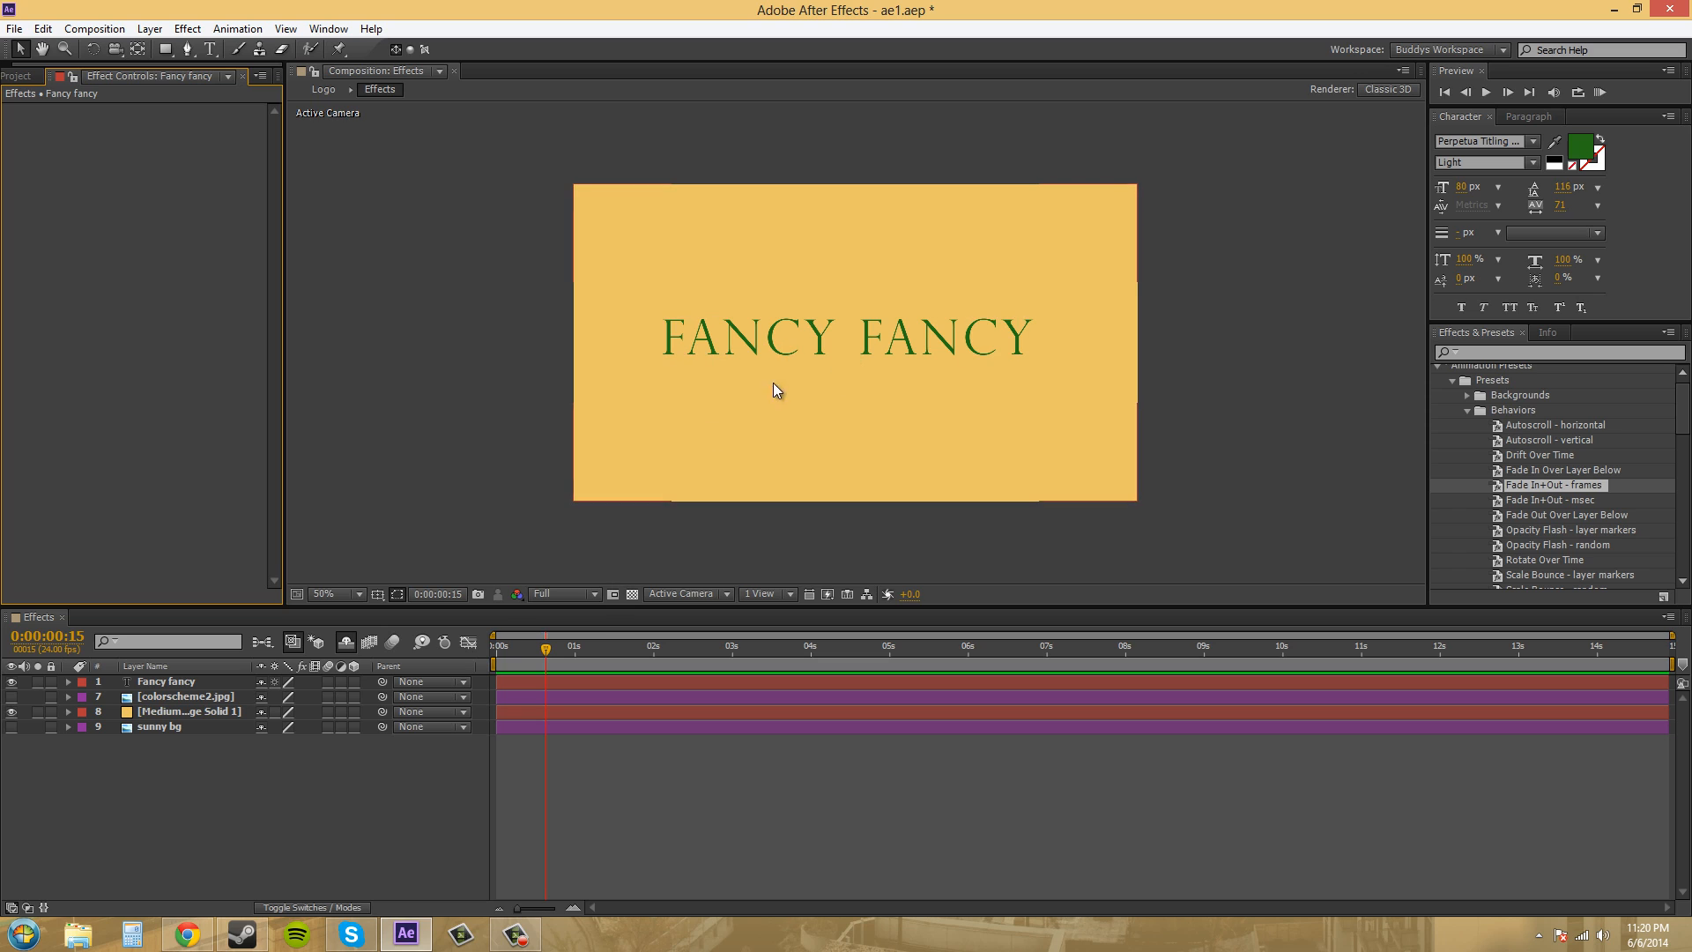
mouse_move(1559, 442)
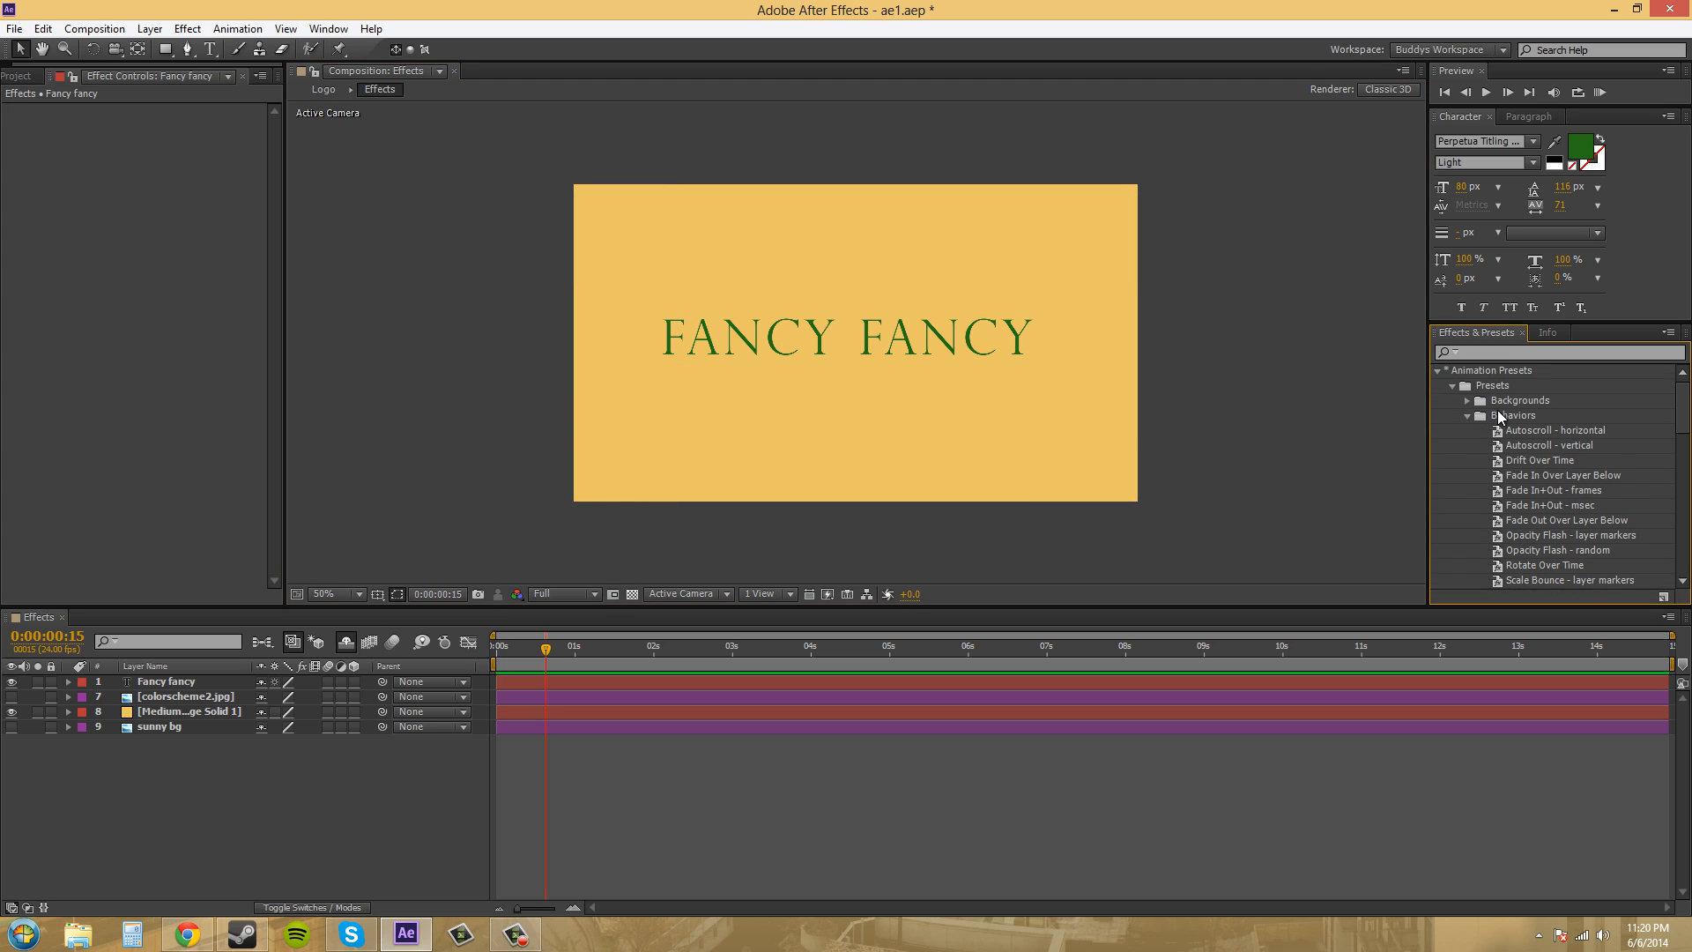
left_click(1468, 415)
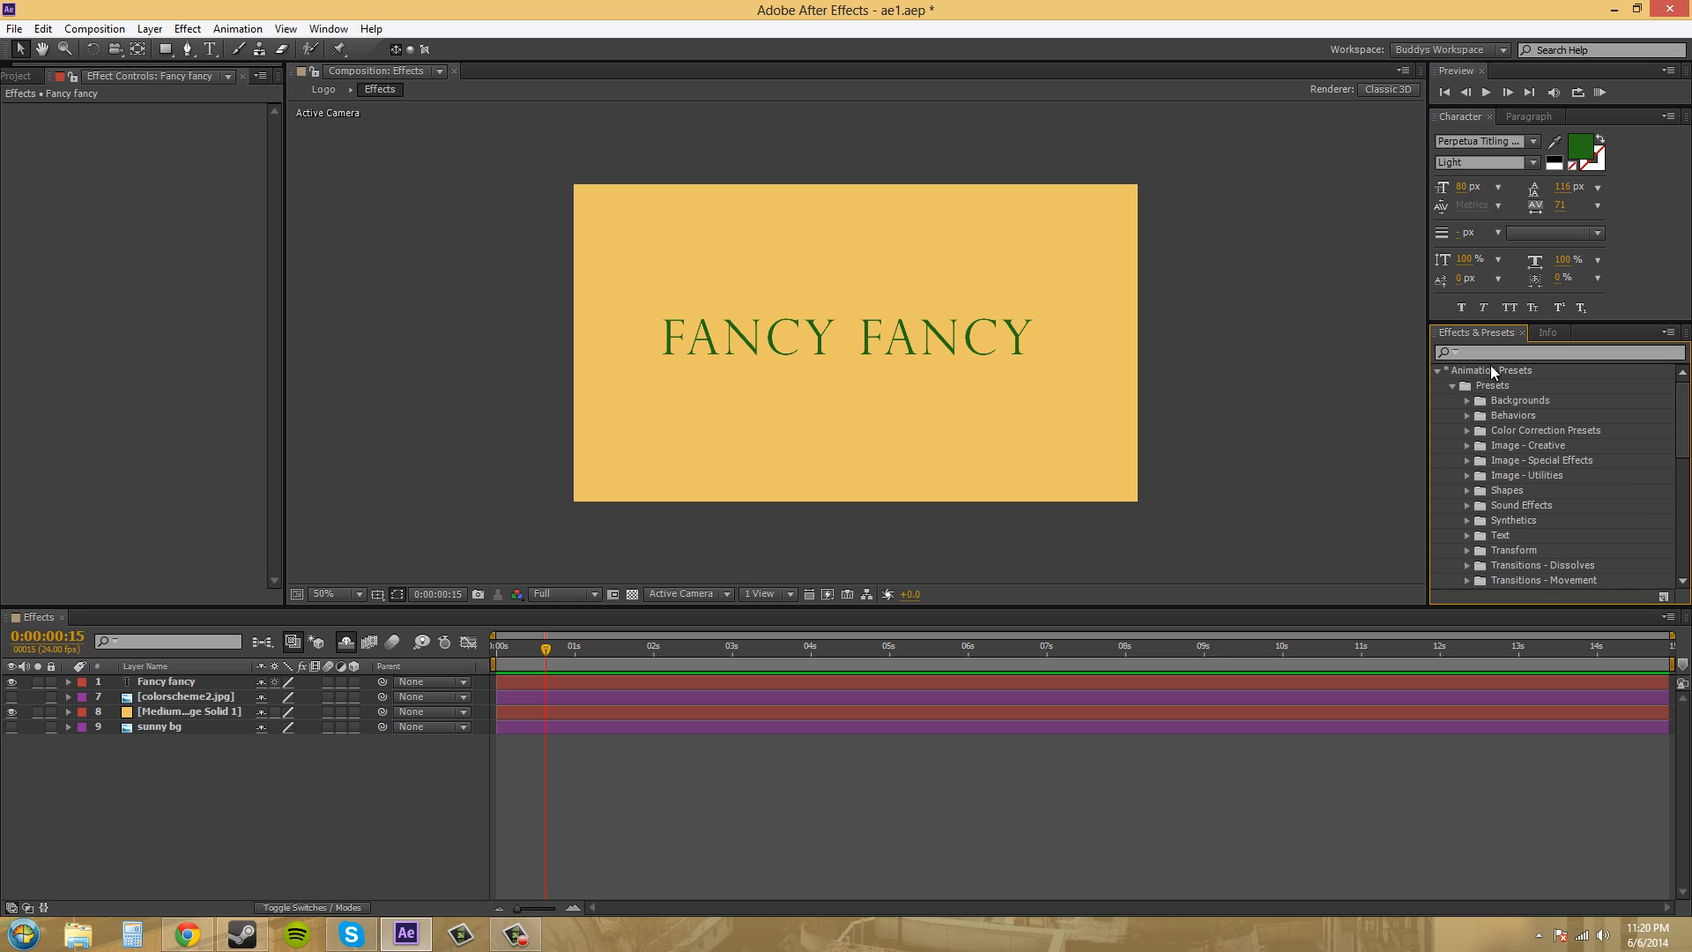
mouse_move(1440, 376)
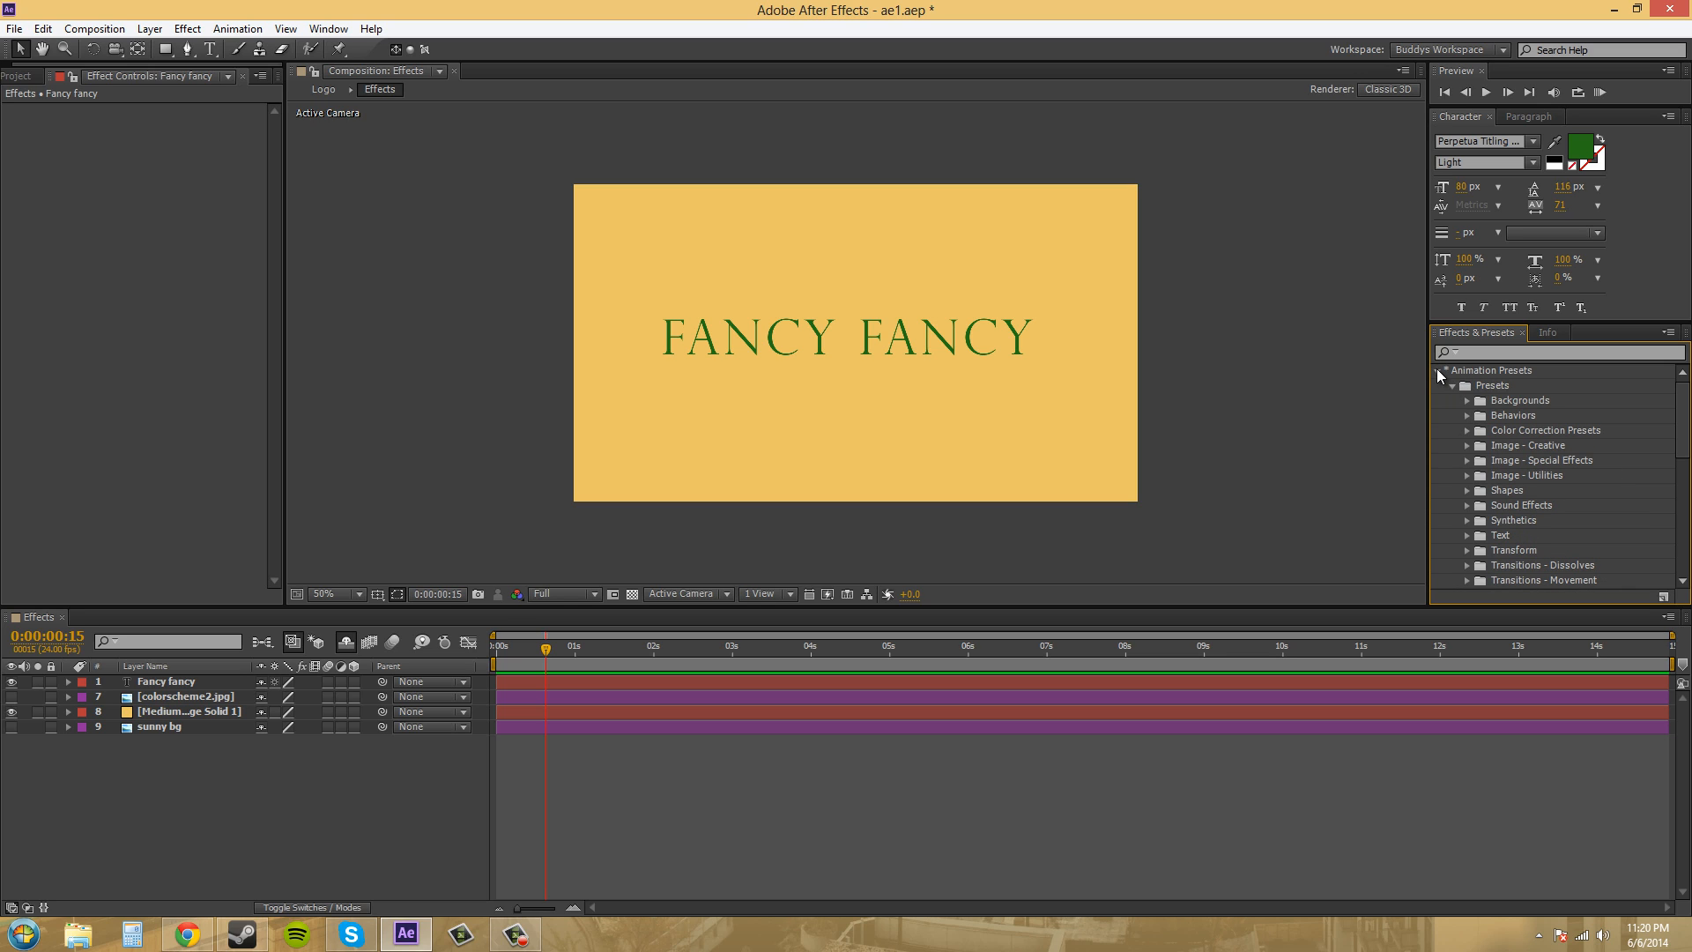
mouse_move(1456, 391)
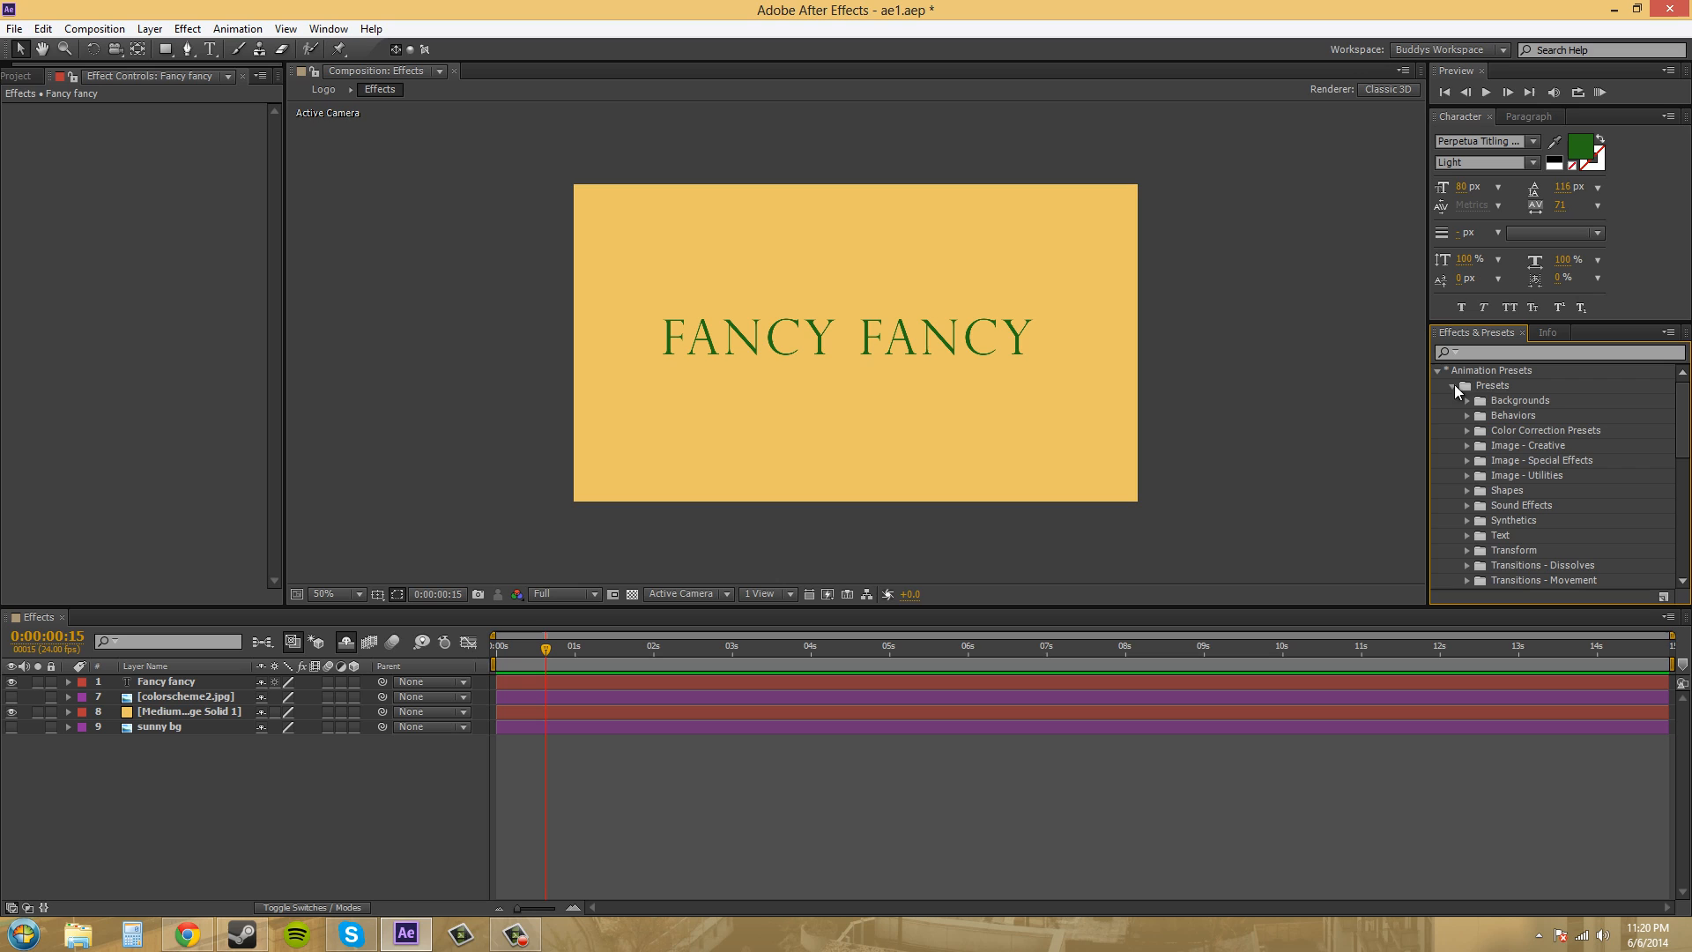
left_click(1456, 385)
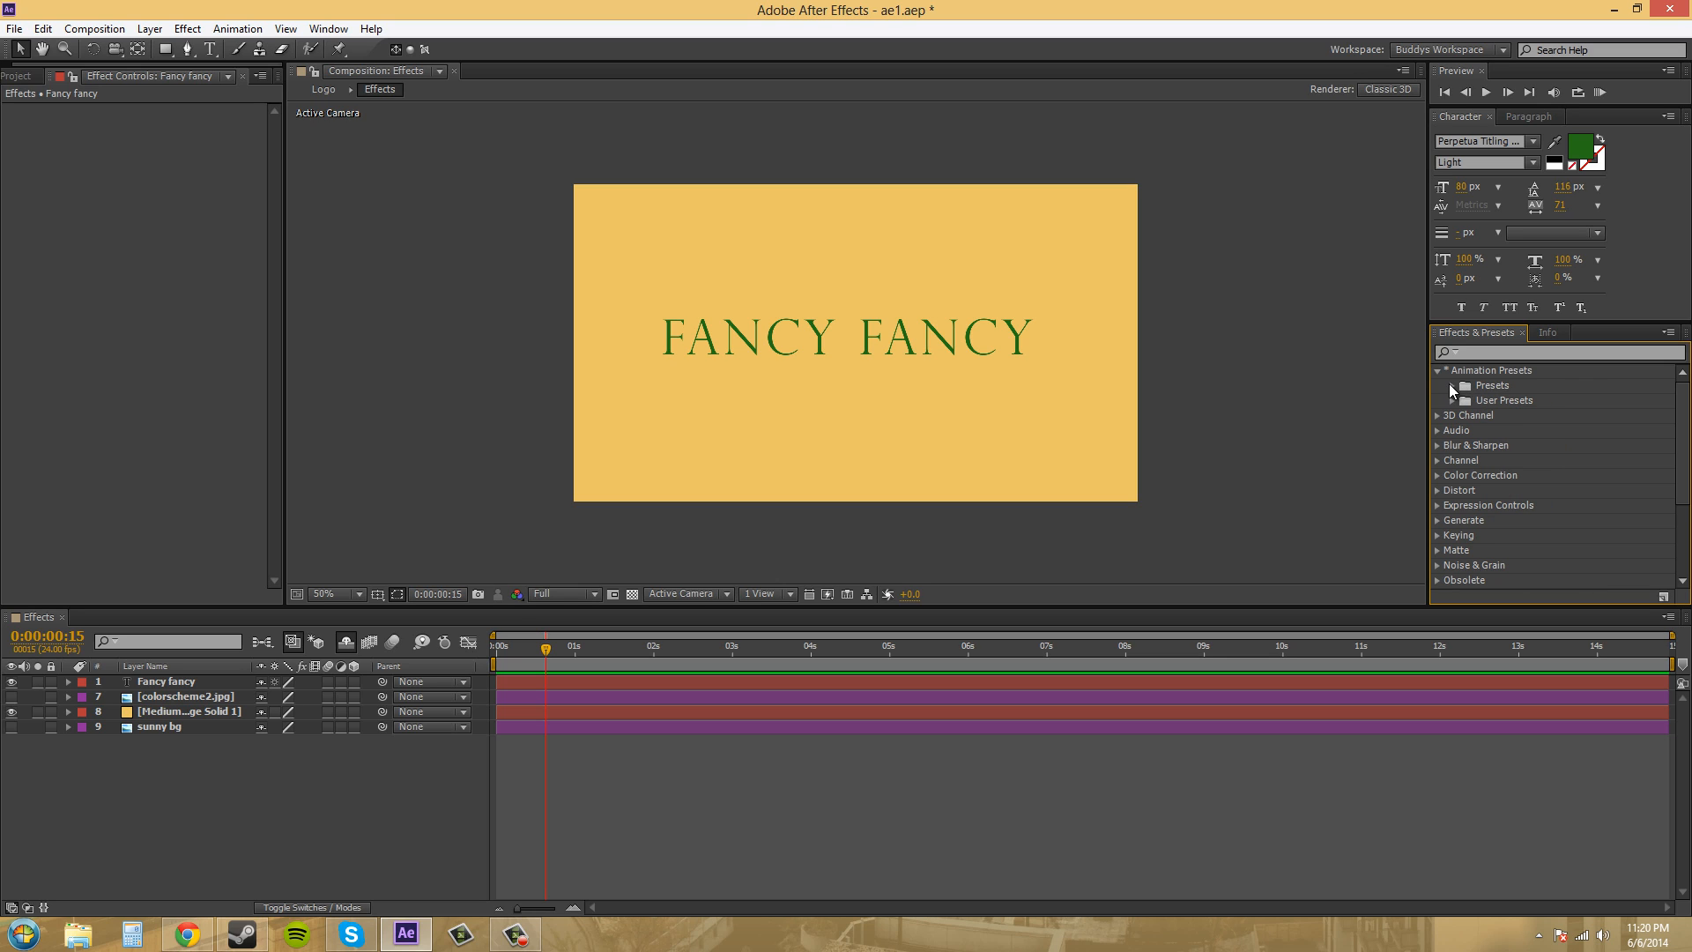
left_click(1456, 385)
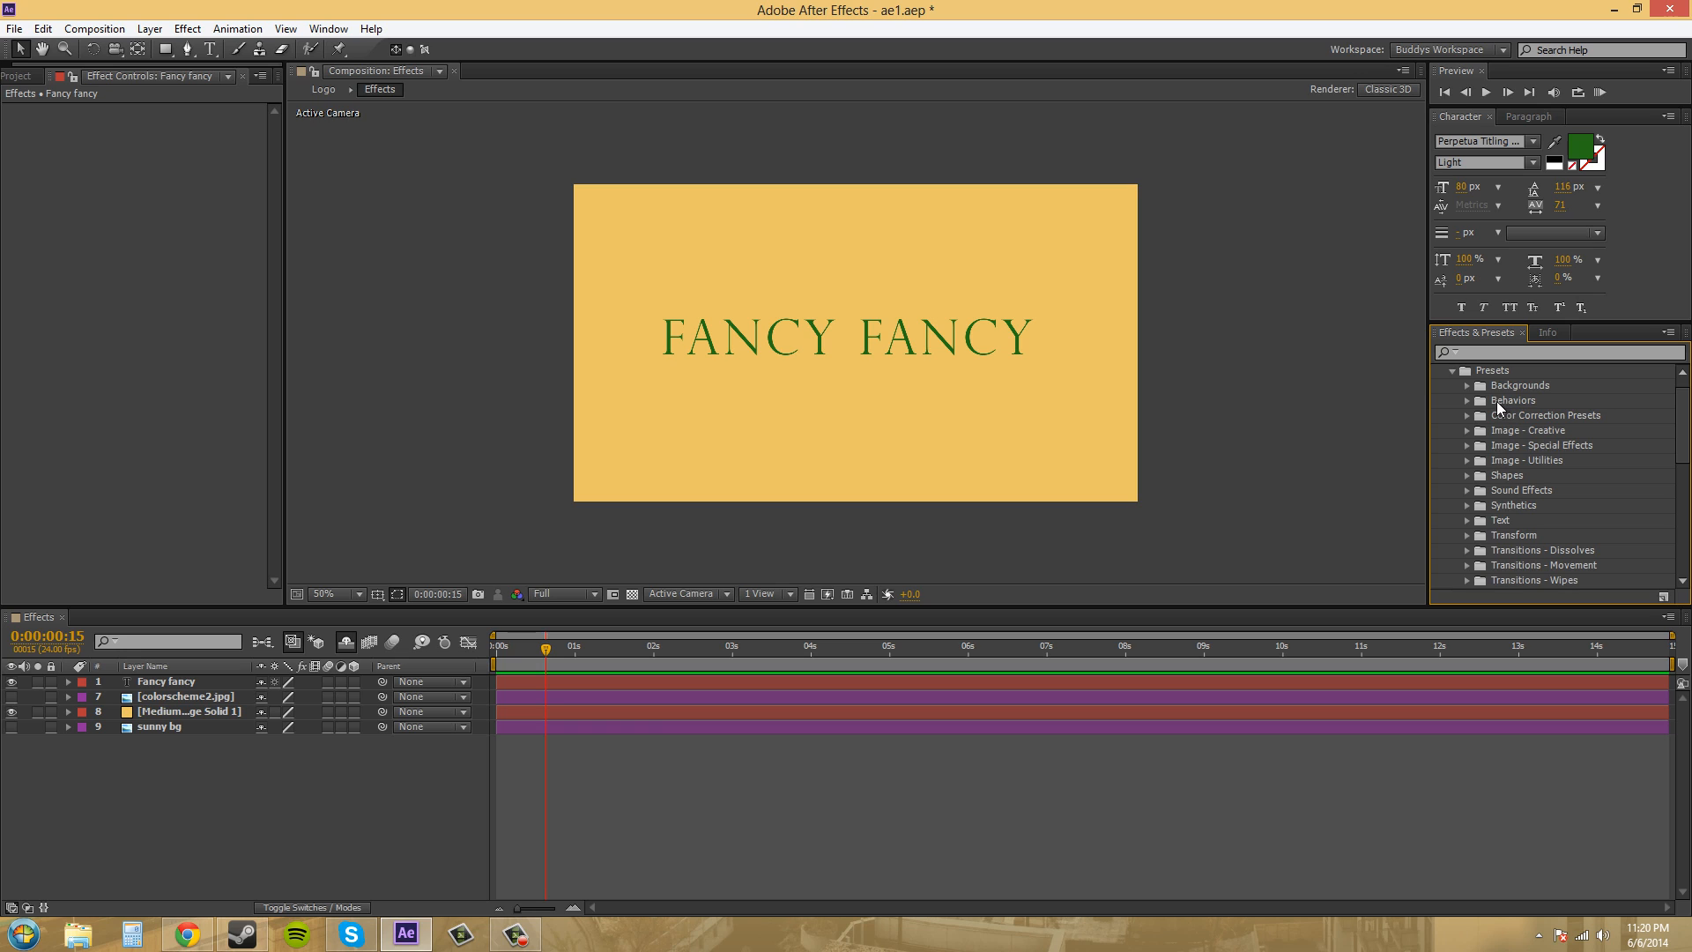
mouse_move(1467, 408)
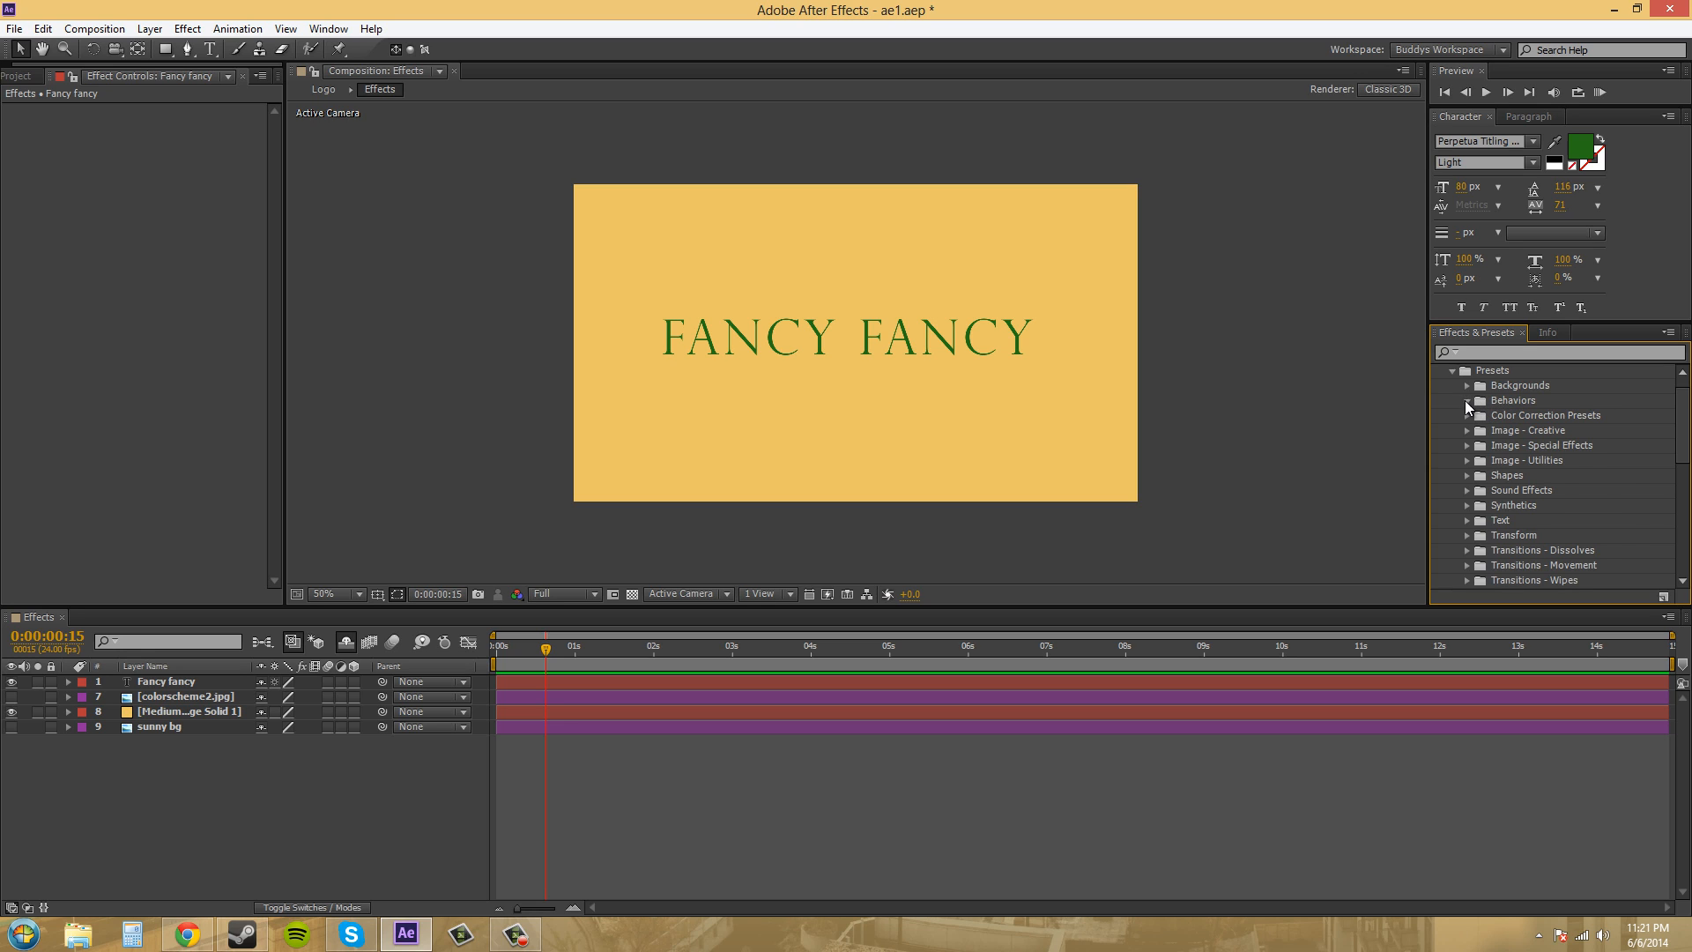
left_click(1467, 400)
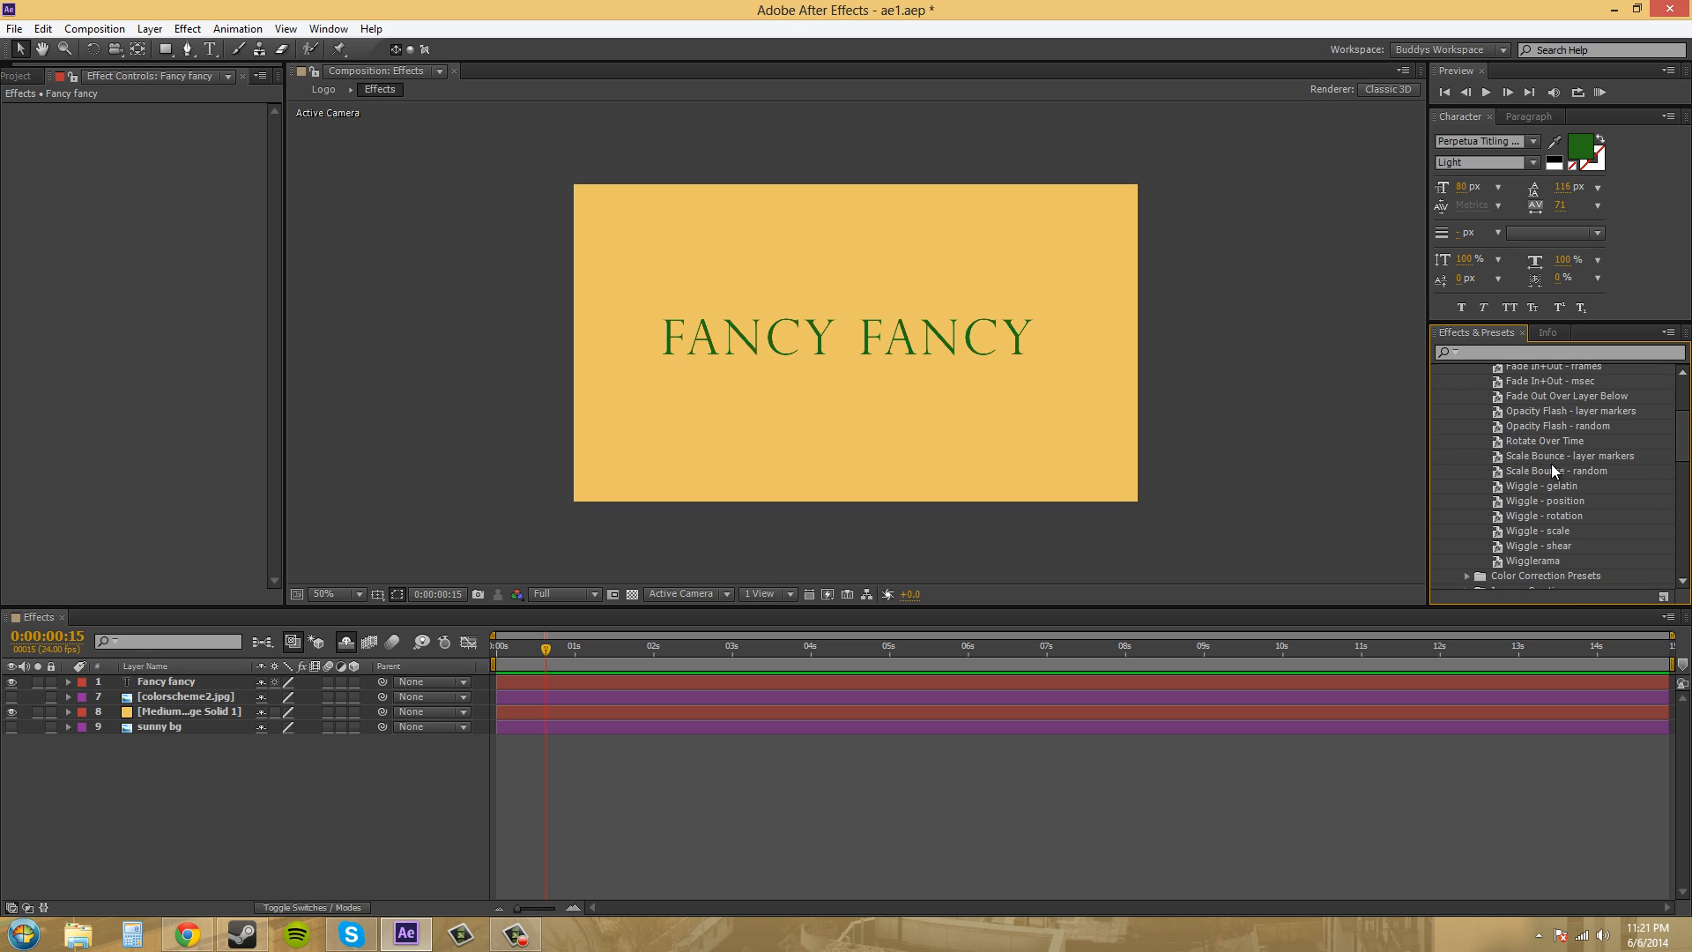
scroll("up", 3)
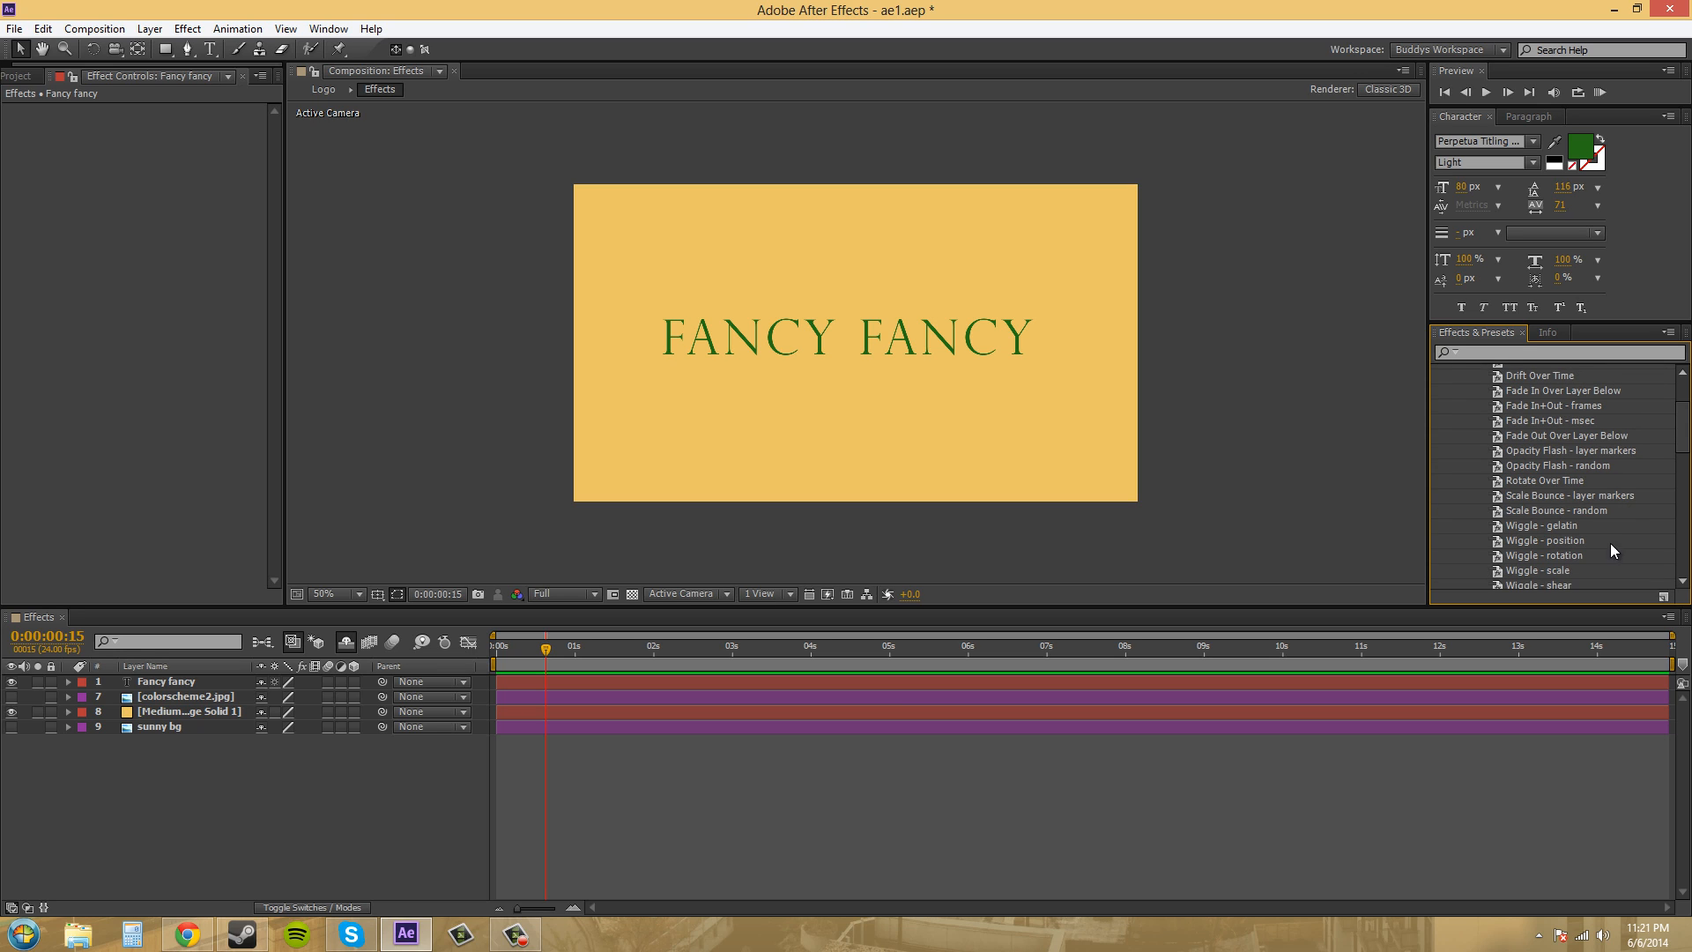
scroll("down", 3)
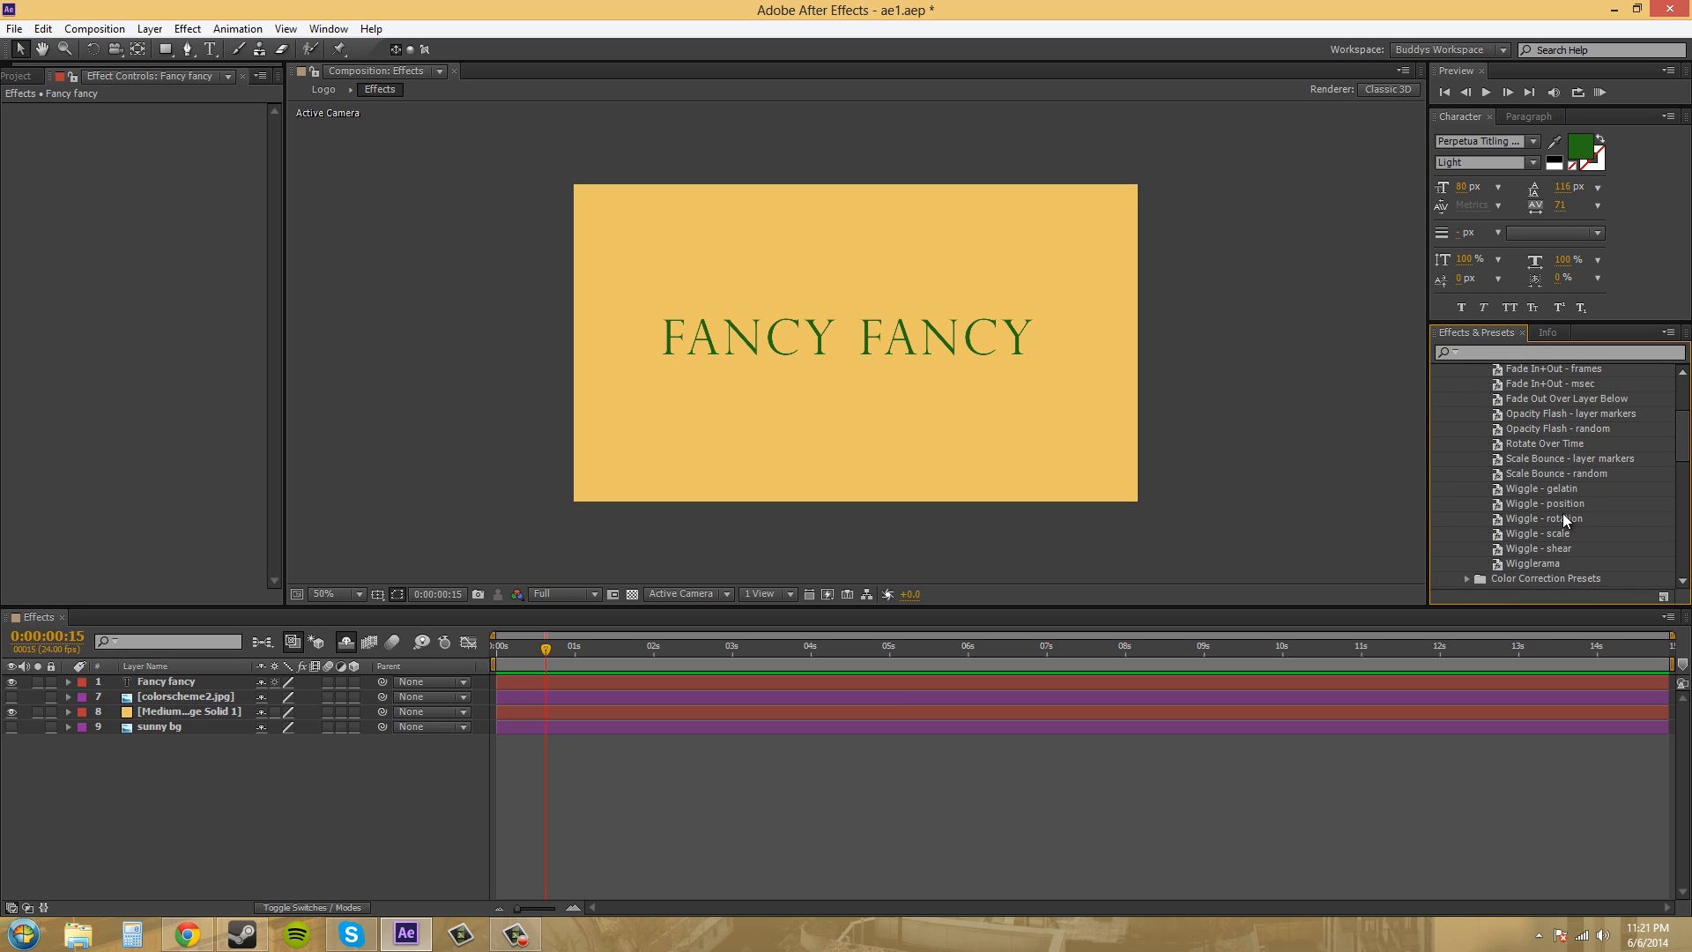
mouse_move(1547, 523)
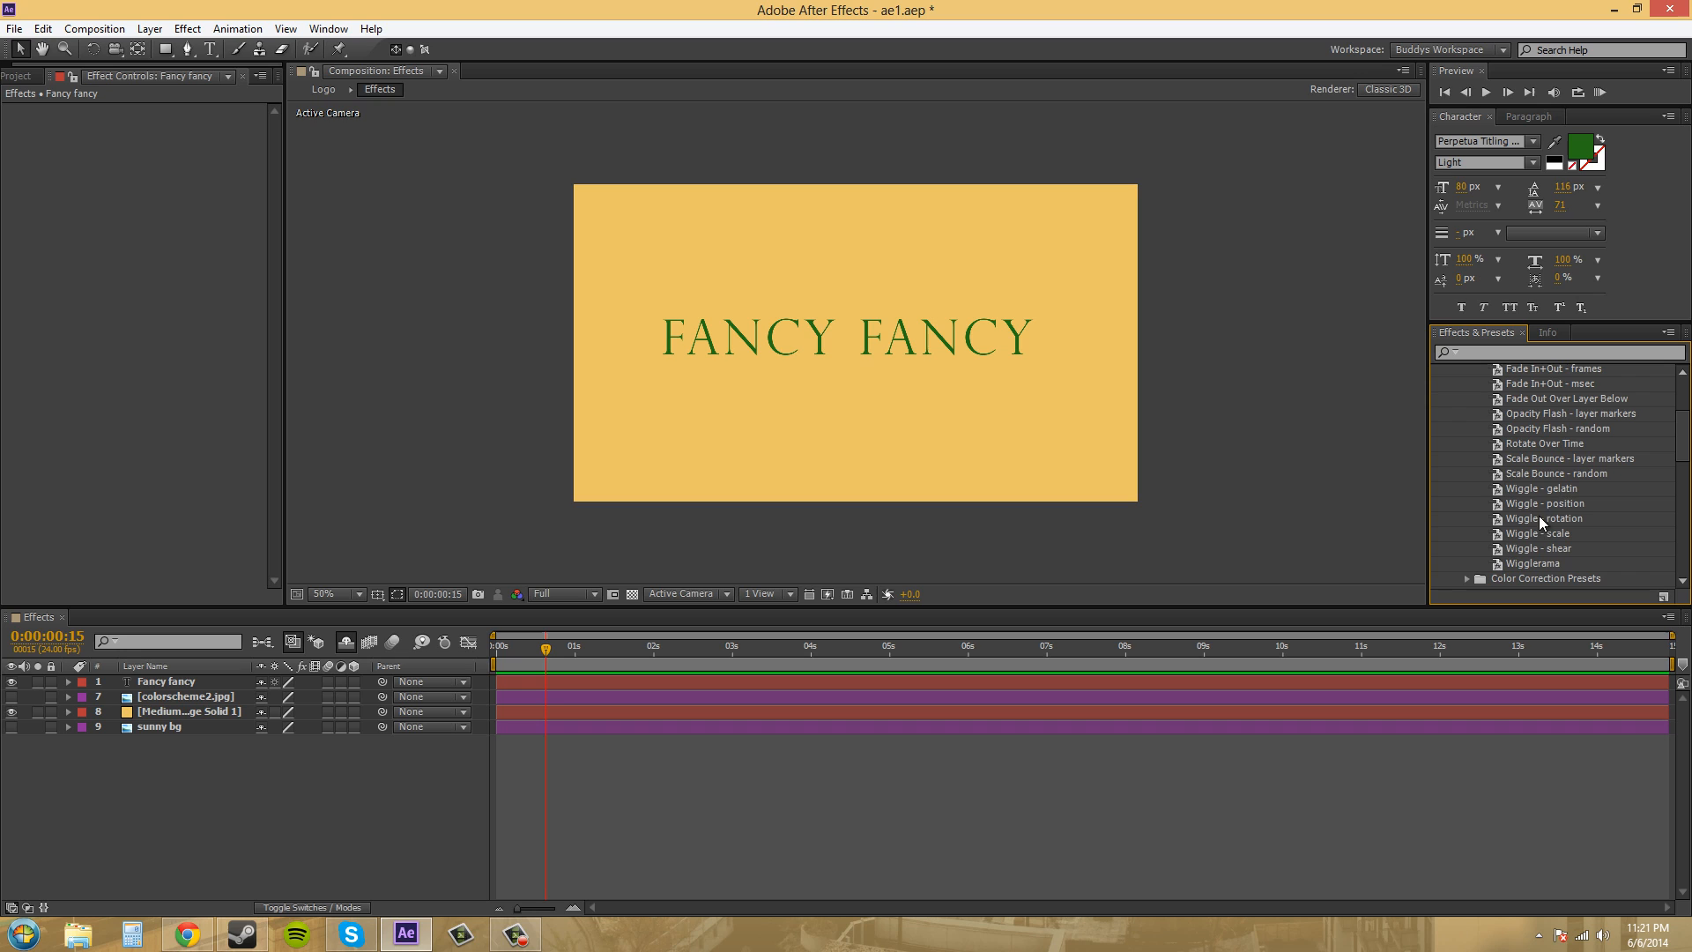
scroll("down", 3)
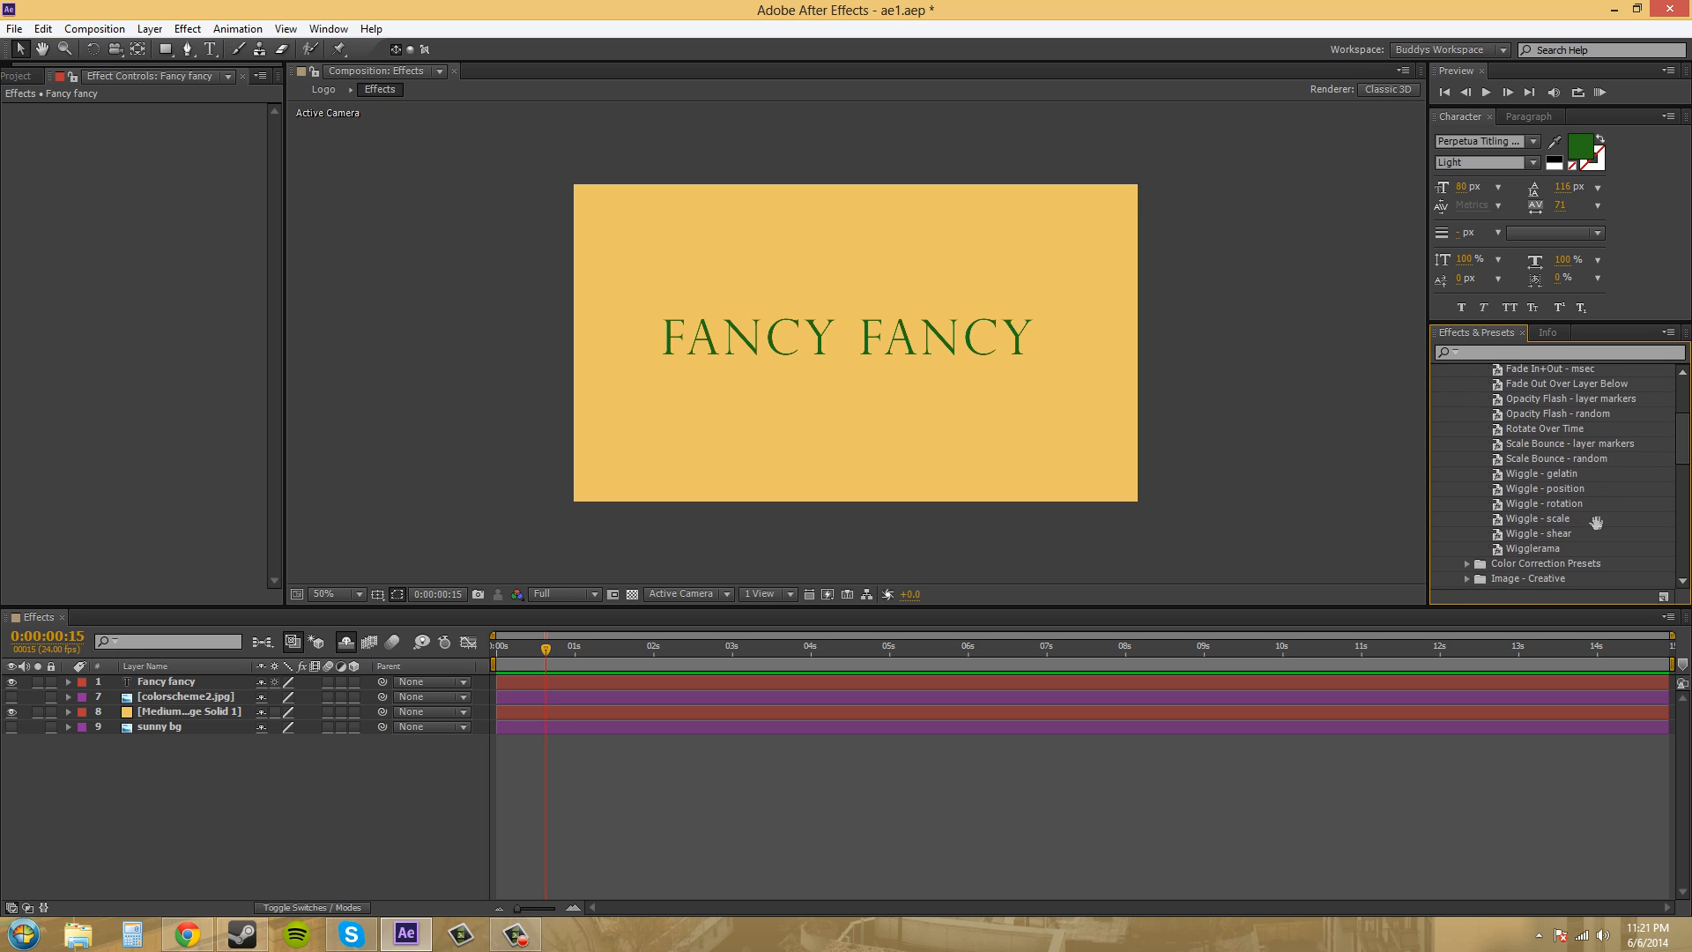
scroll("up", 3)
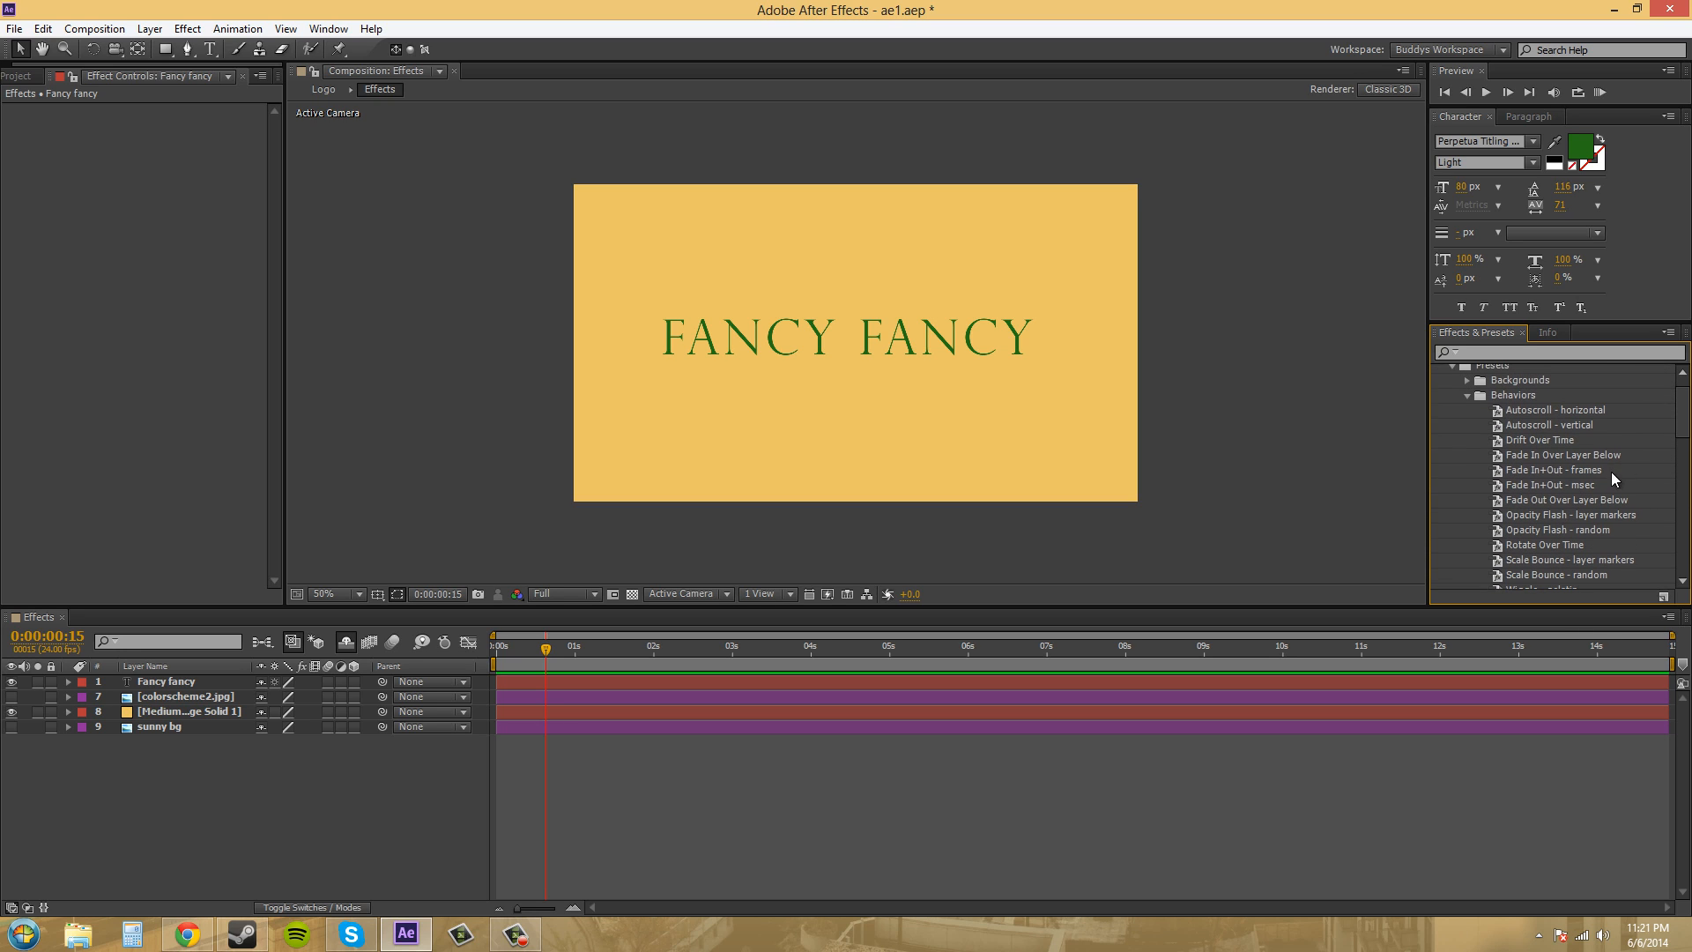
mouse_move(1638, 505)
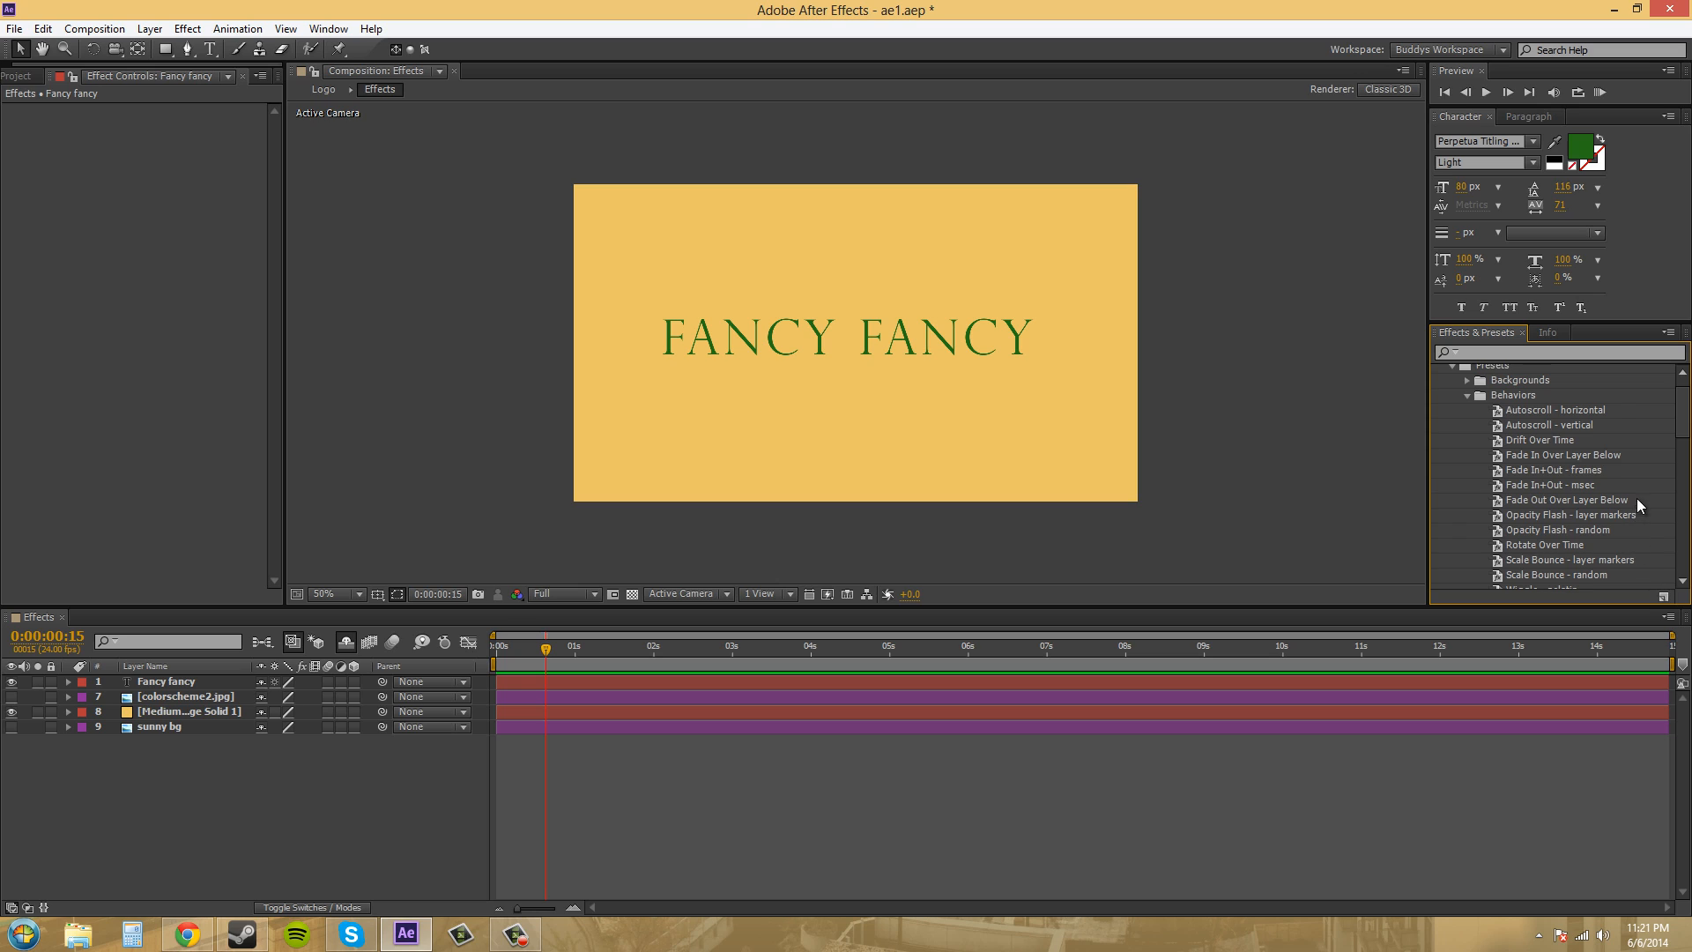
scroll("down", 3)
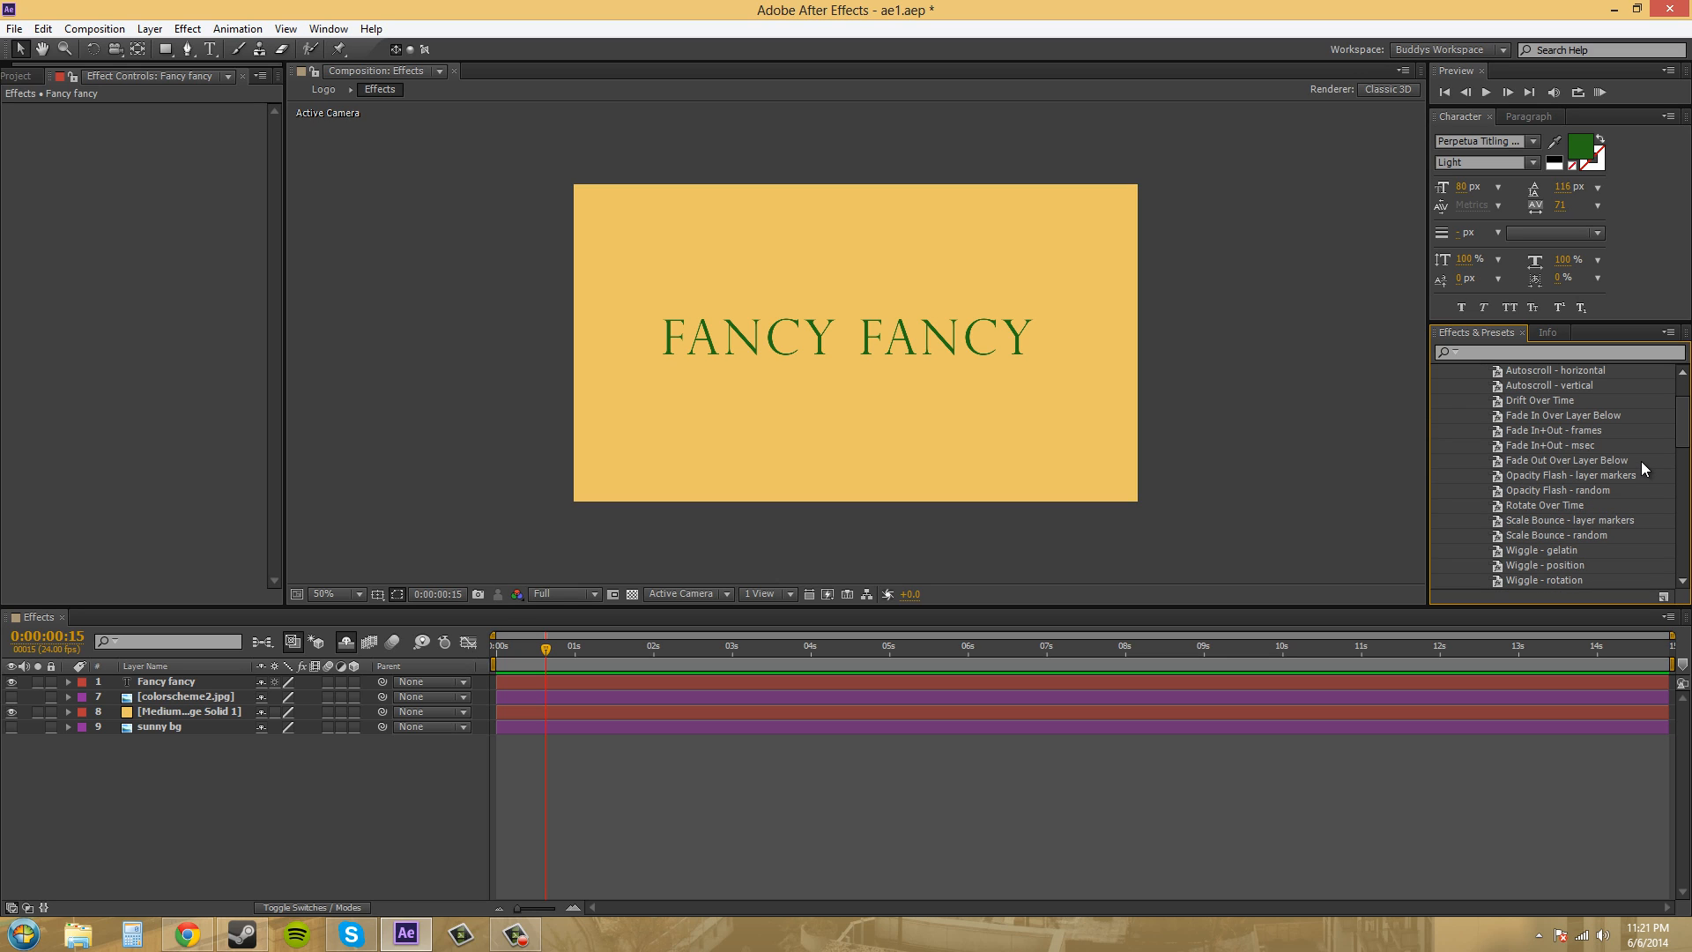
scroll("up", 3)
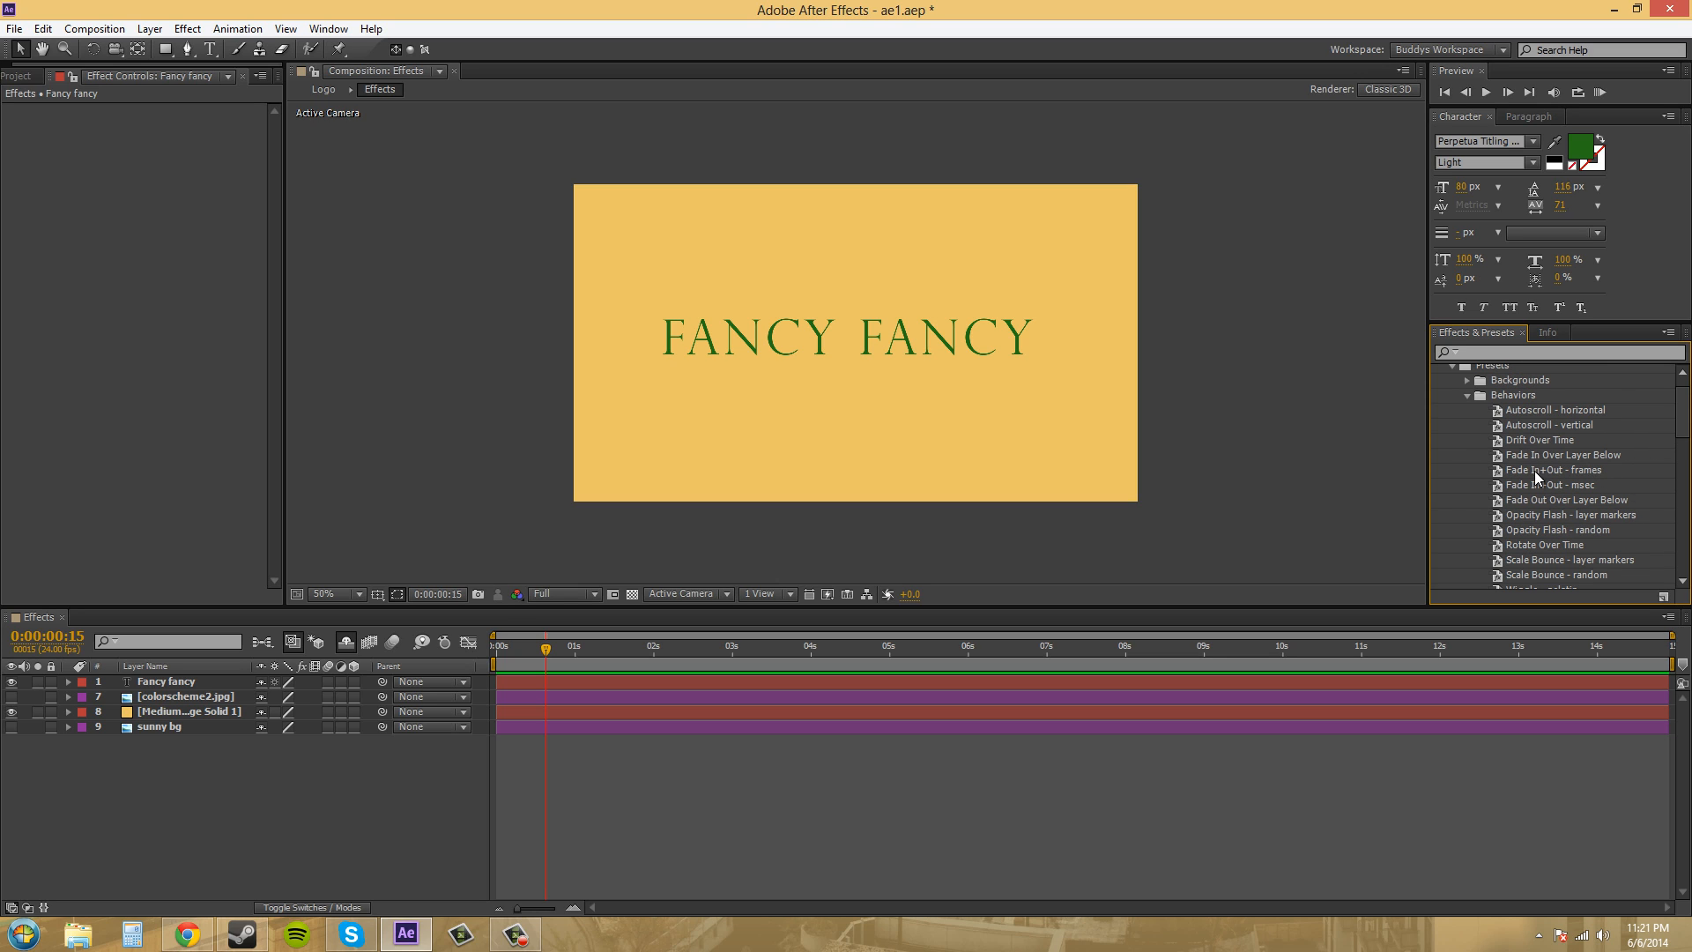
Select the Fade In+Out - frames preset in the Behaviors folder
left_click(1551, 469)
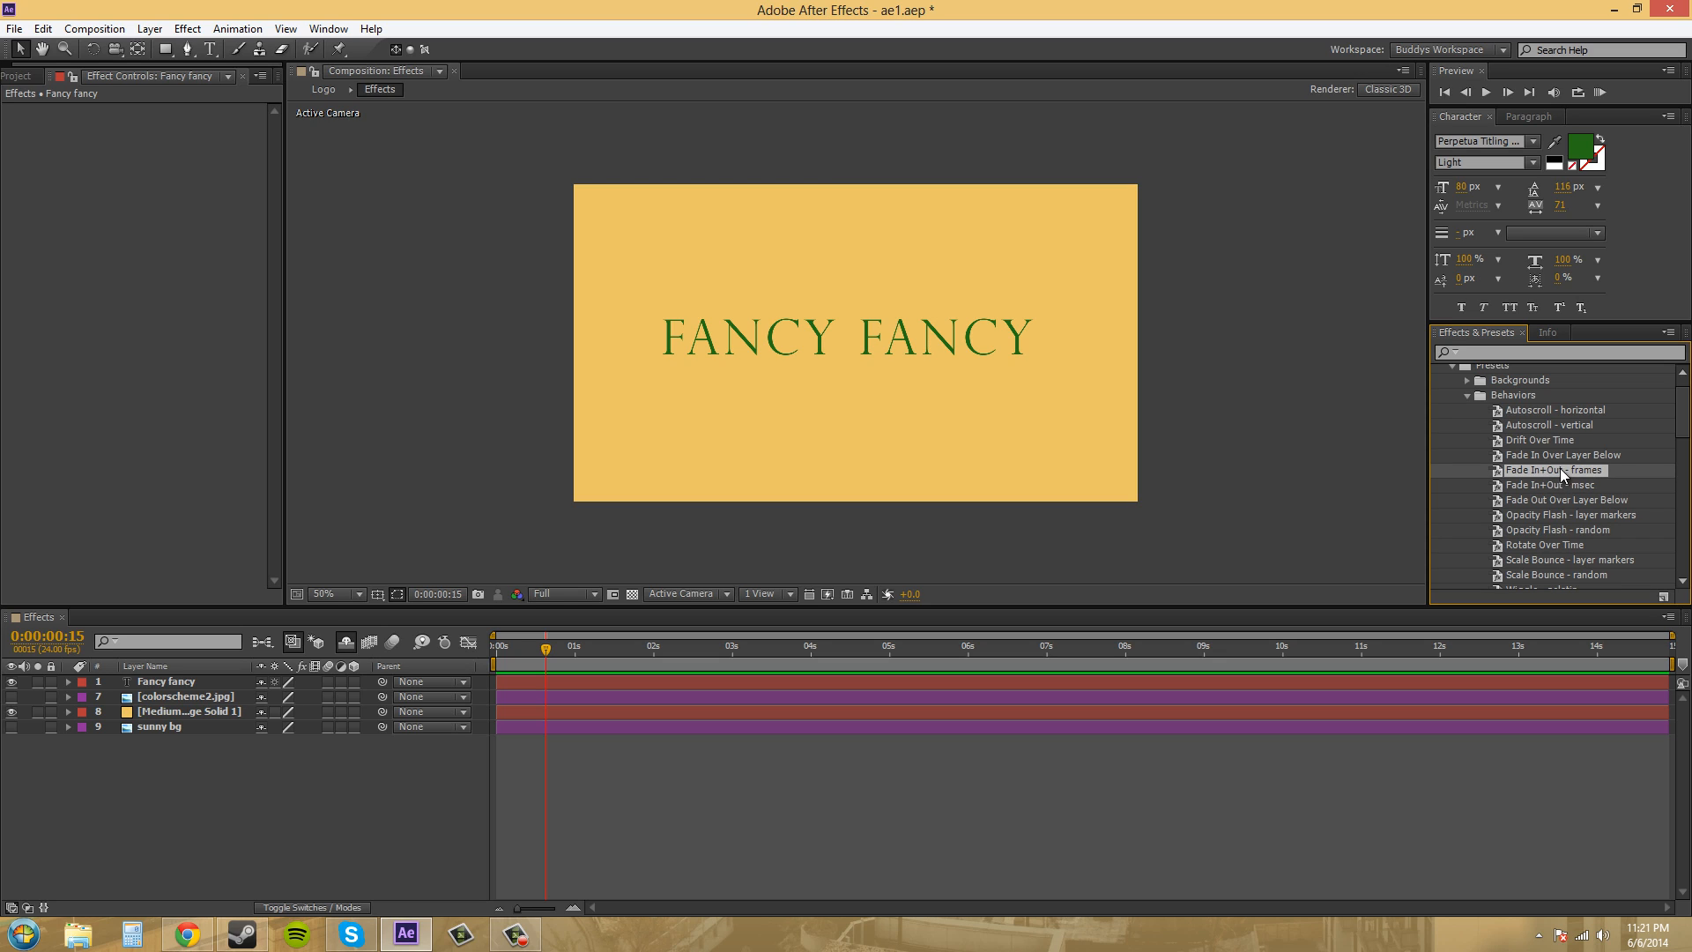
mouse_move(1588, 488)
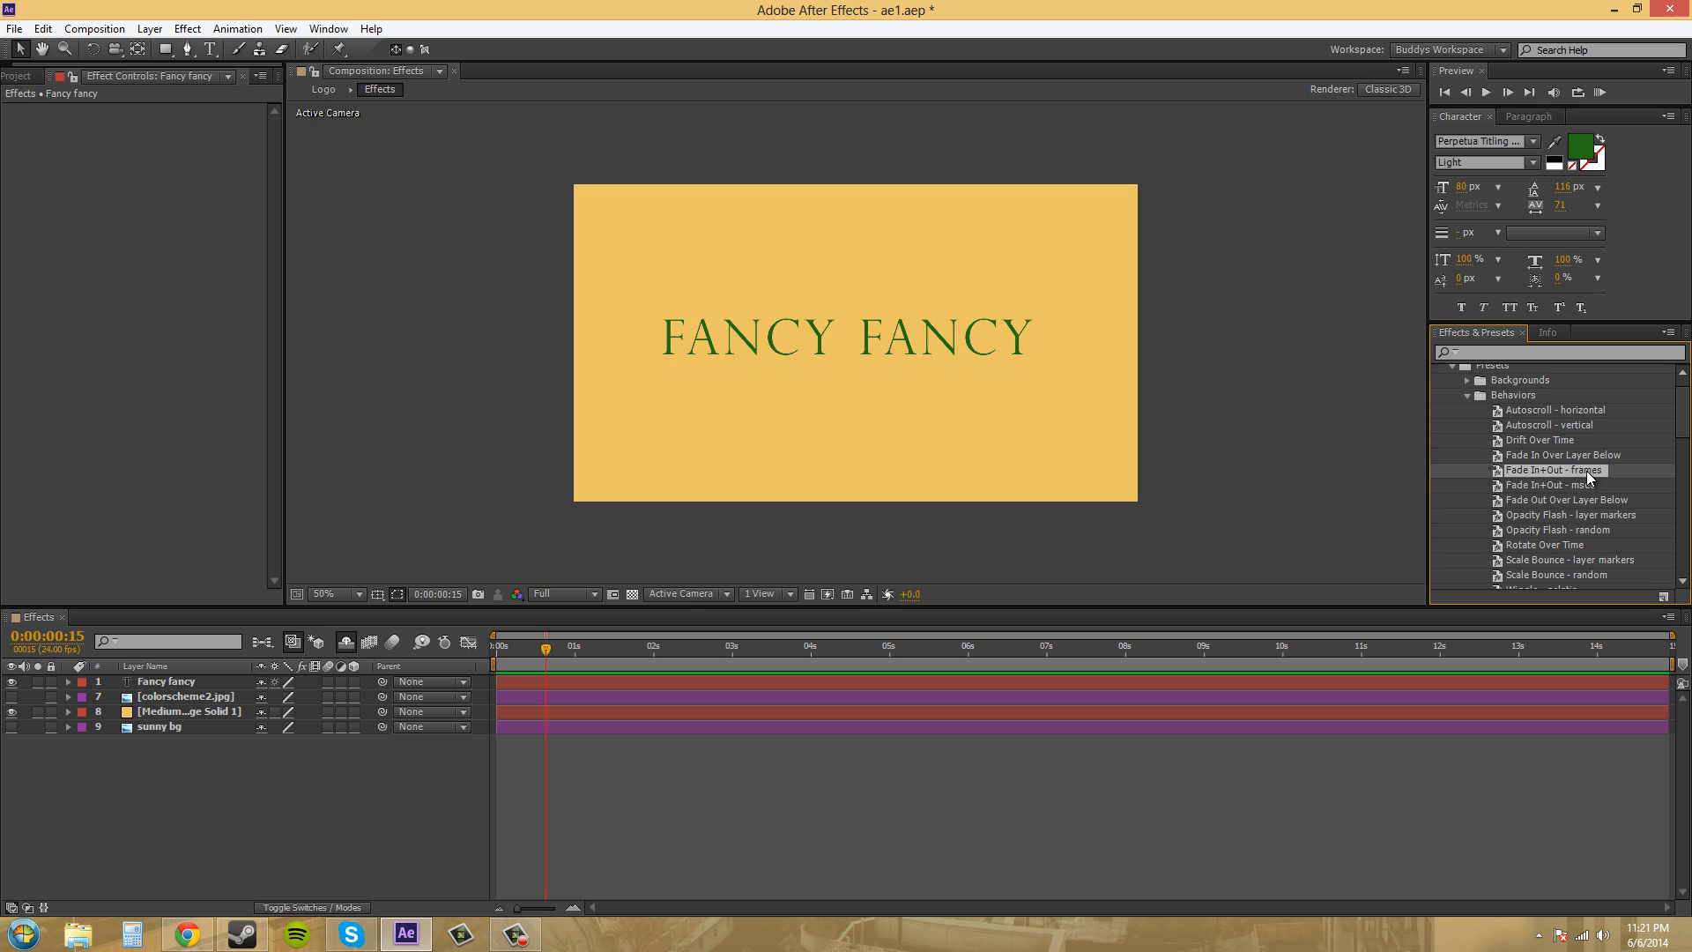
mouse_move(1122, 655)
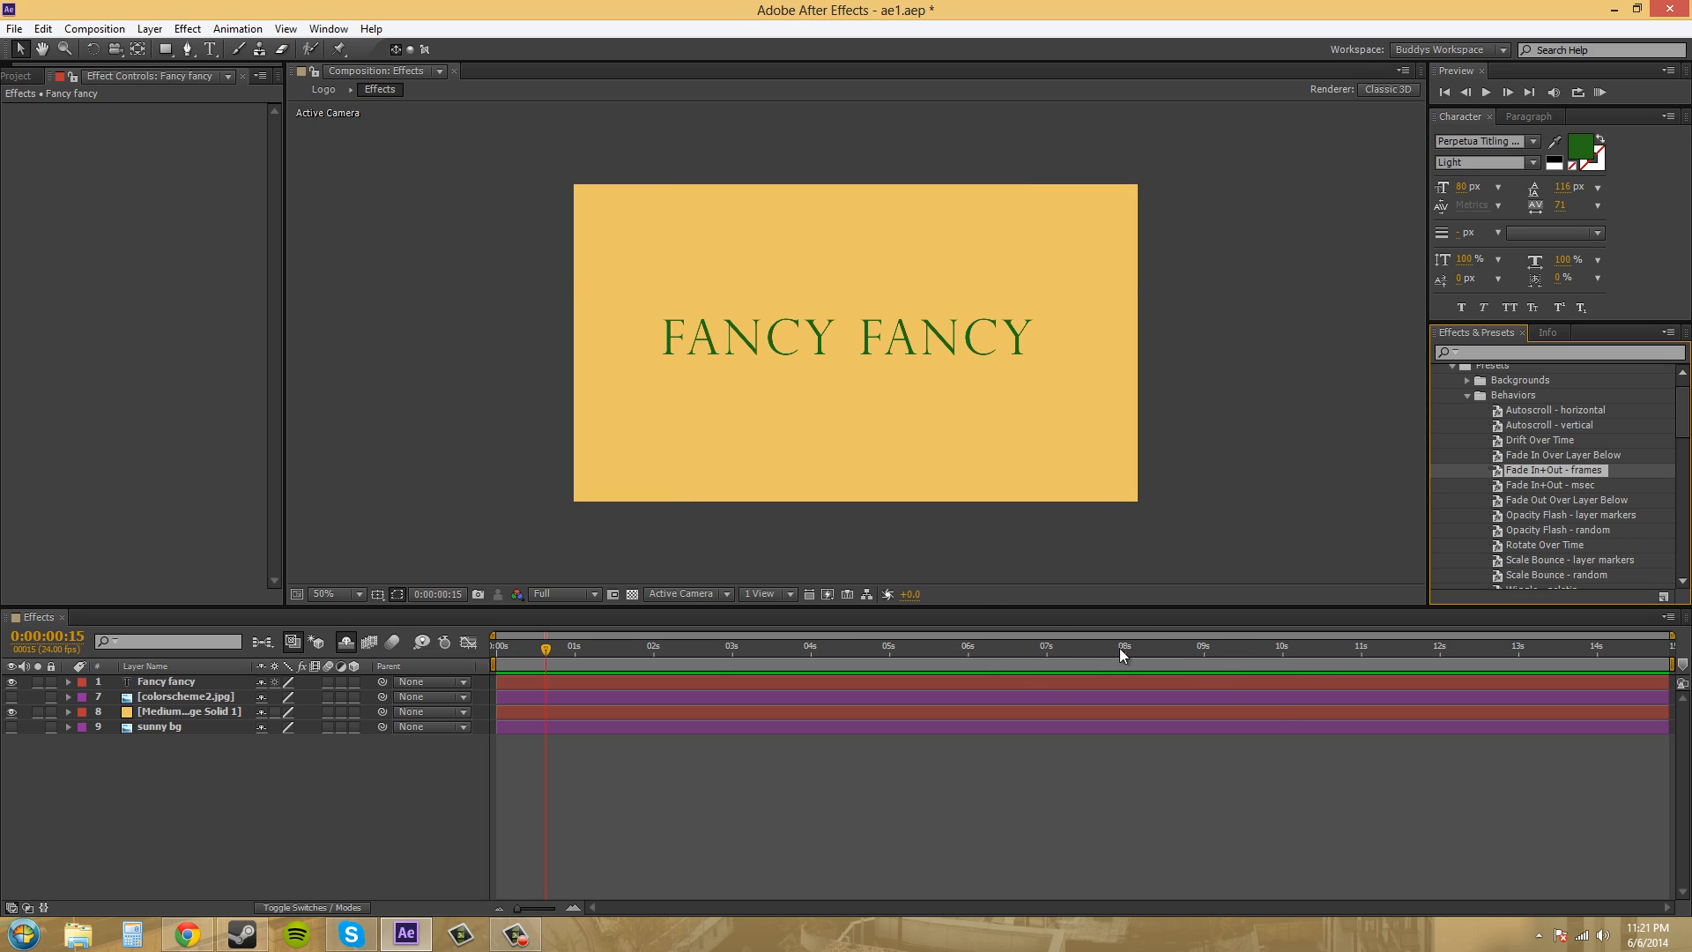
mouse_move(641, 650)
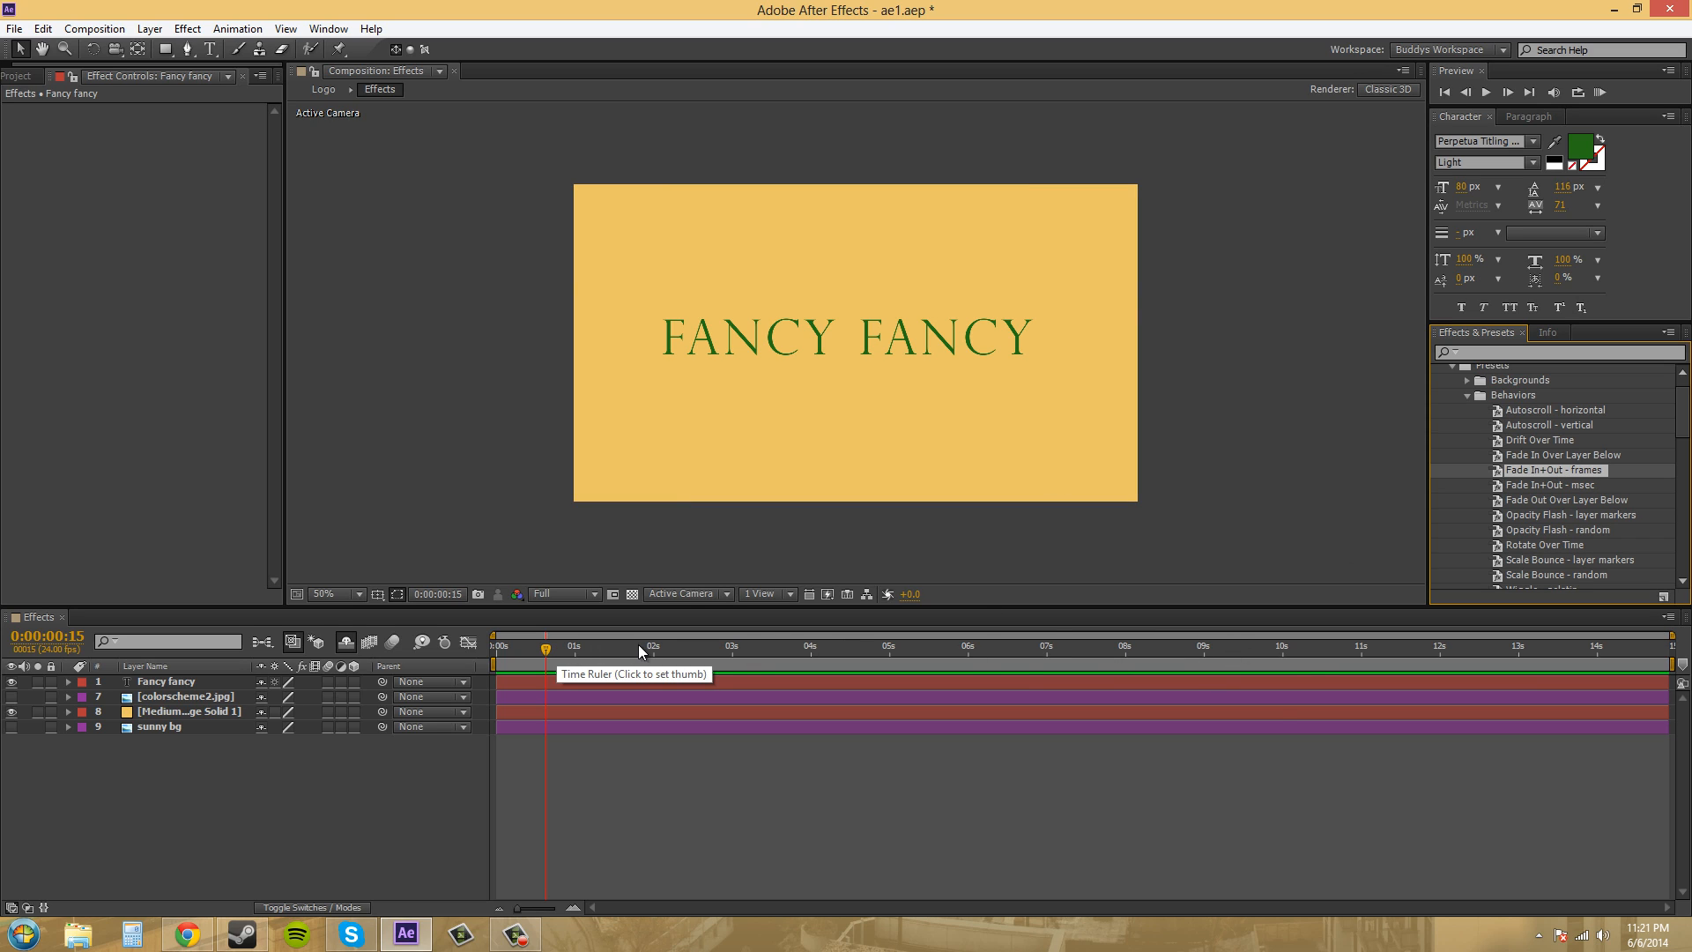
mouse_move(1572, 497)
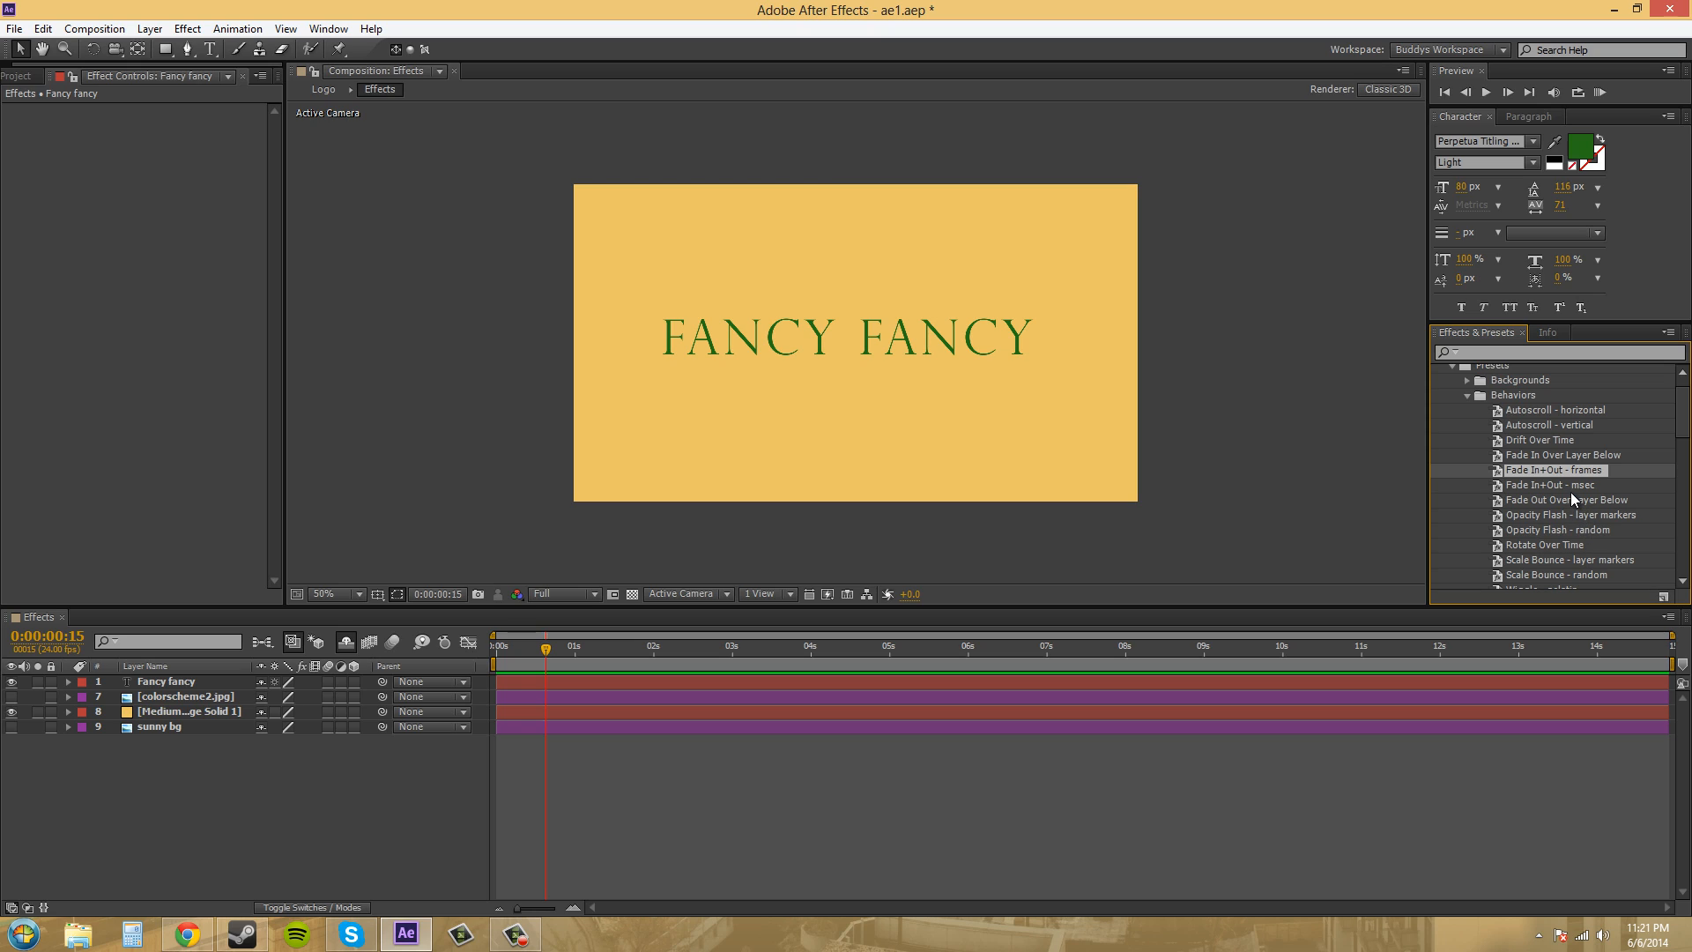
mouse_move(1572, 490)
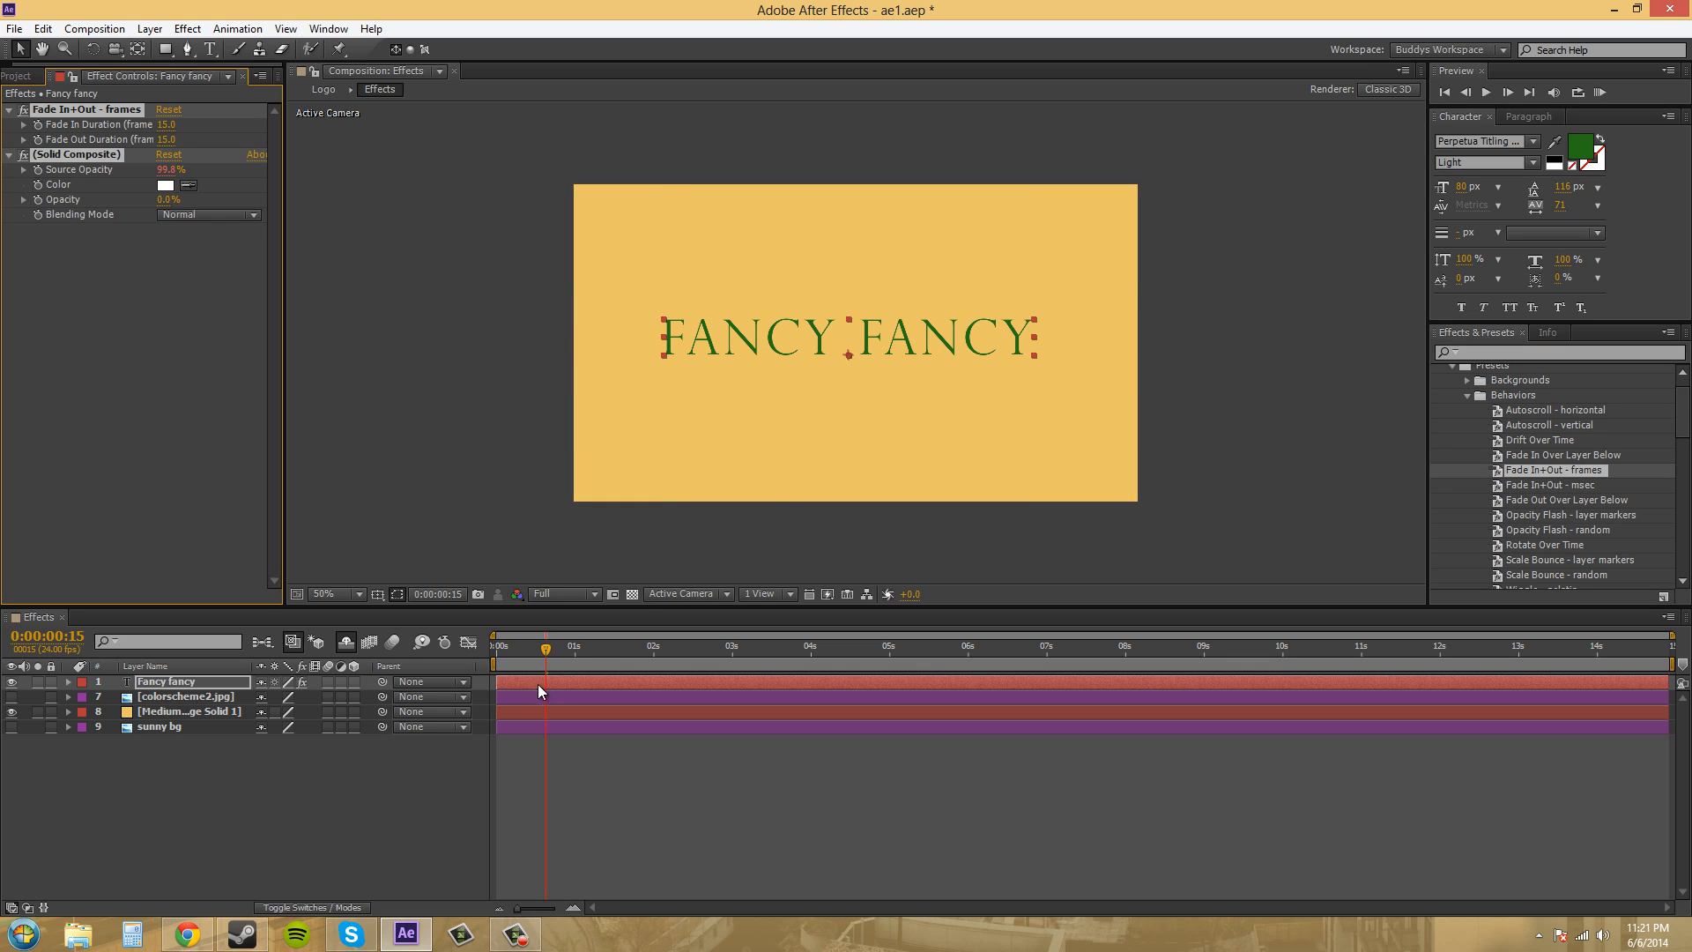
Move the playhead to about 11 seconds, then near the end to view the fade-out
left_click(499, 645)
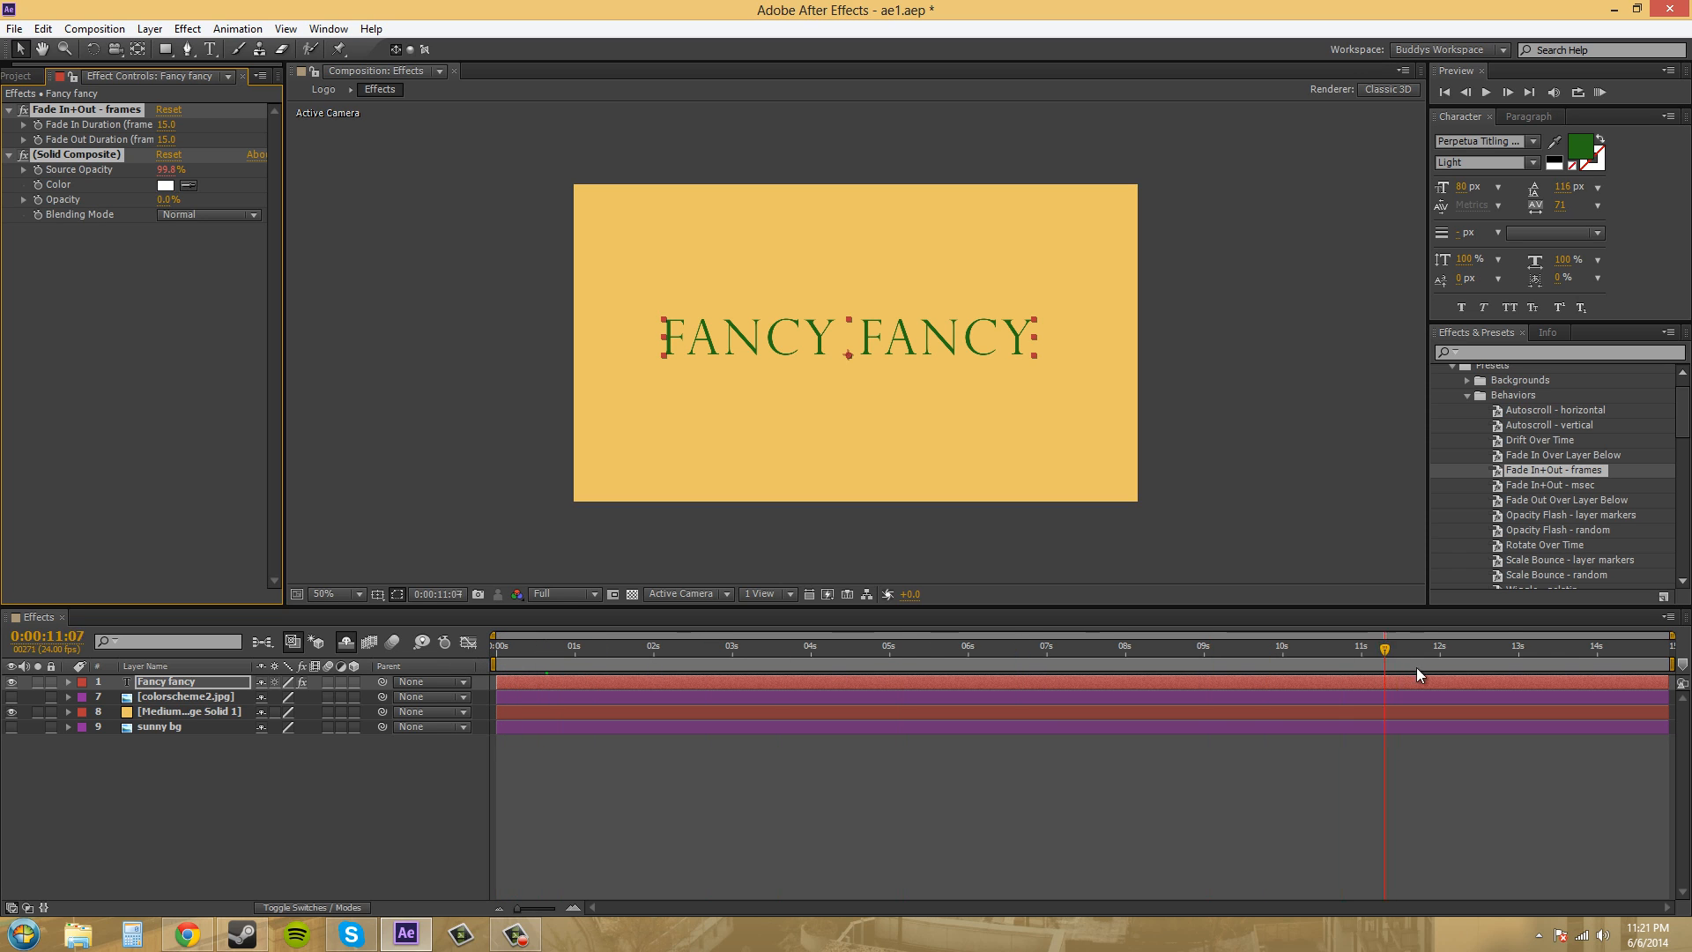
left_click(1678, 645)
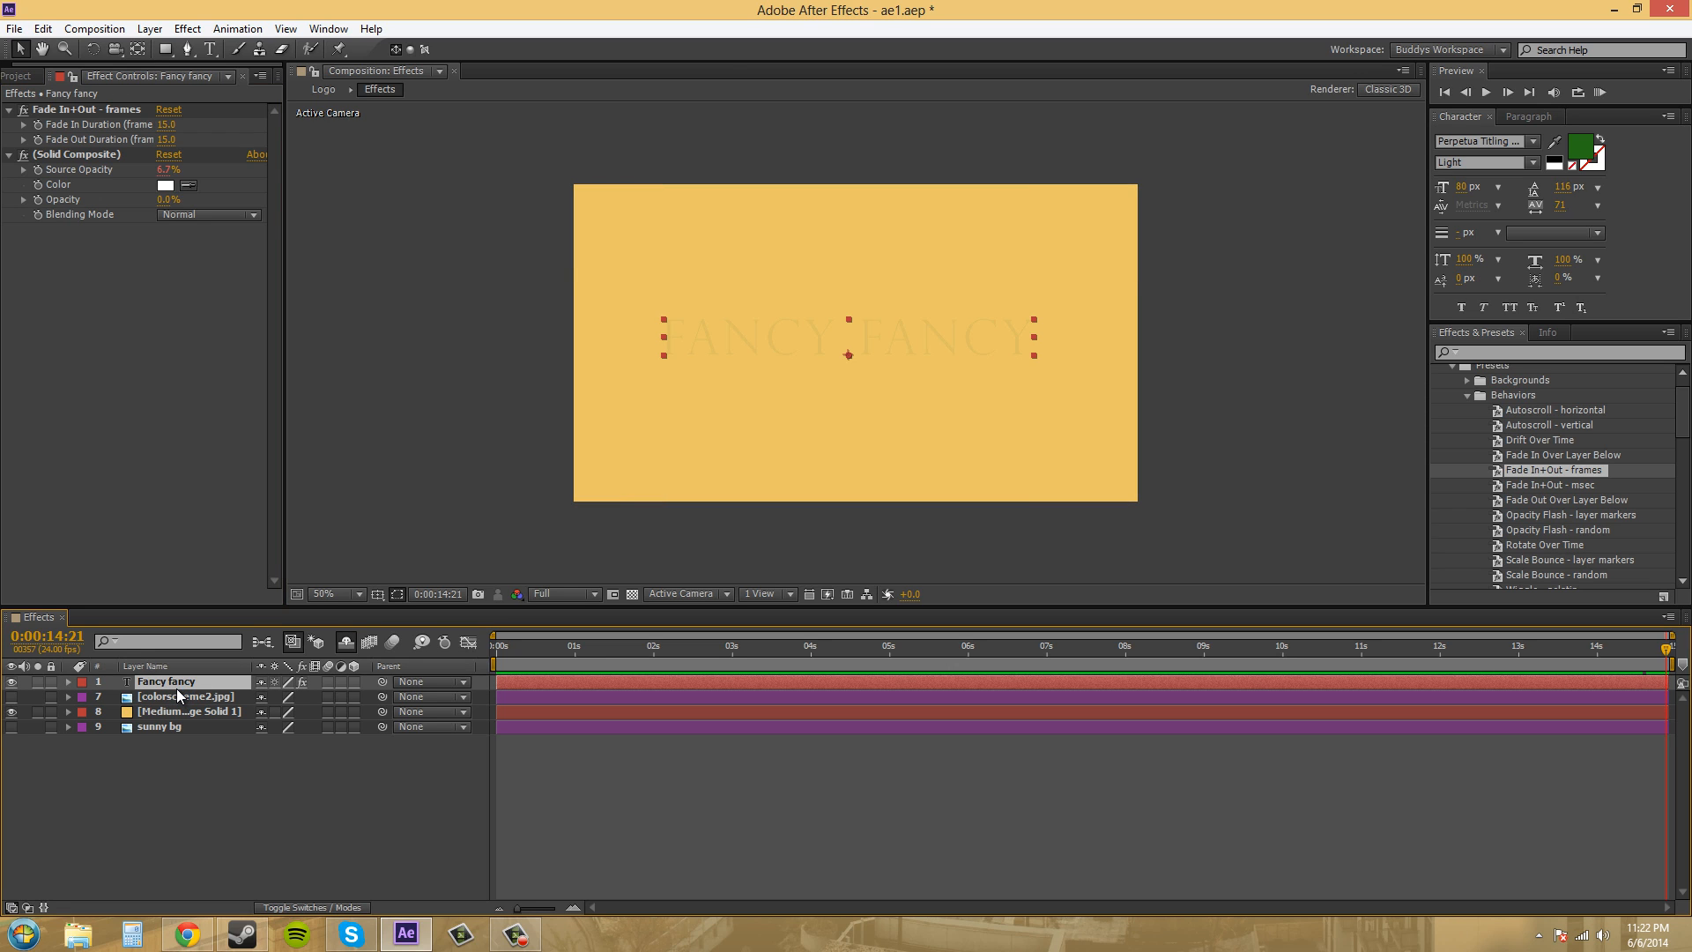
Expand the Fancy fancy layer's properties and scroll to the Source Opacity expression
left_click(78, 681)
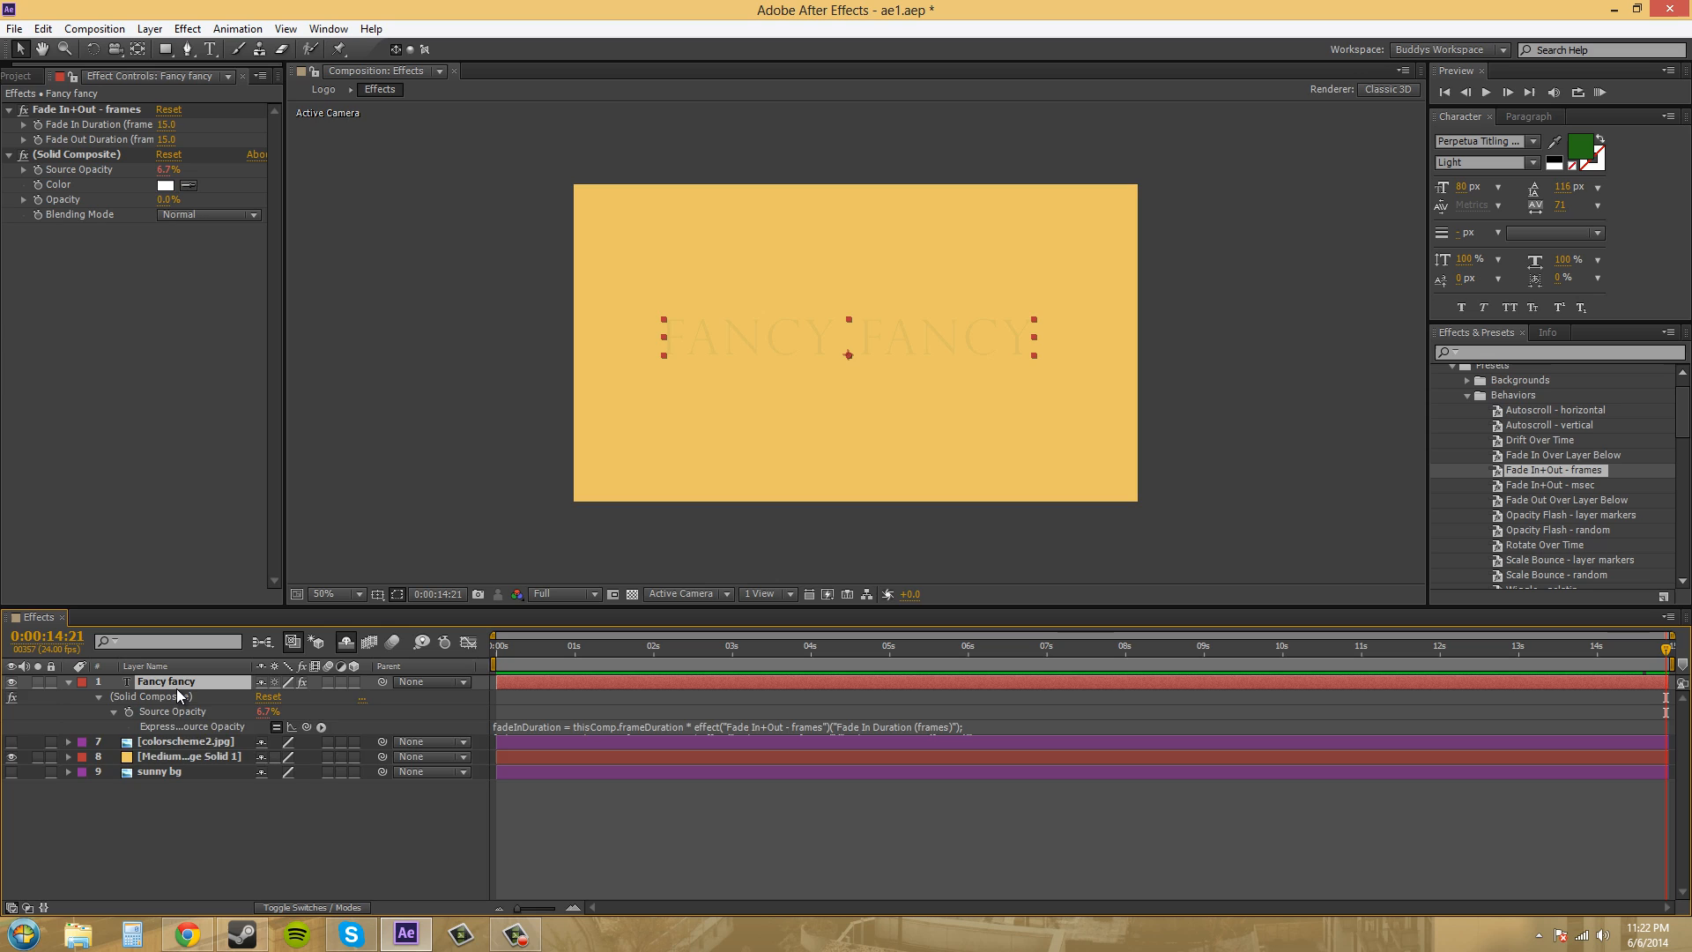
left_click(82, 696)
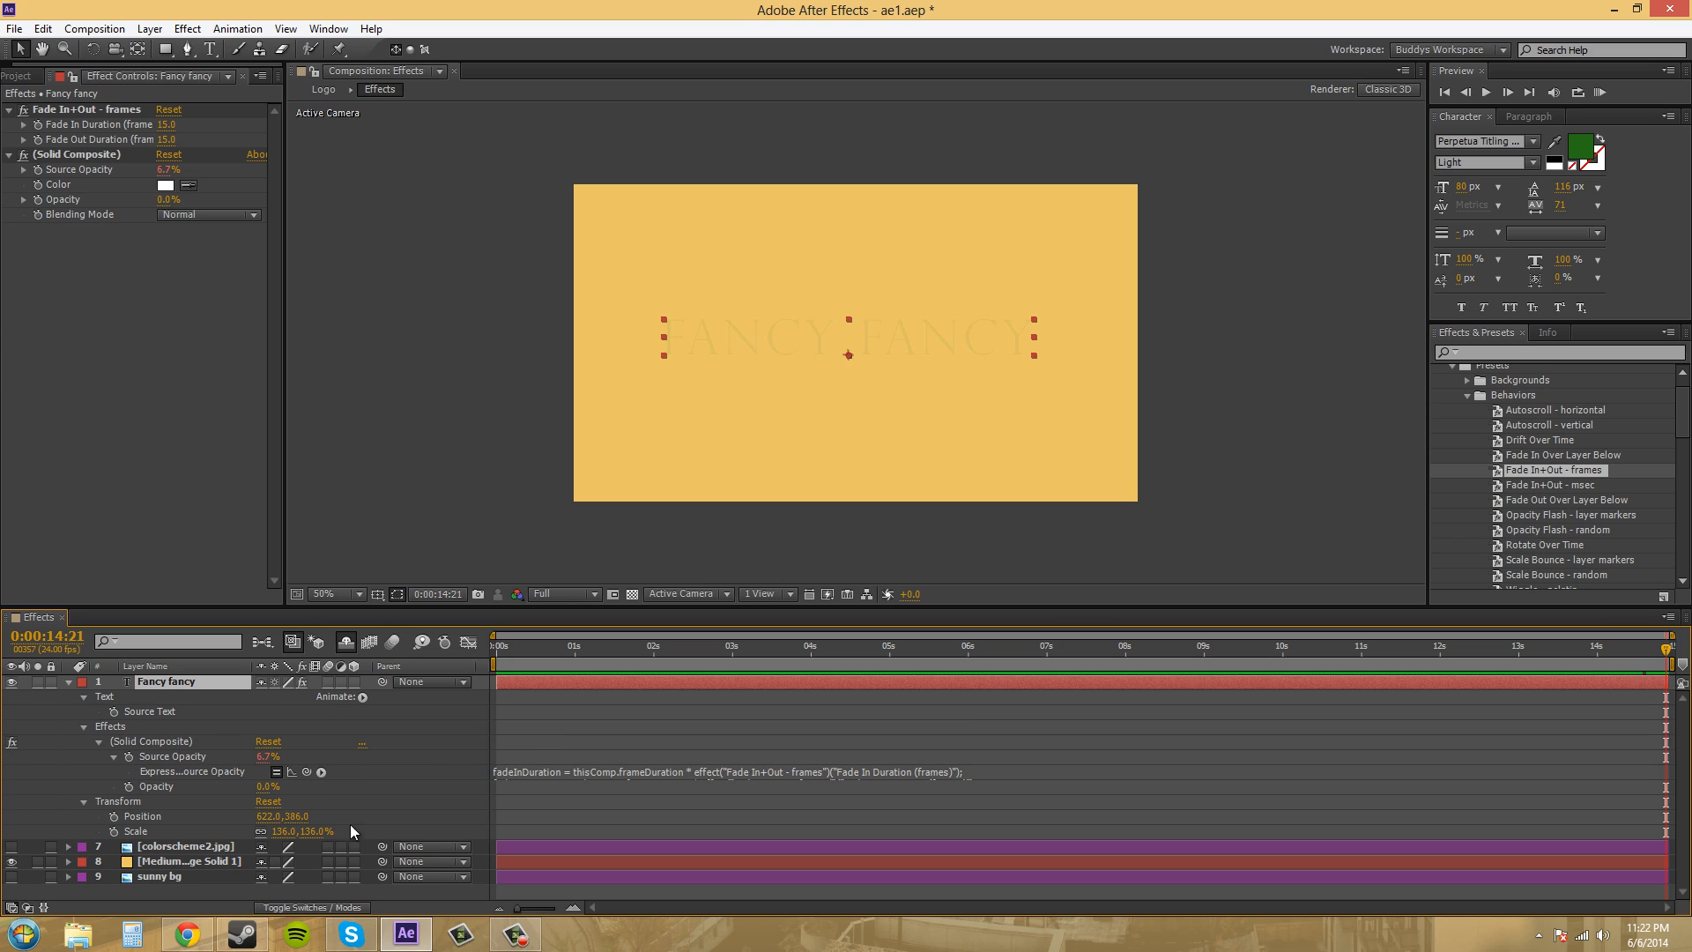
mouse_move(189, 779)
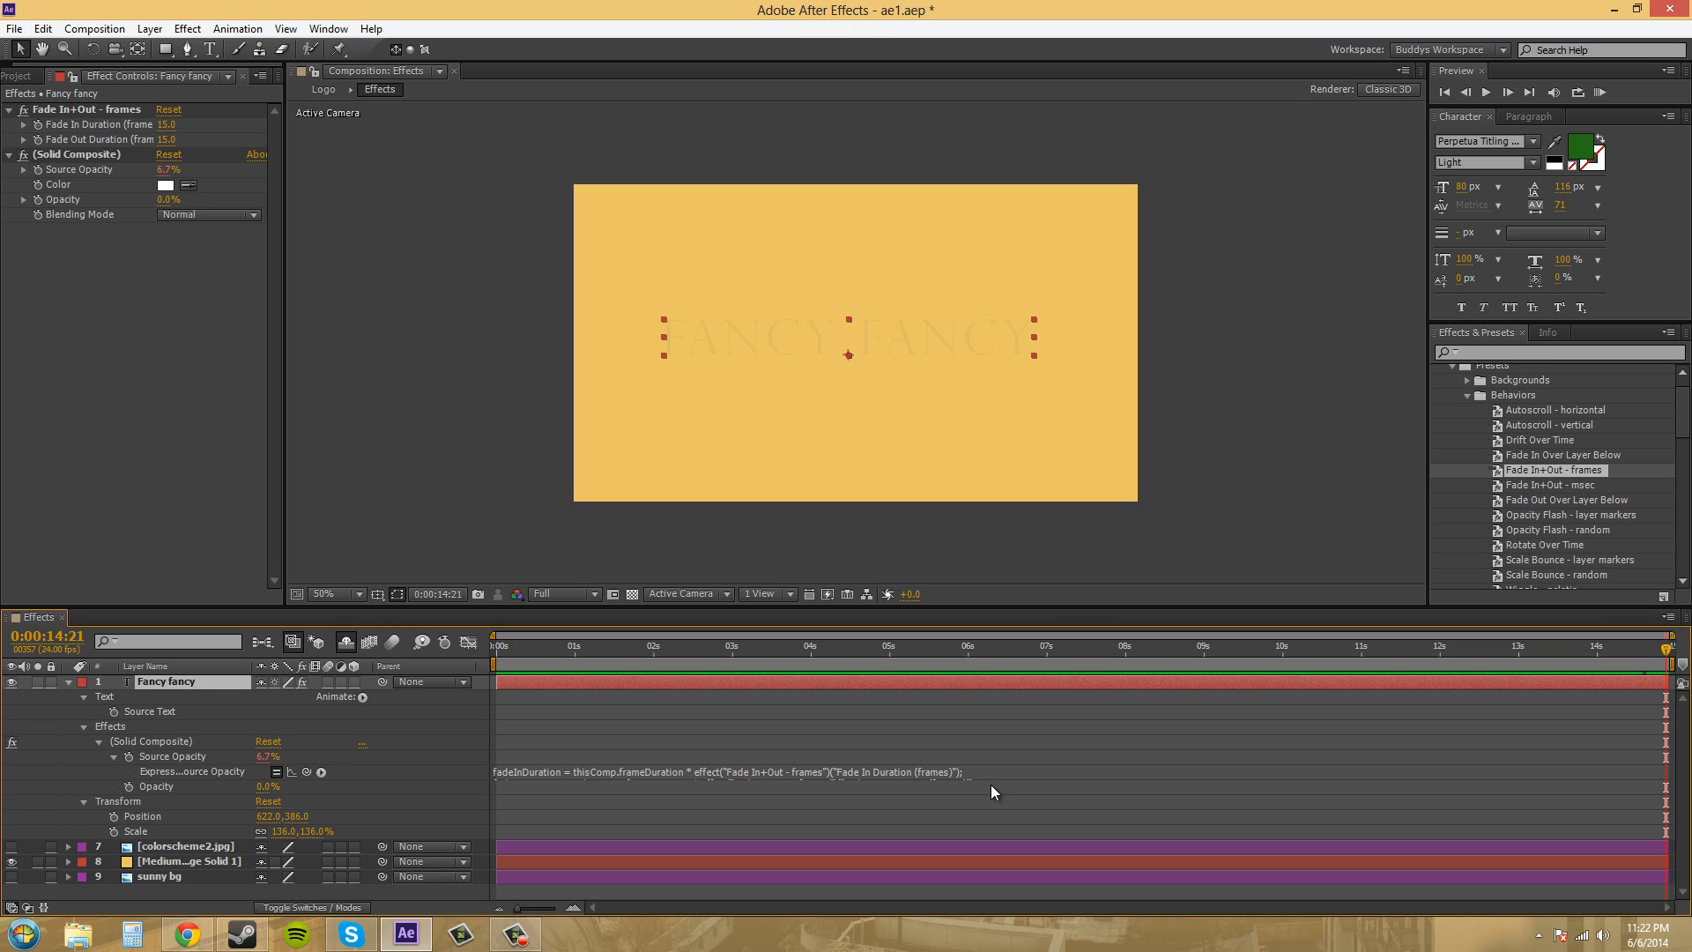
mouse_move(1058, 789)
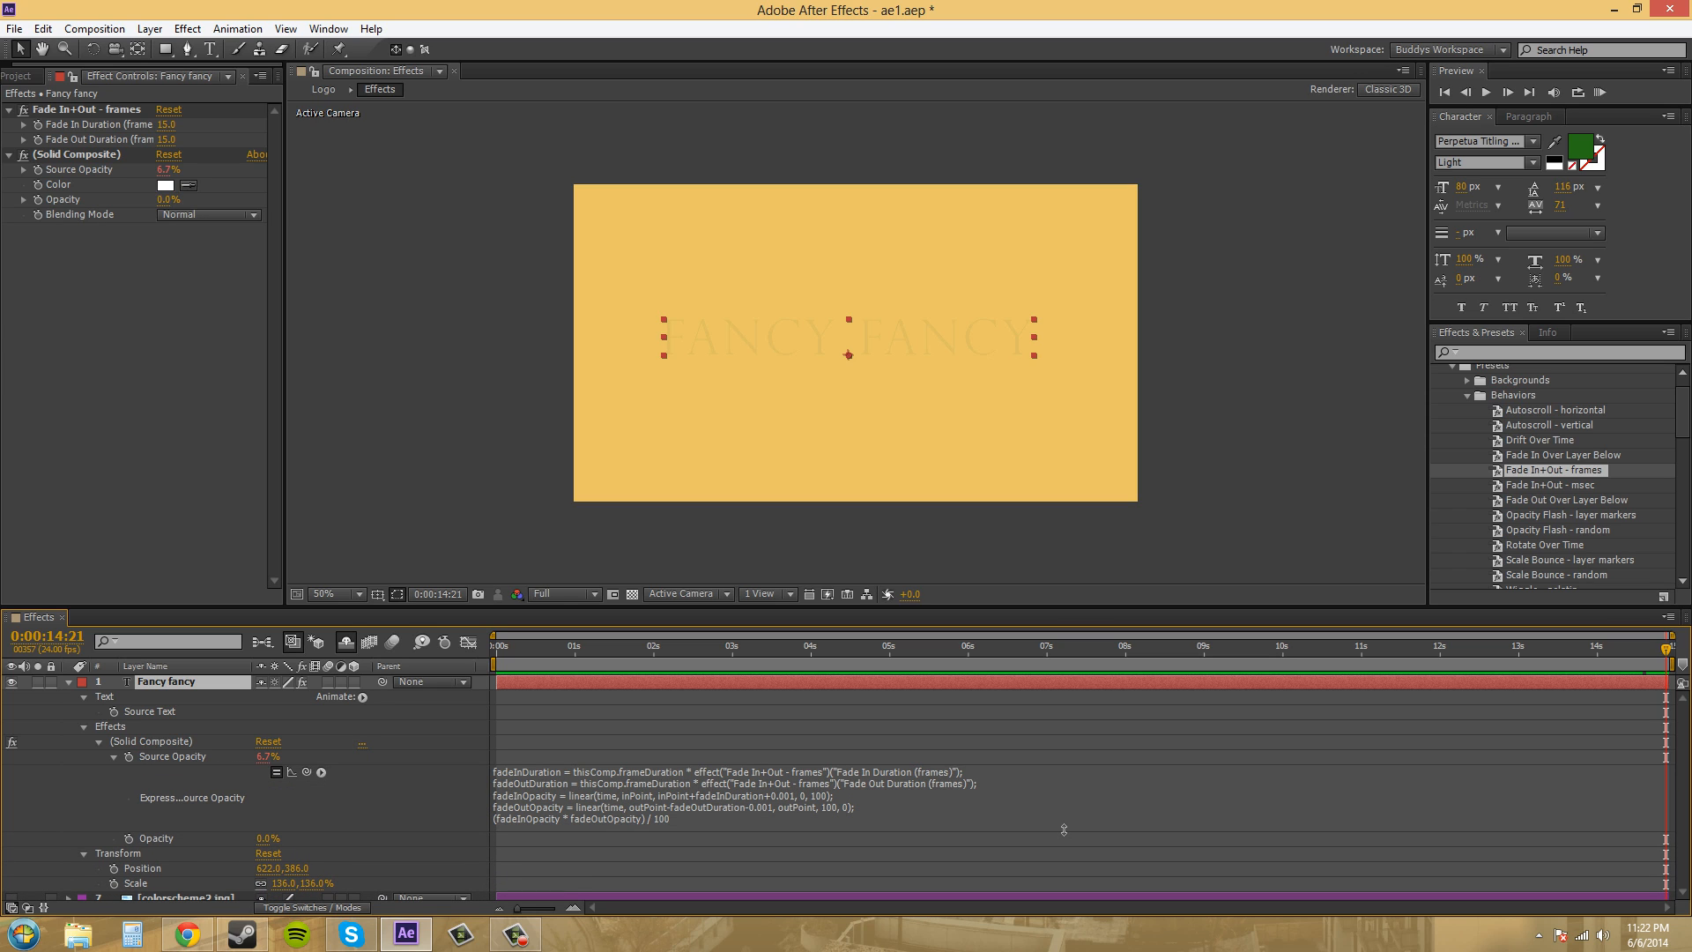
mouse_move(1046, 832)
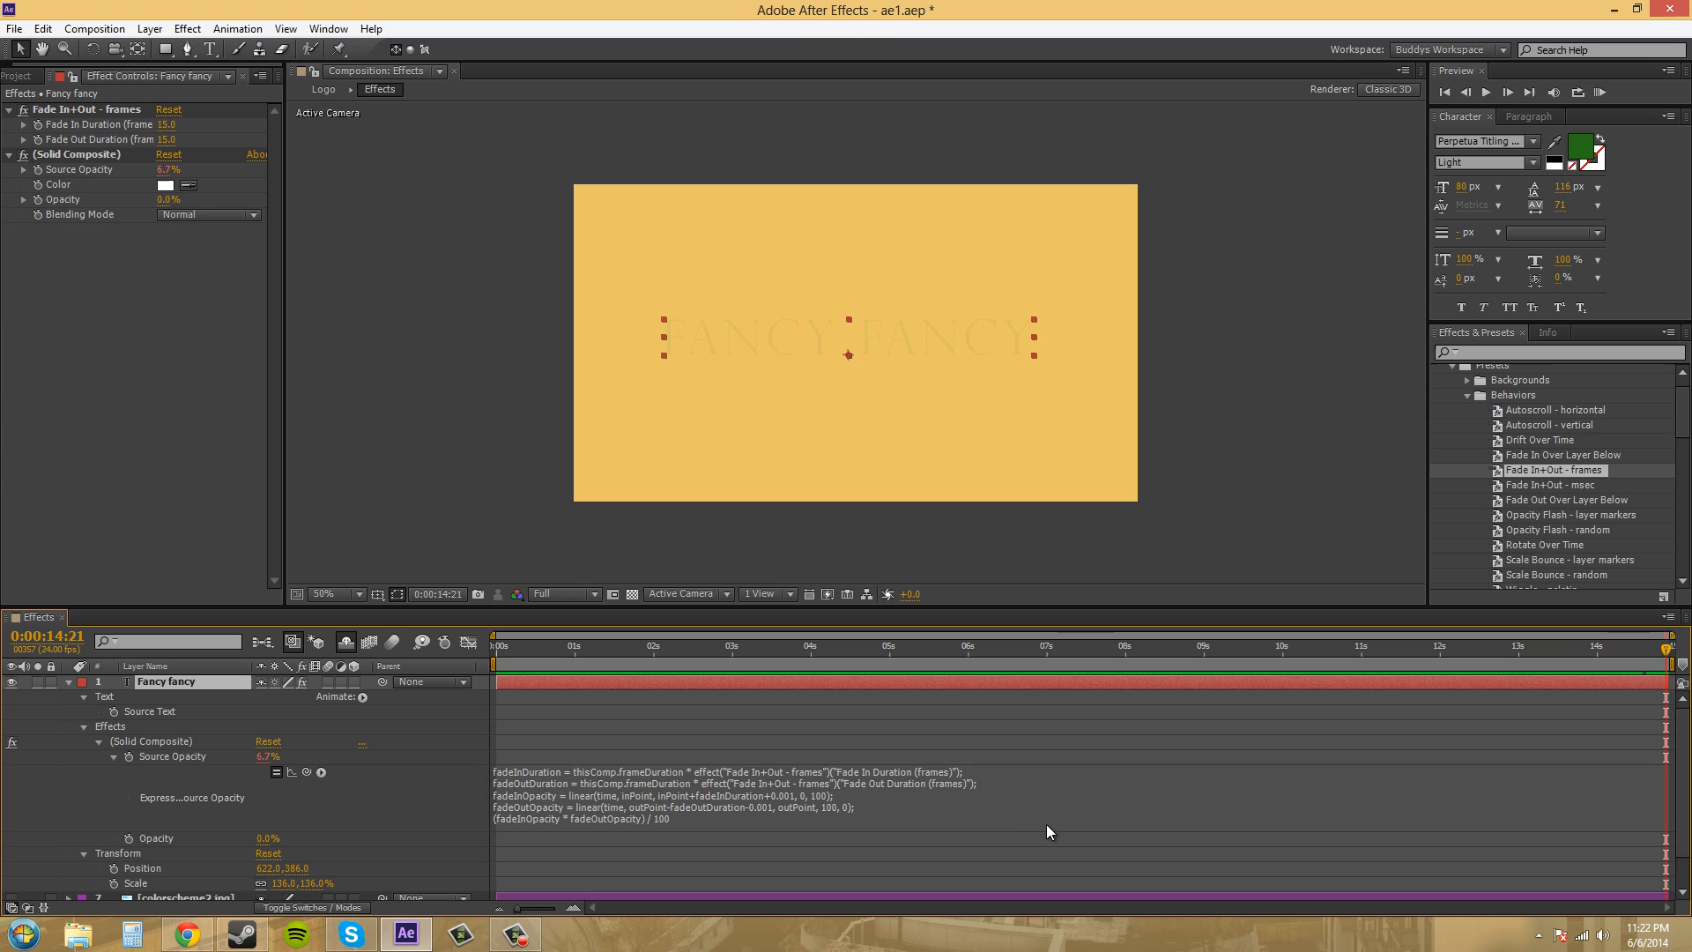
mouse_move(588, 777)
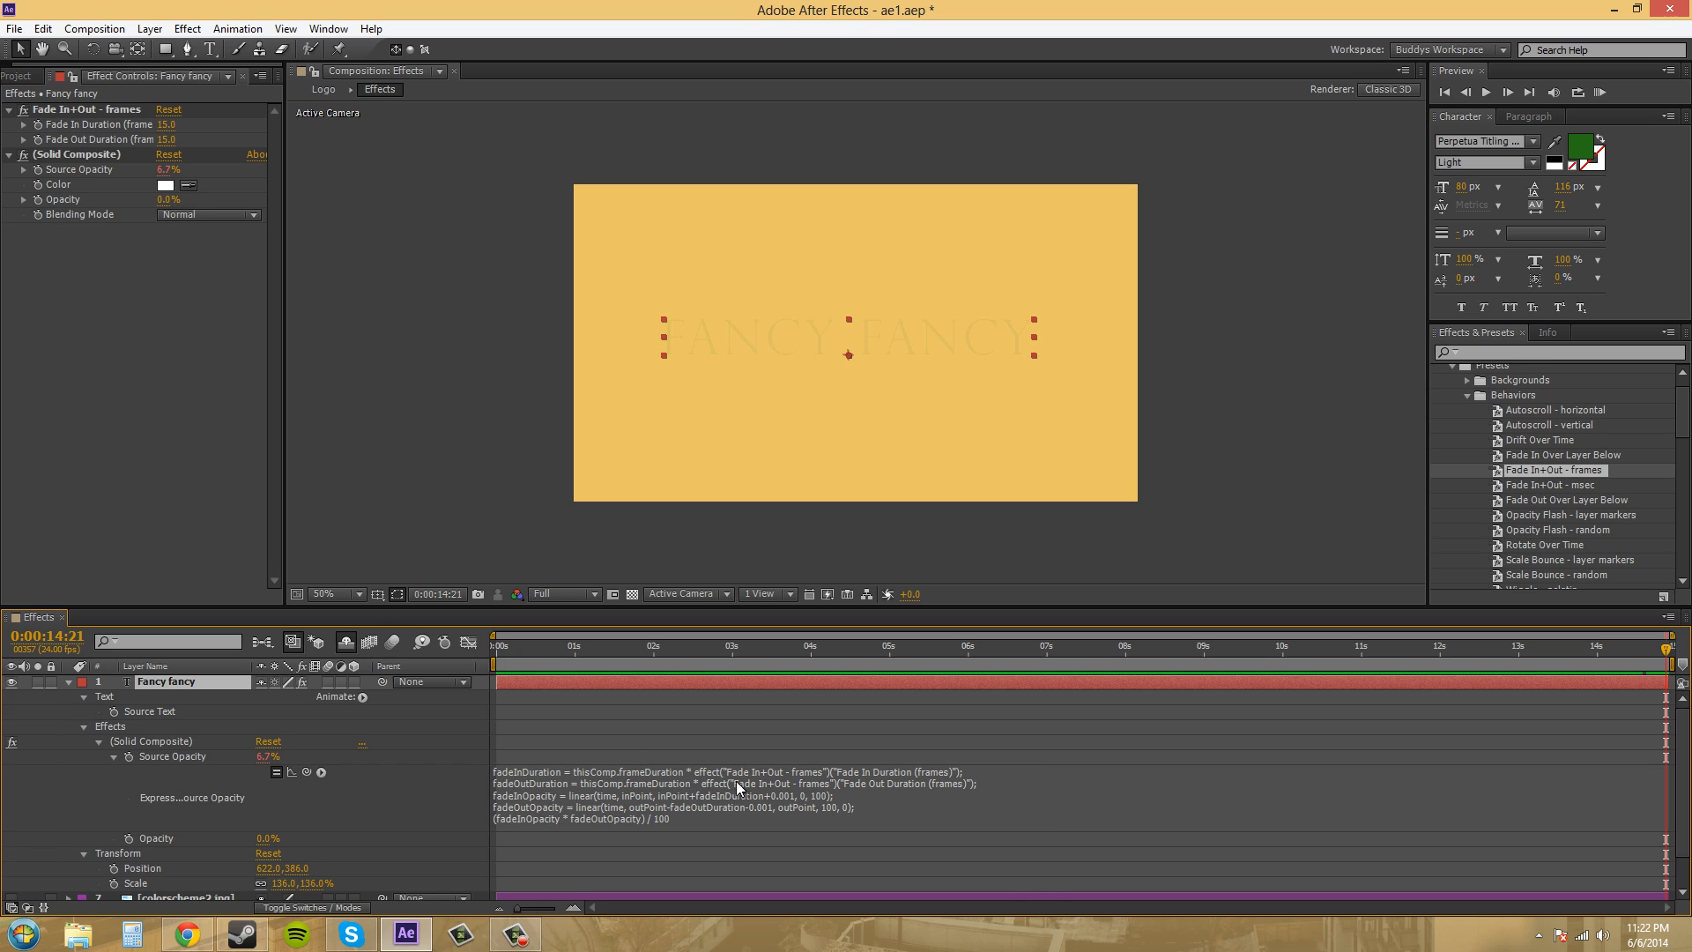
mouse_move(1008, 831)
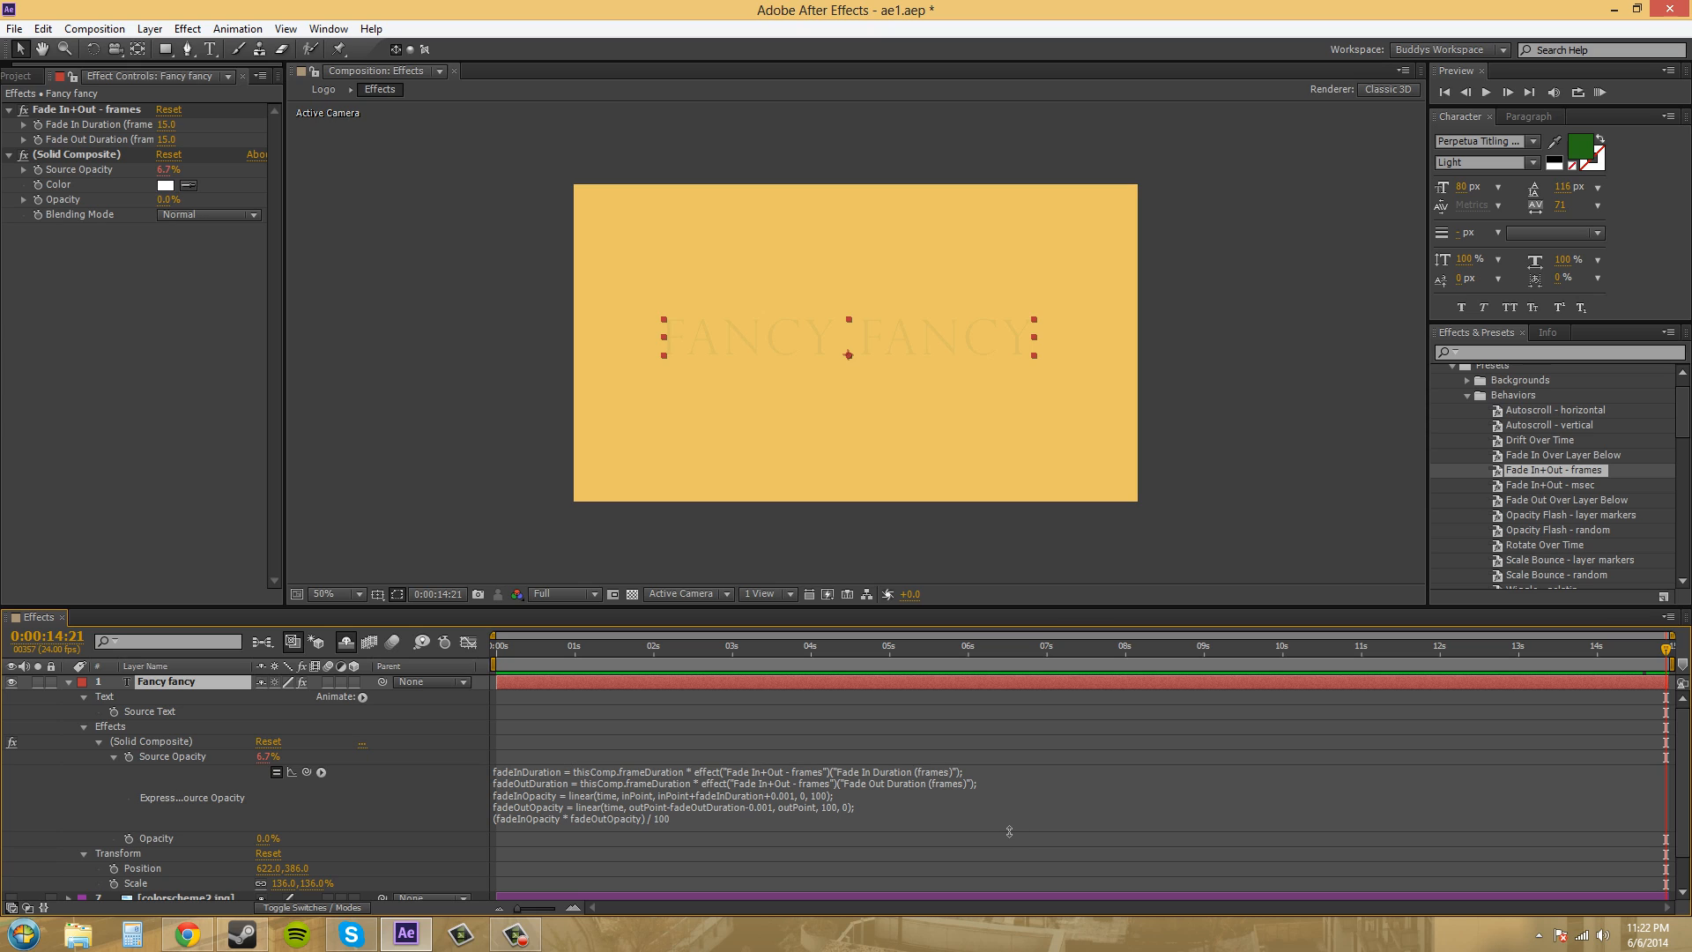
mouse_move(884, 813)
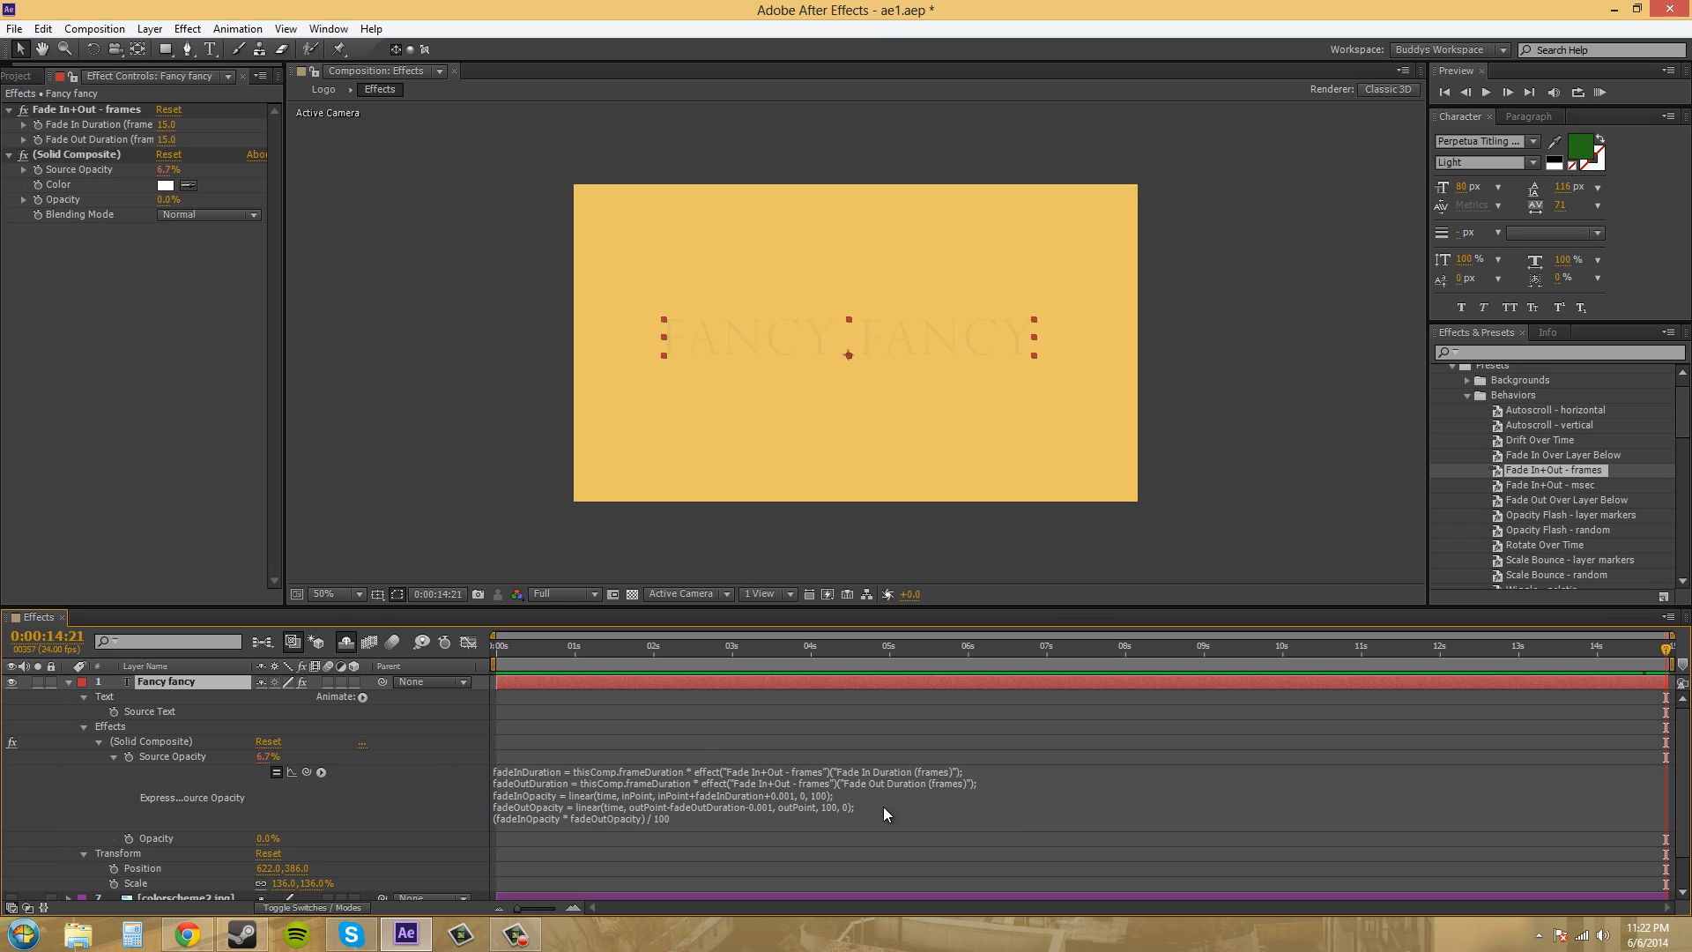
mouse_move(1068, 811)
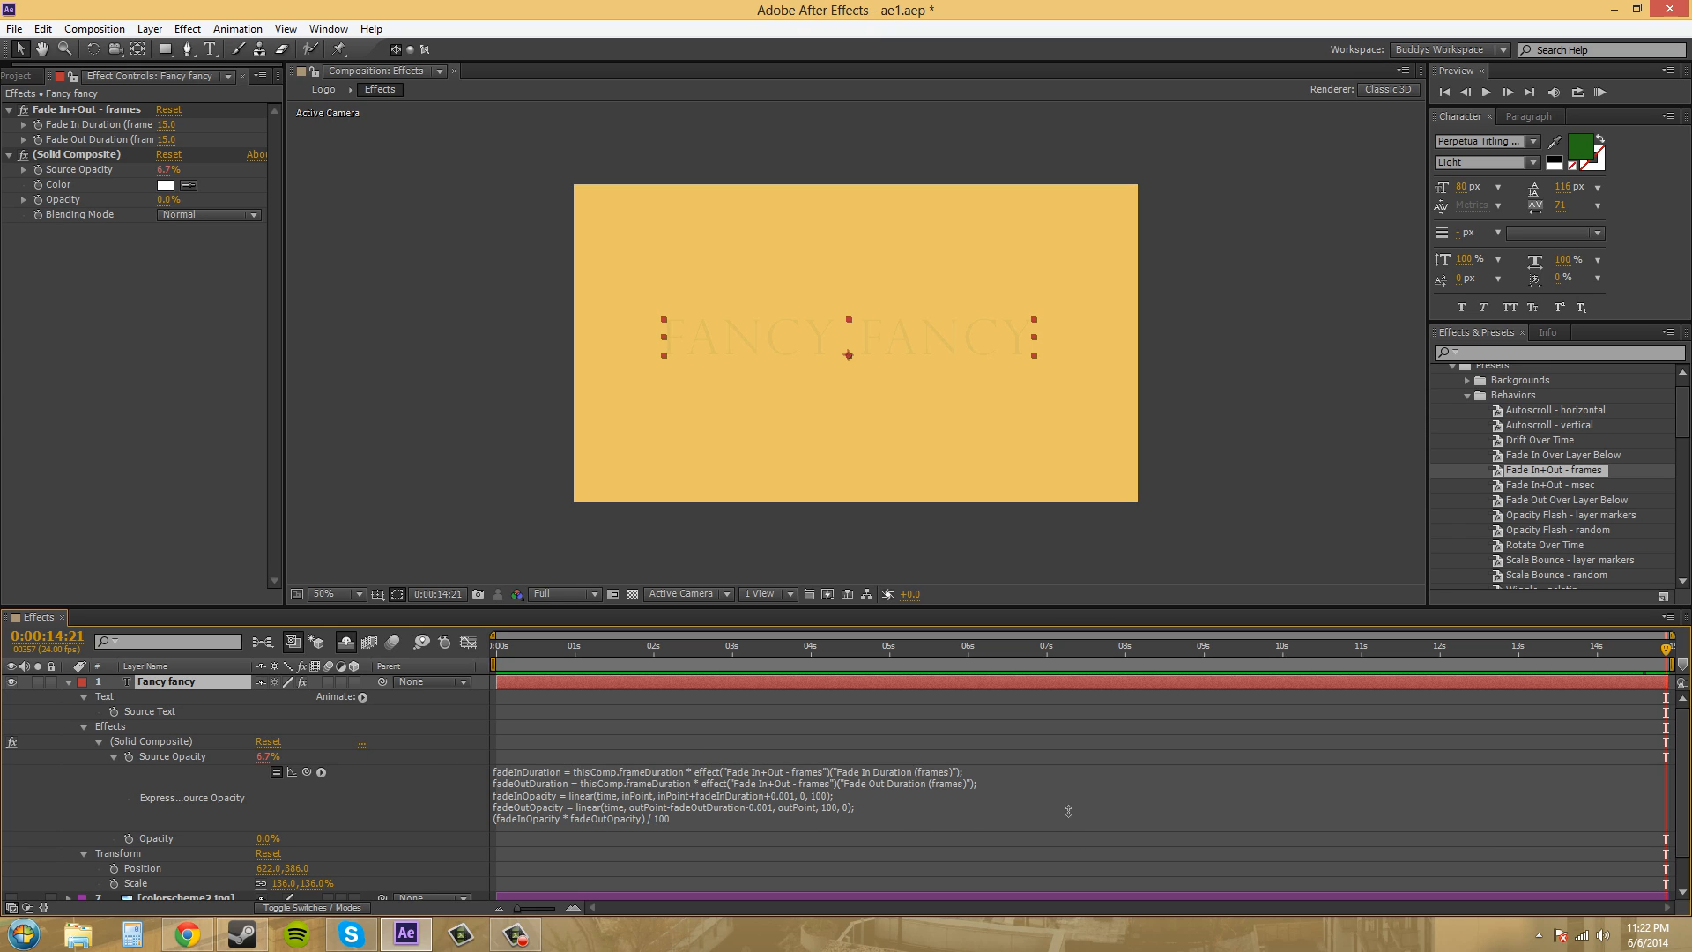
scroll("down", 3)
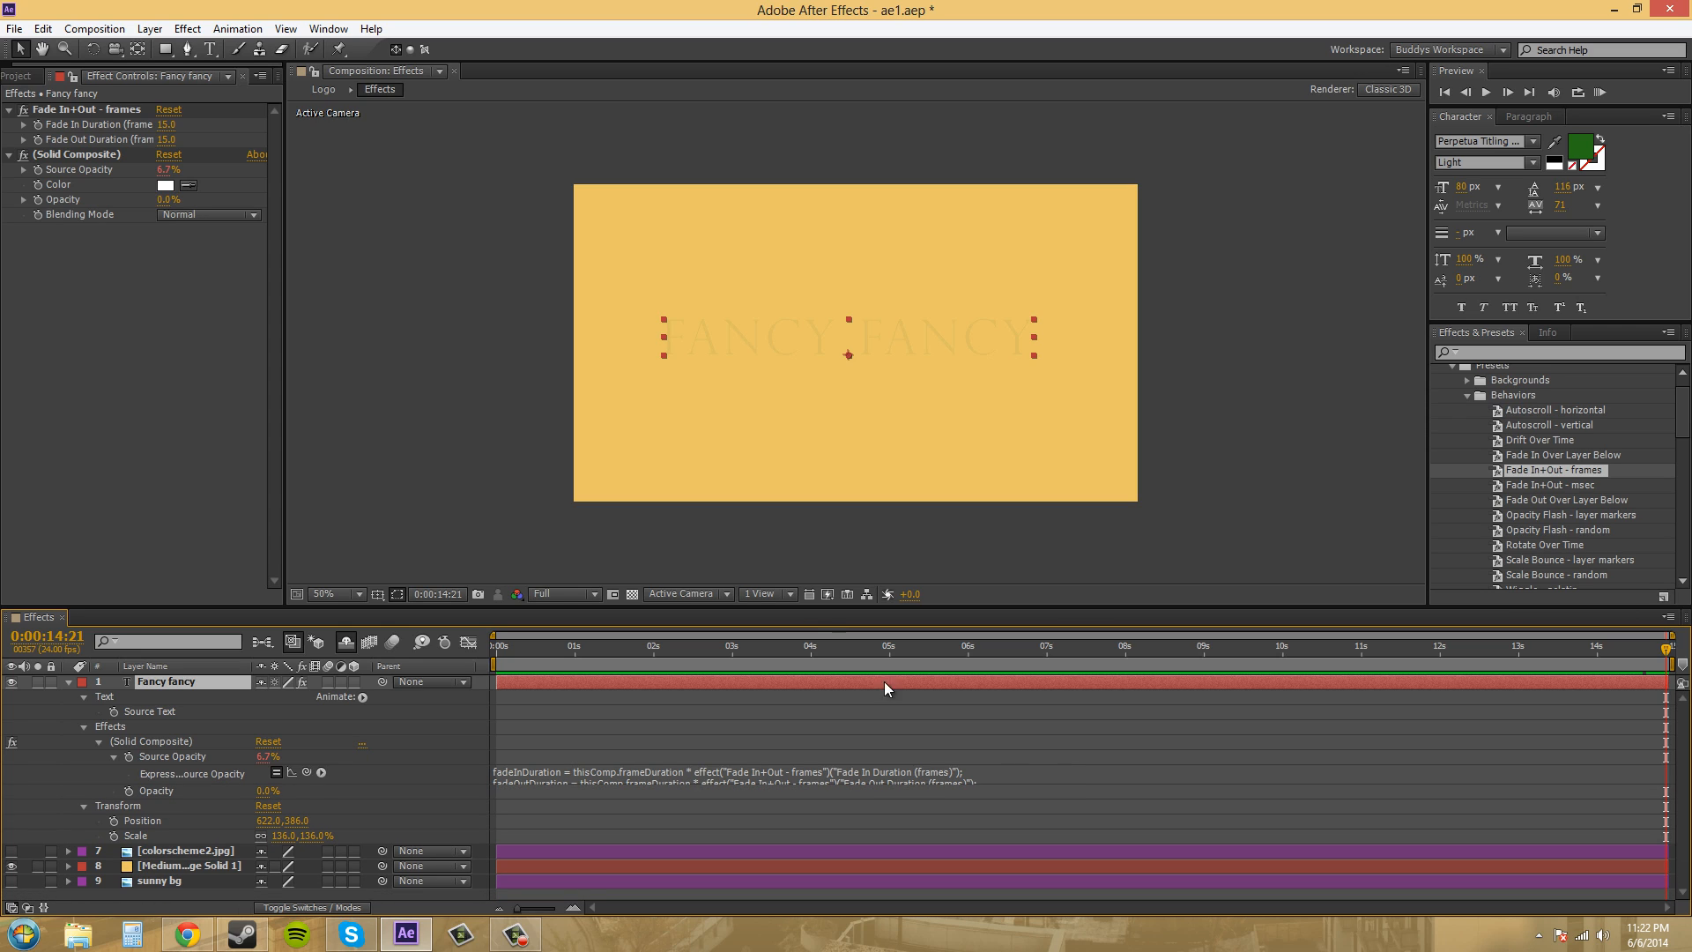
mouse_move(145, 178)
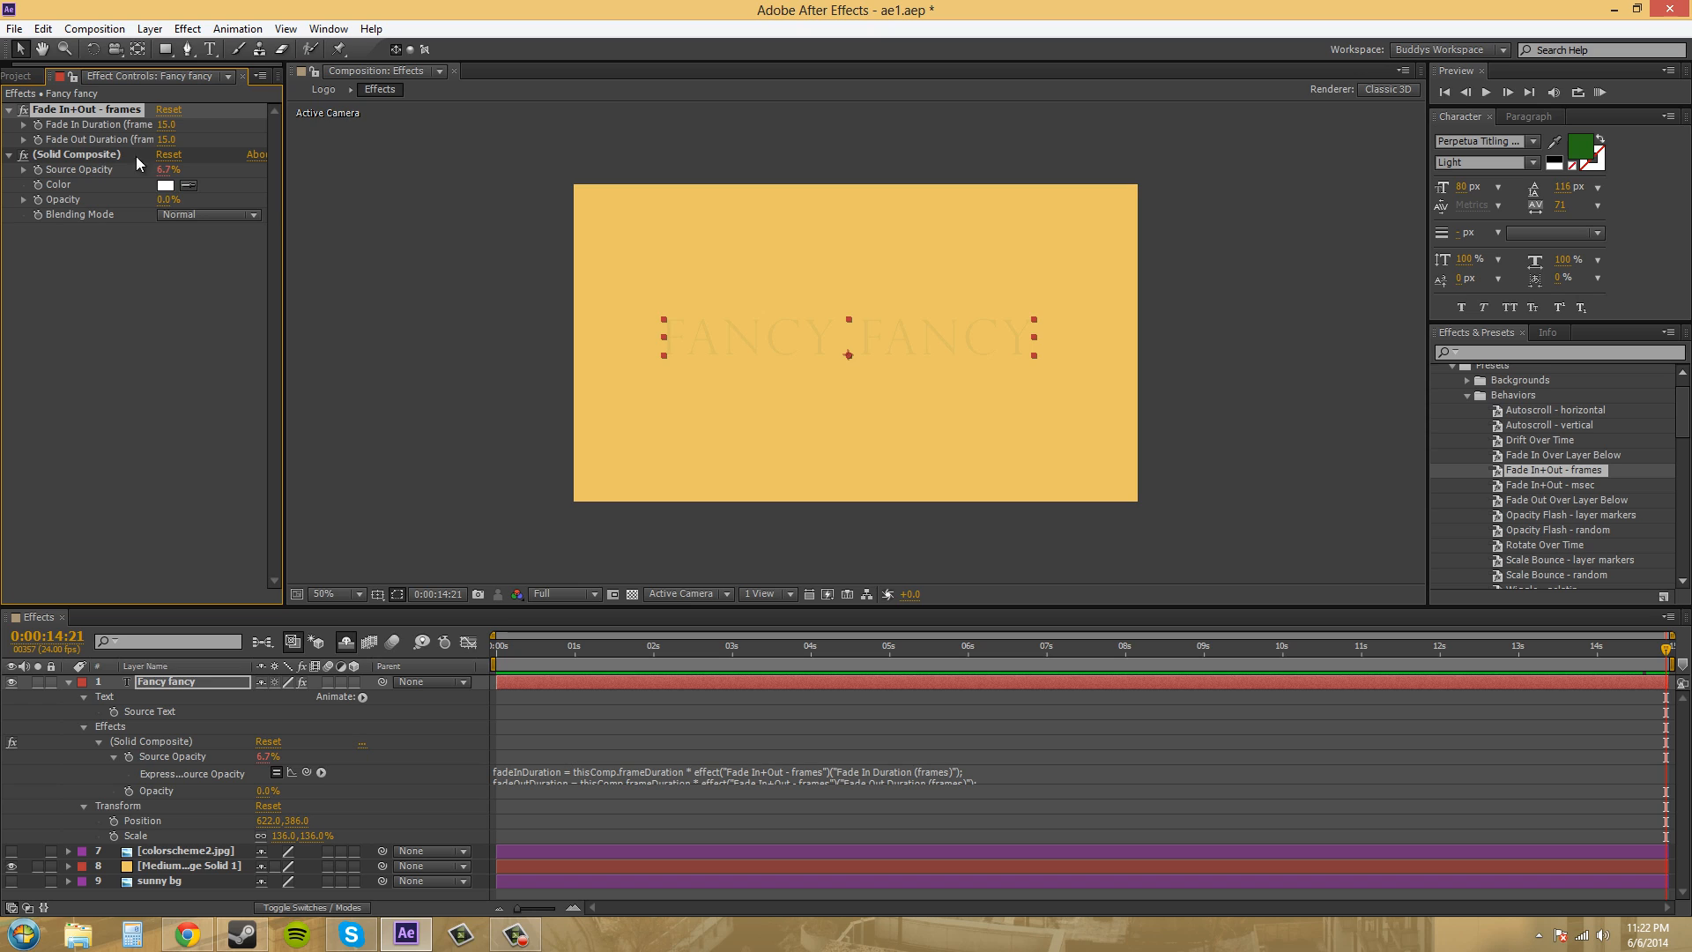
mouse_move(102, 237)
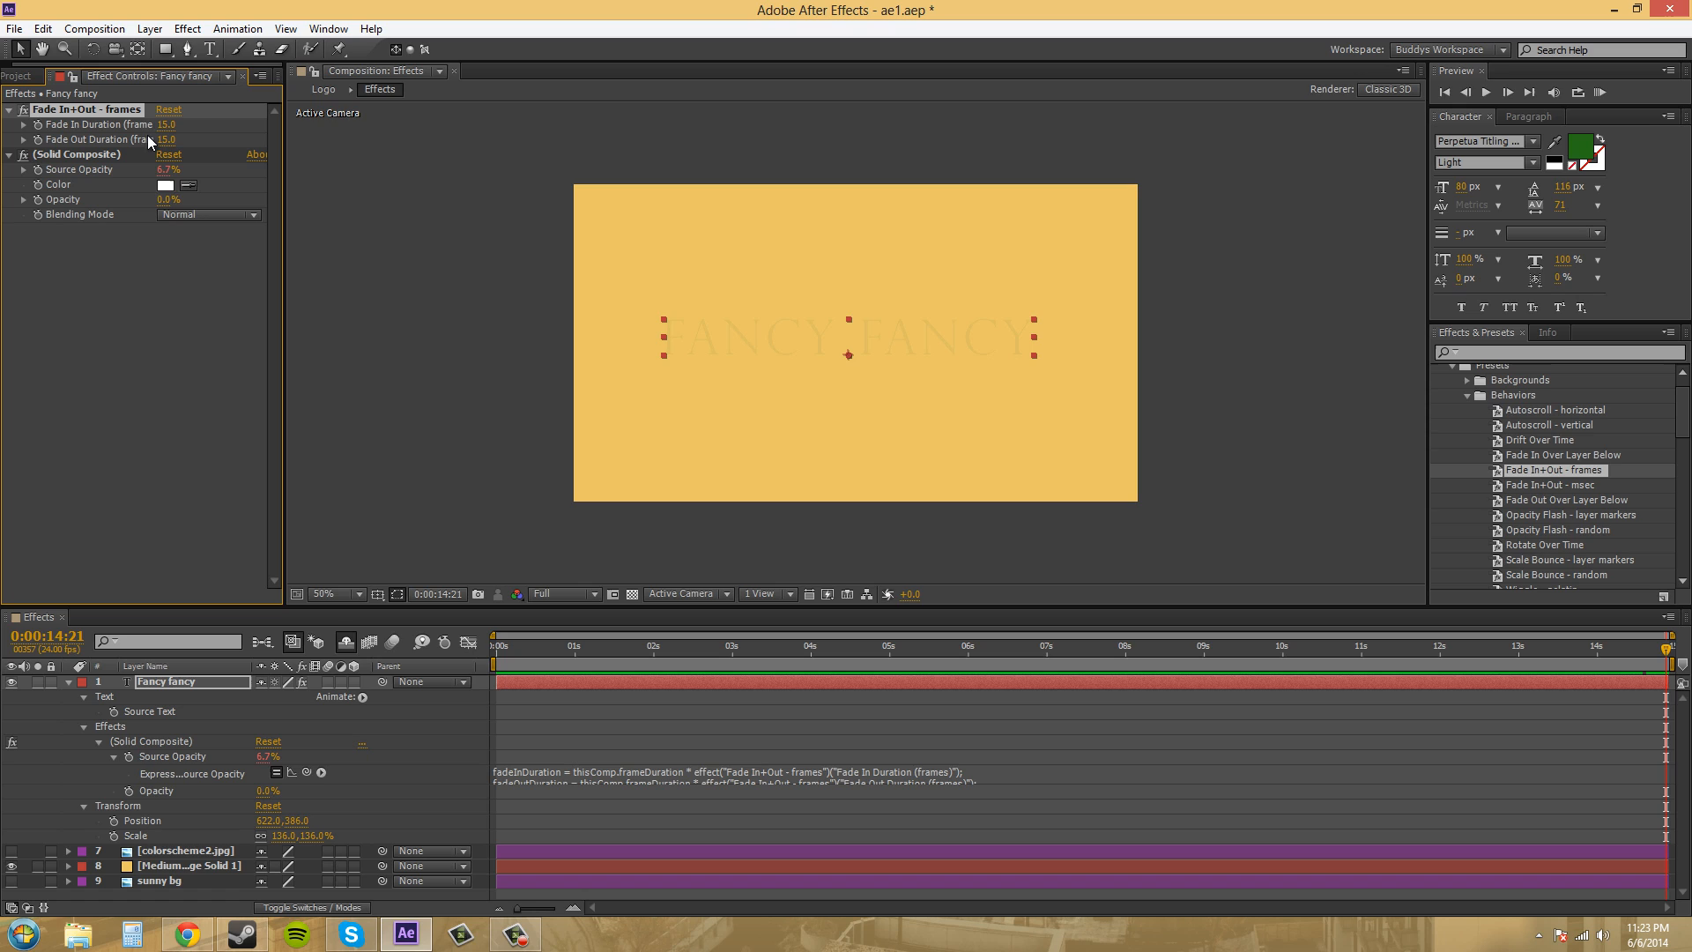
mouse_move(67, 689)
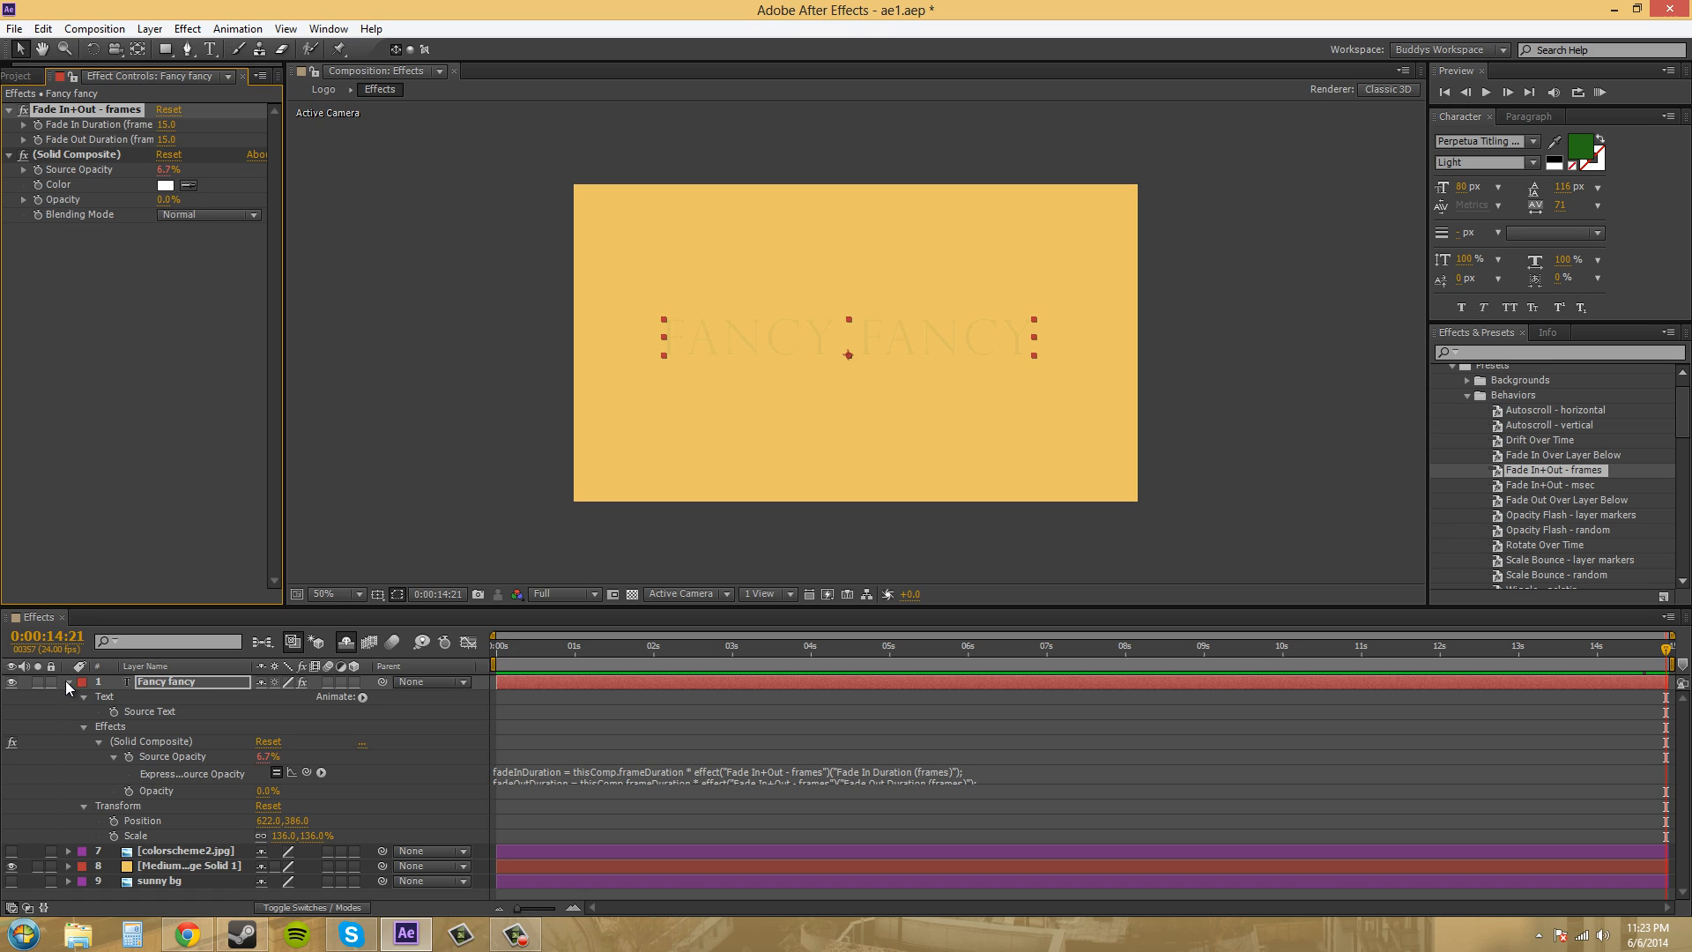
mouse_move(188, 292)
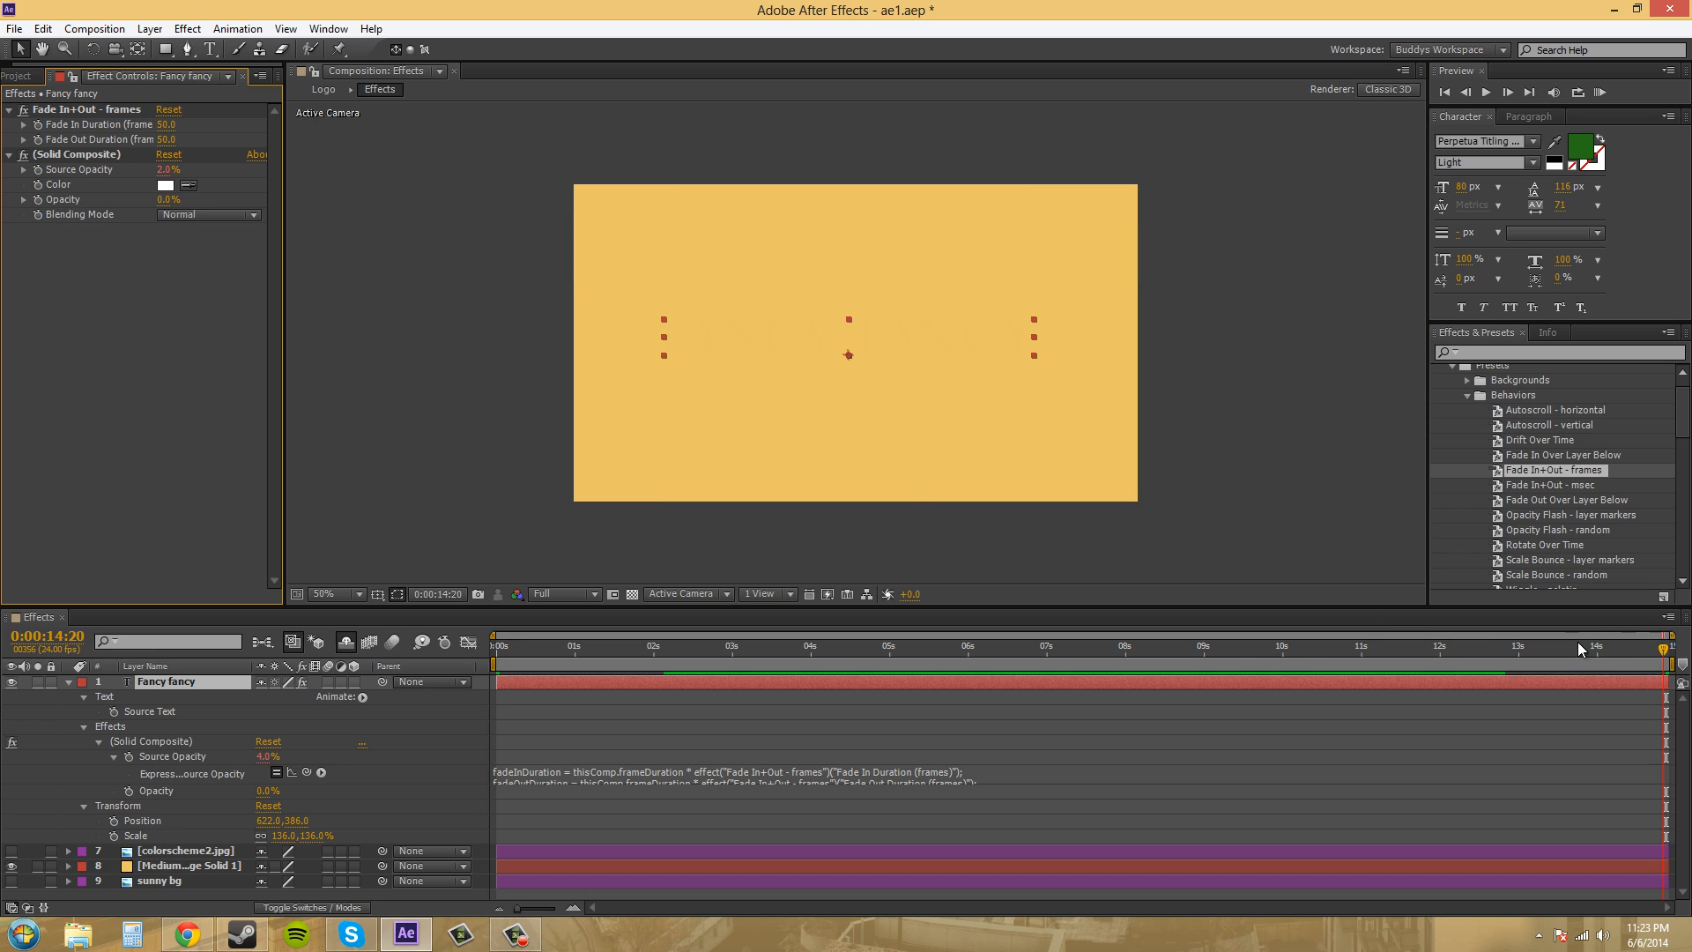
Scrub near the comp's end to preview the 50-frame fades, then collapse the layer
left_click(595, 645)
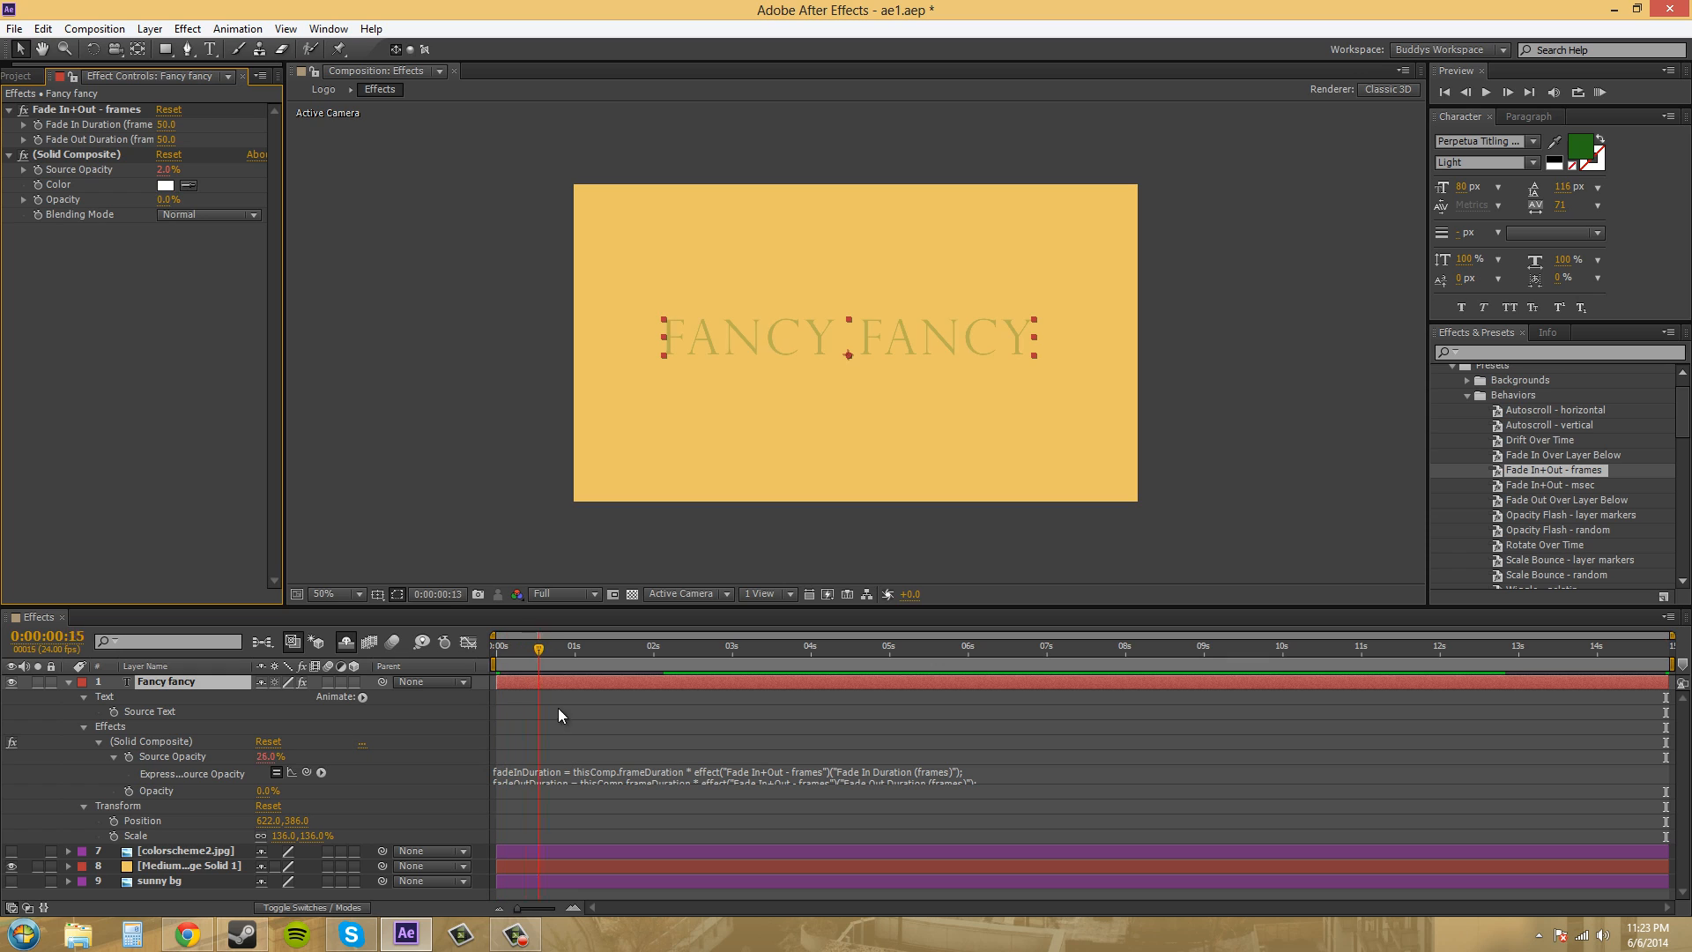
left_click(1535, 646)
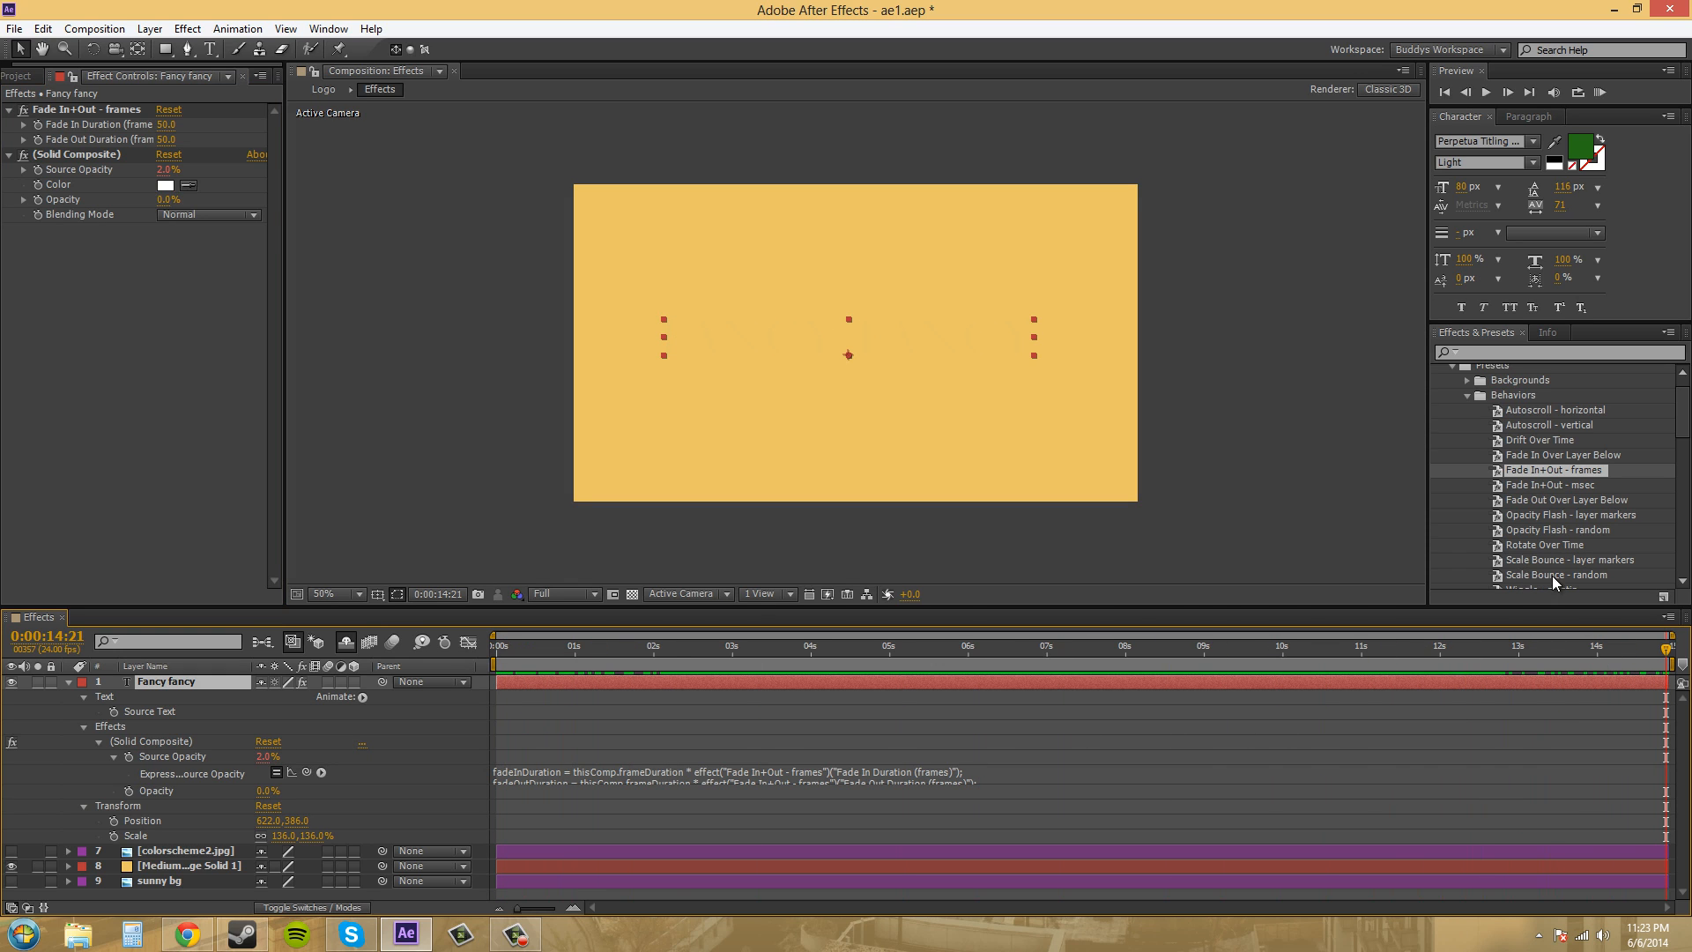
left_click(1371, 644)
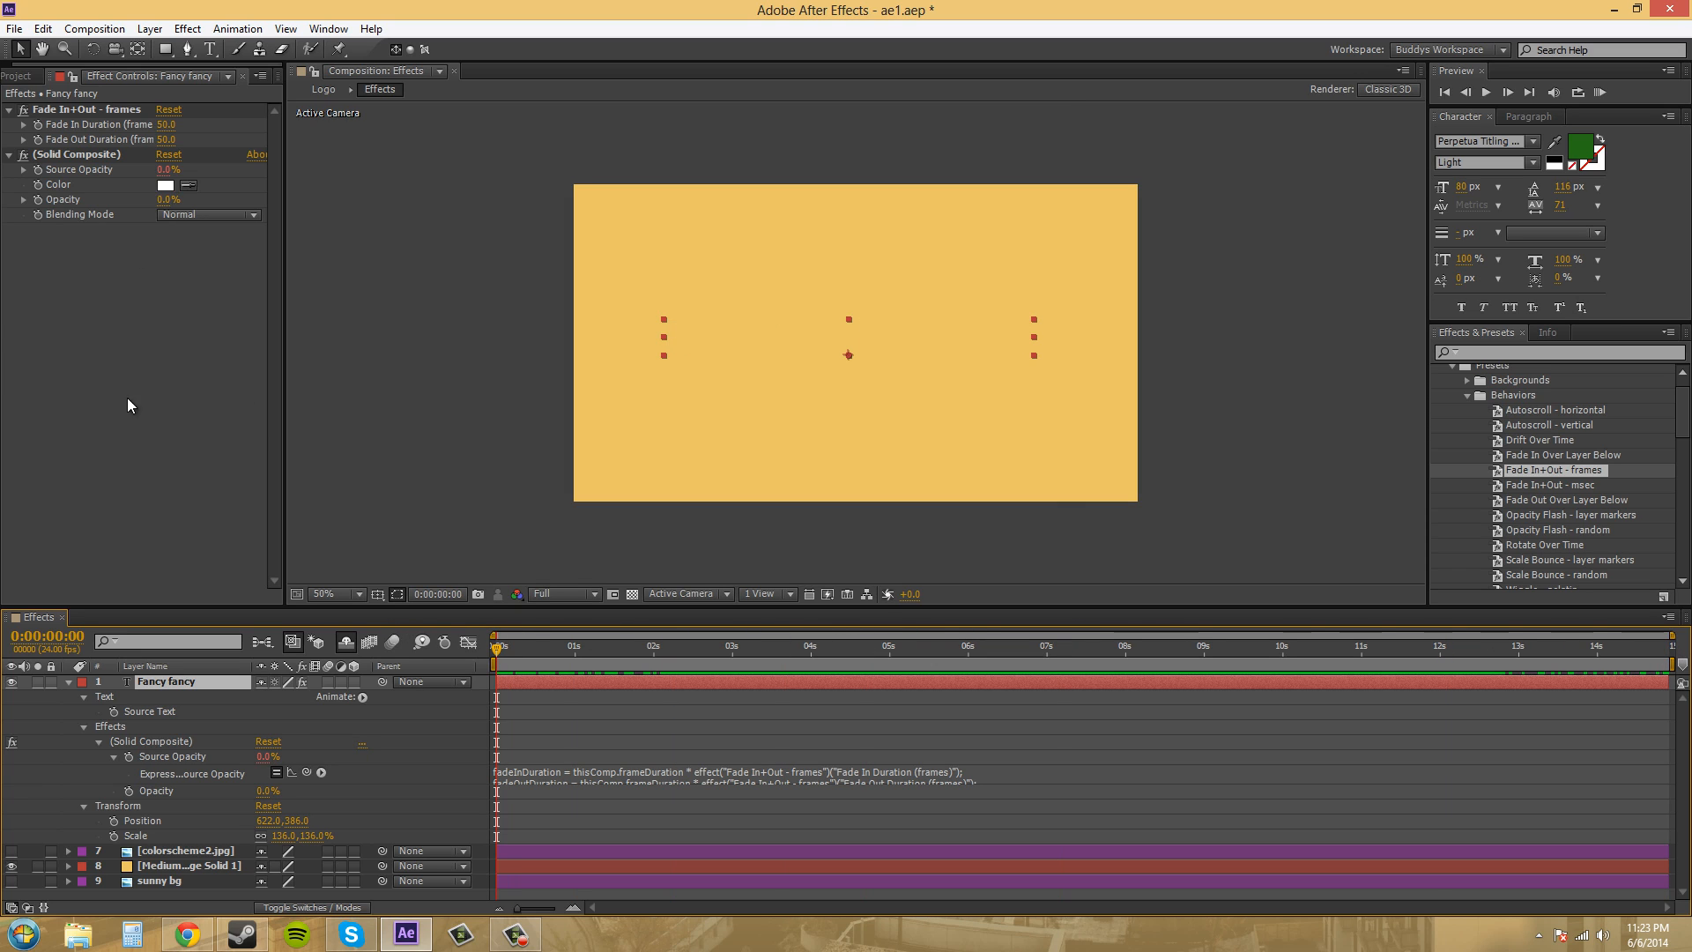
left_click(67, 681)
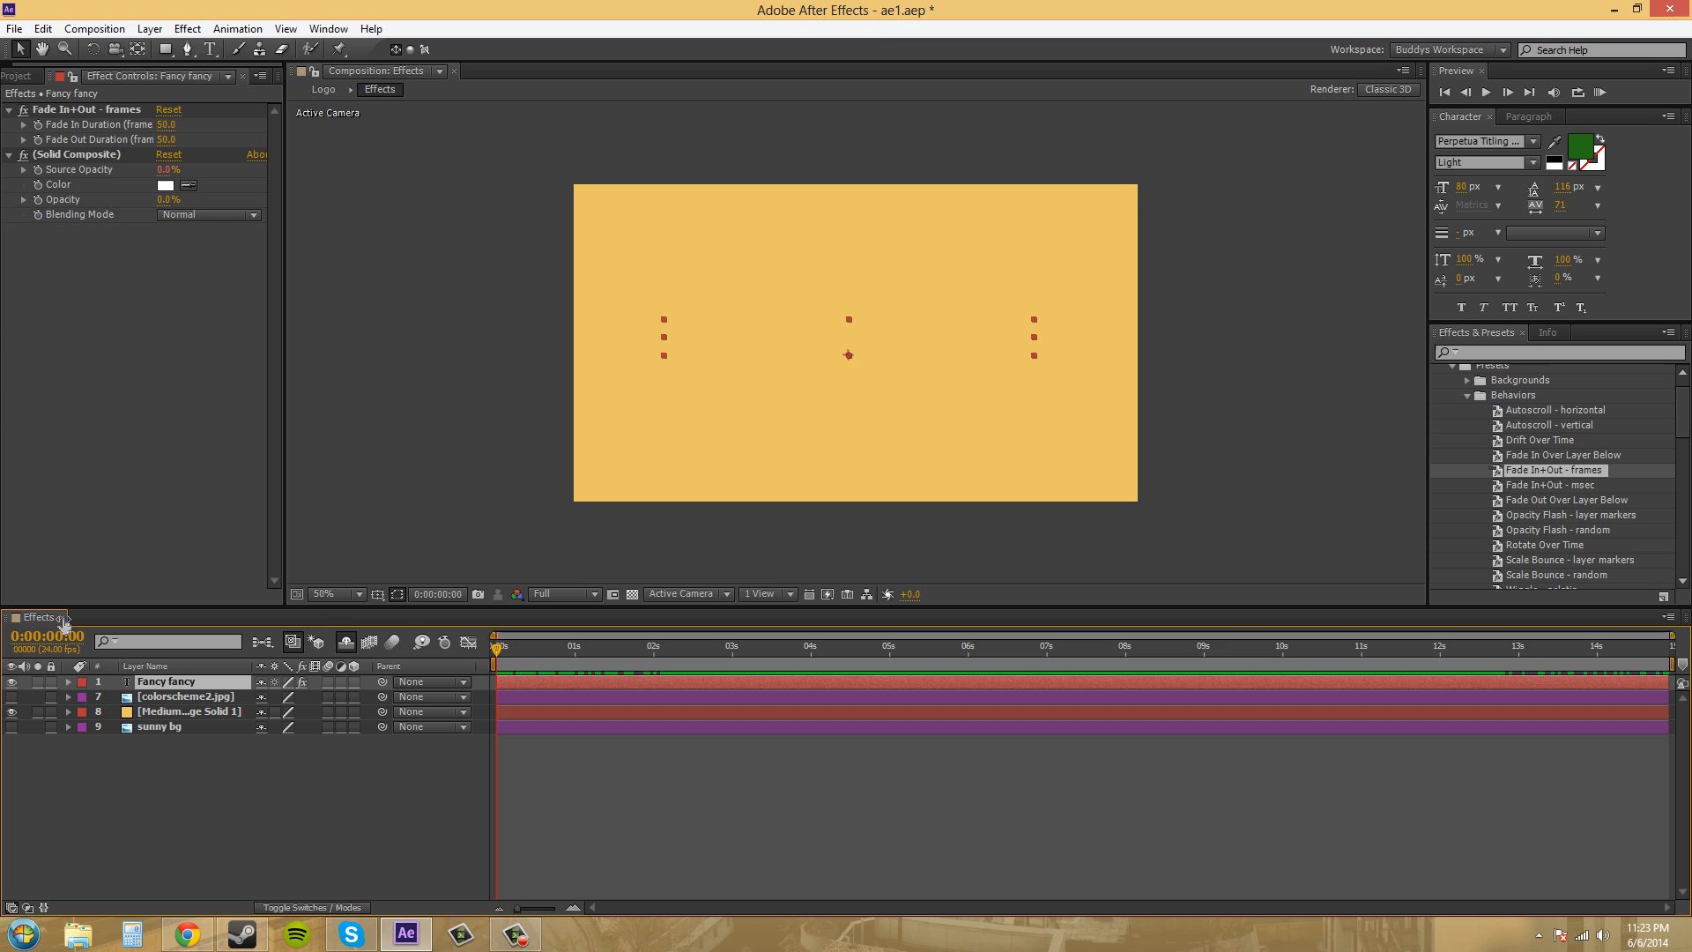
mouse_move(604, 681)
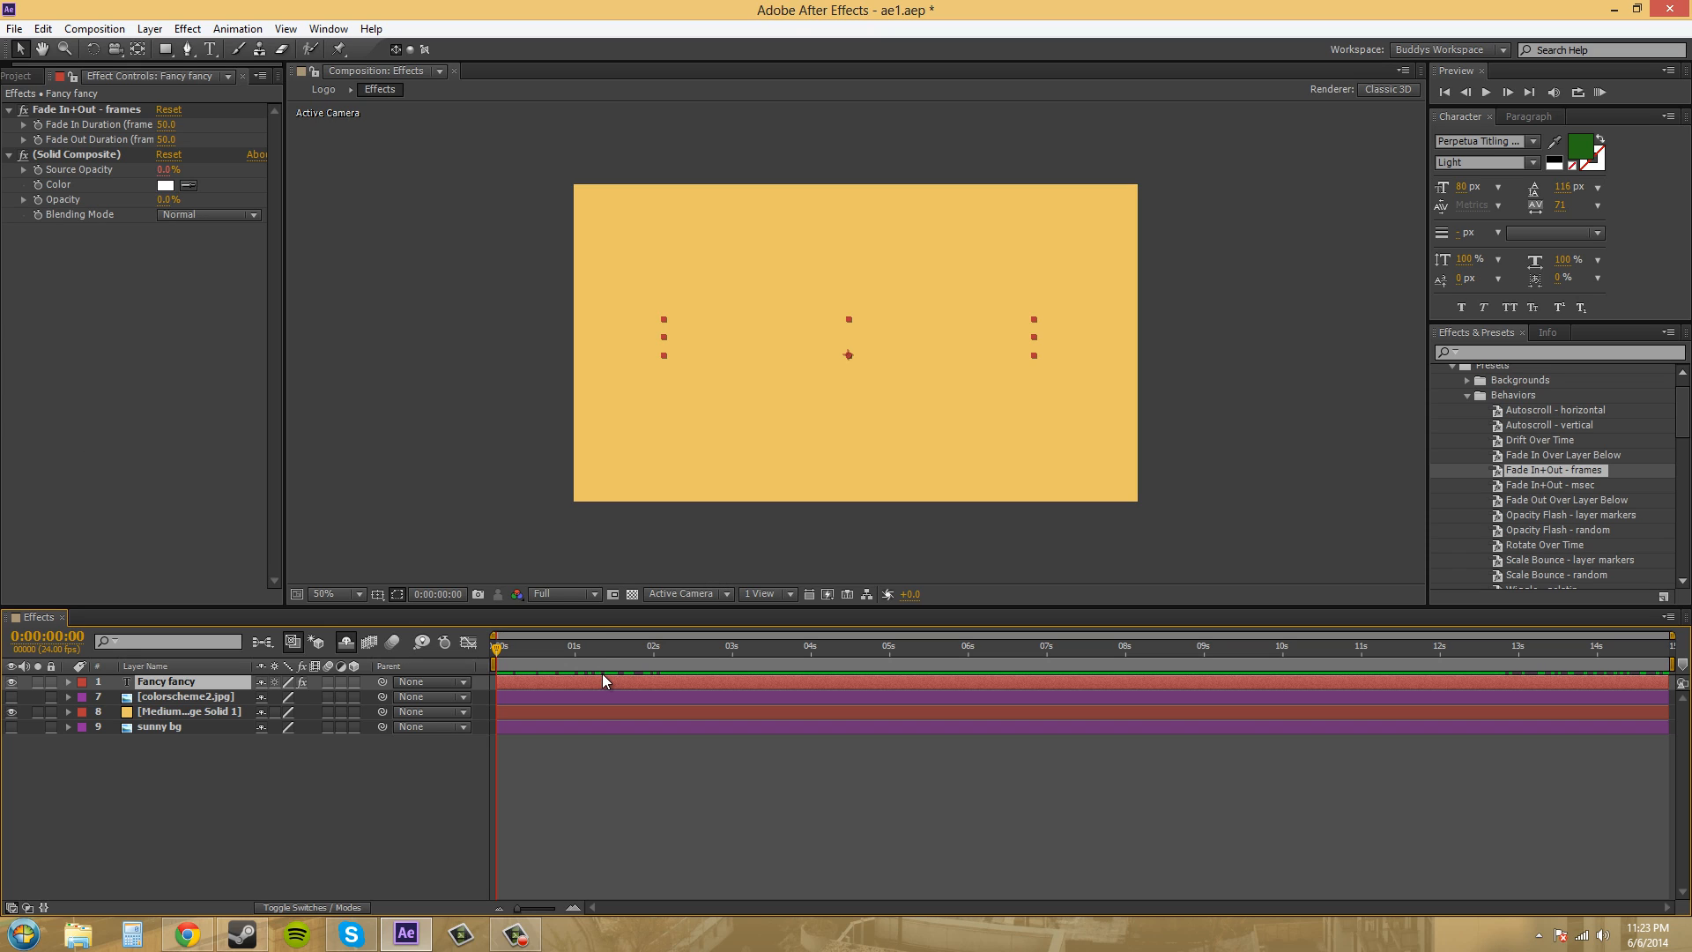
mouse_move(869, 583)
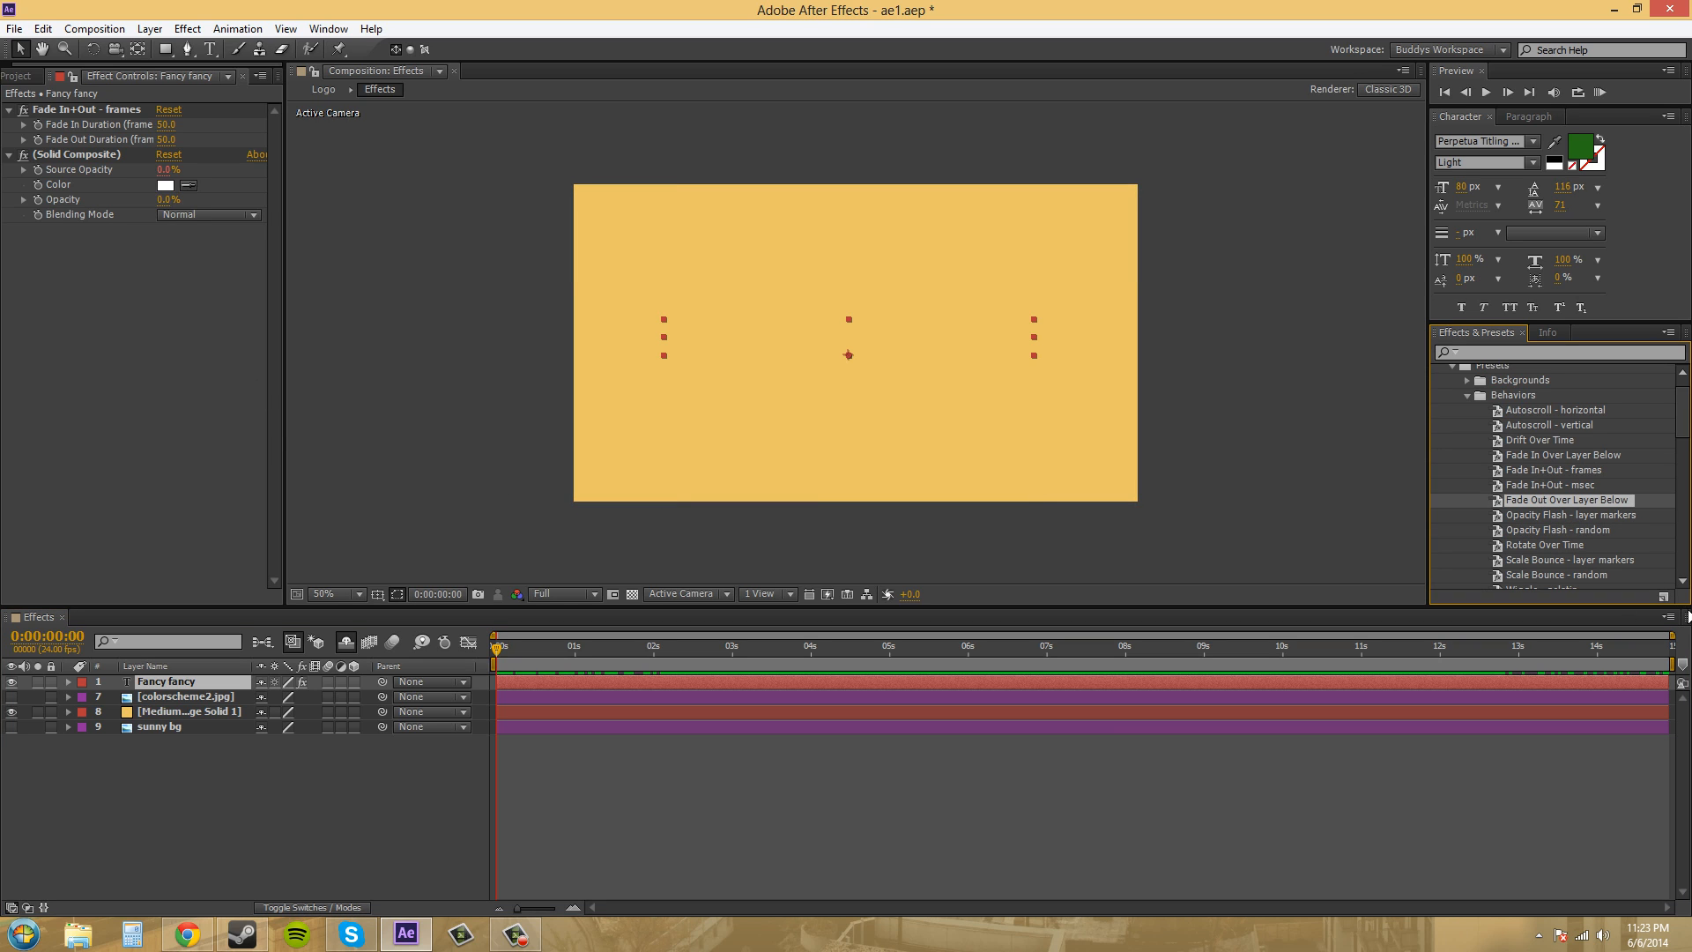
Scroll the Behaviors presets down to the Wiggle presets
scroll("down", 3)
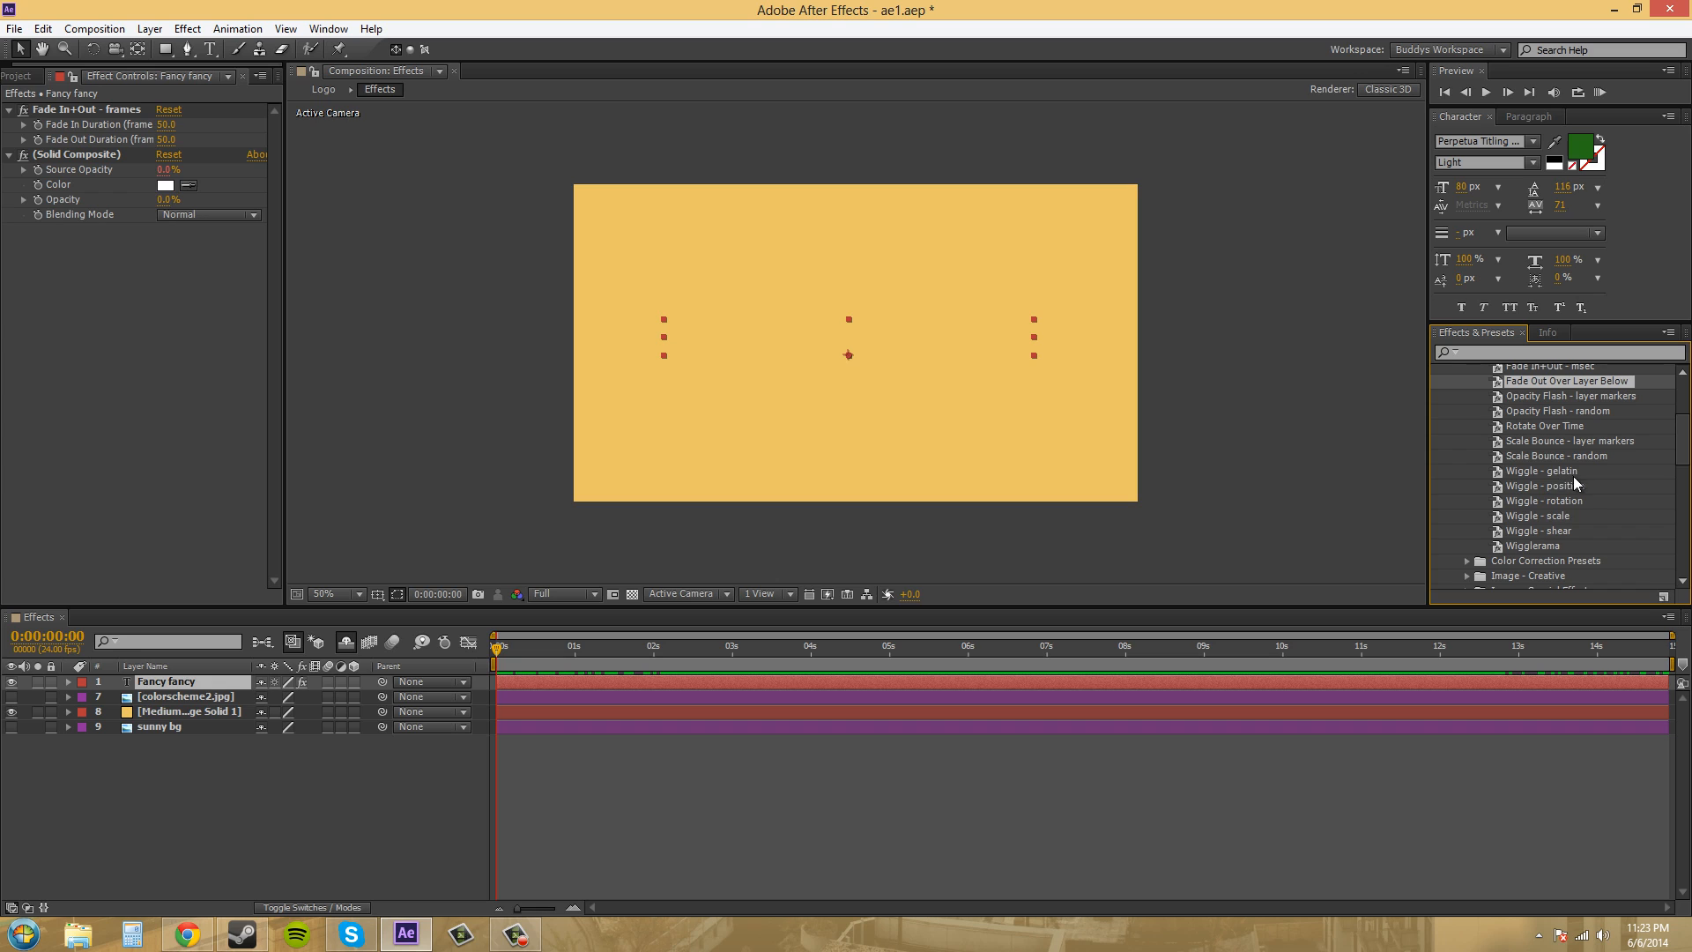
mouse_move(1525, 518)
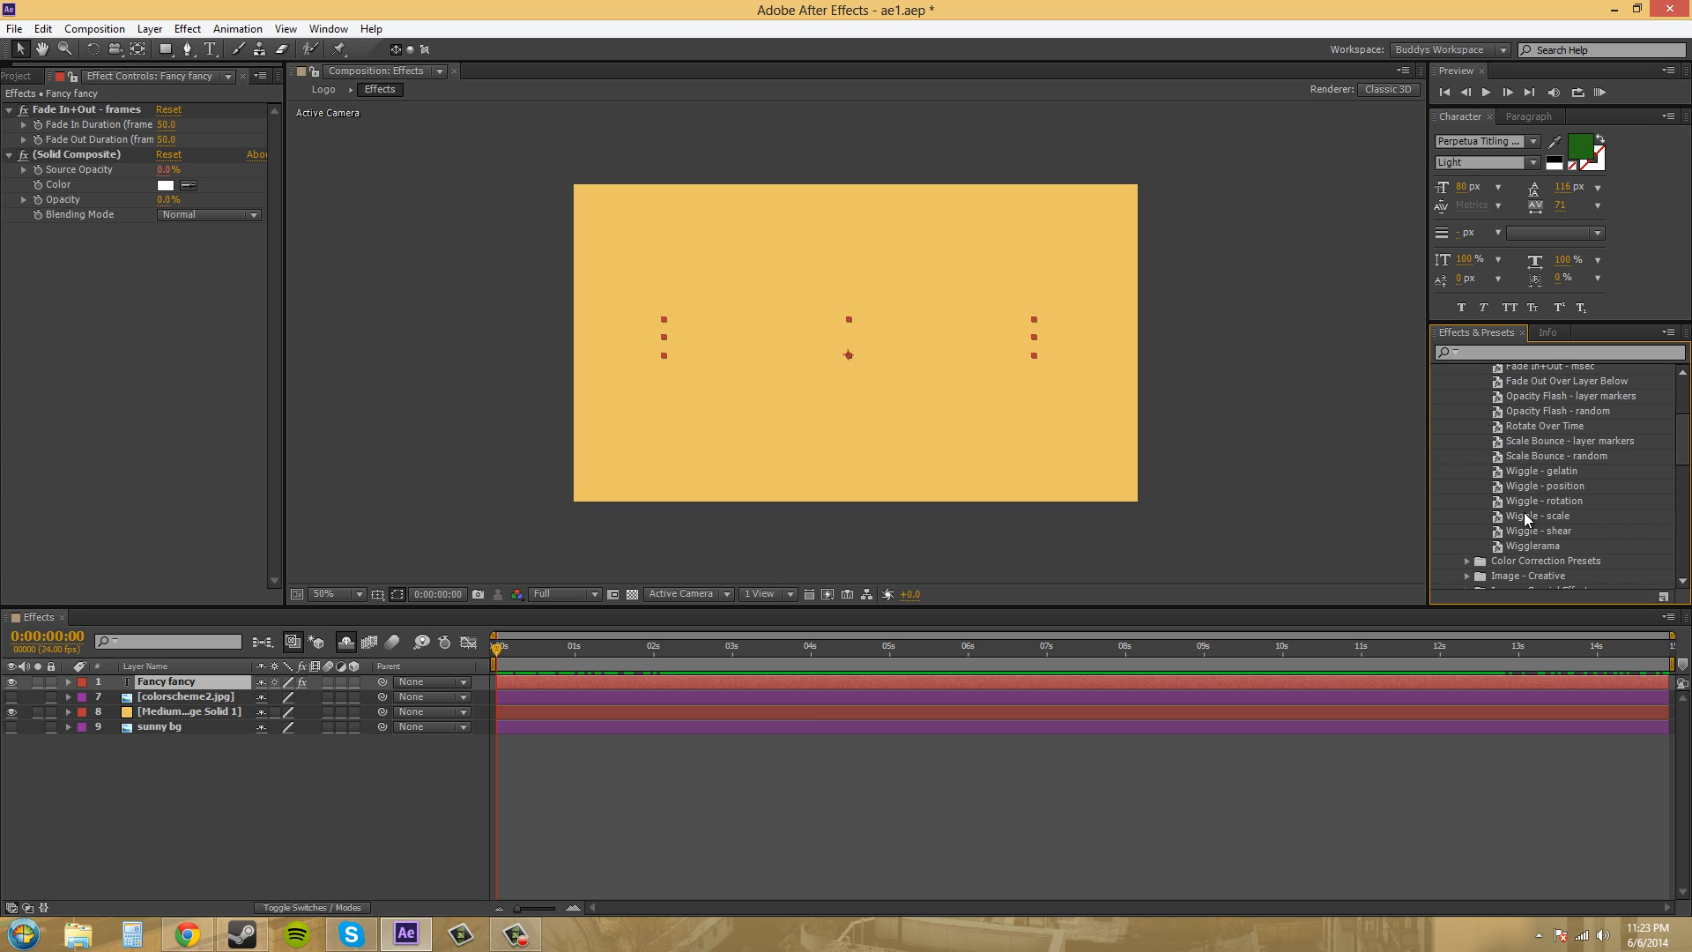
Apply Wiggle - scale to the text and scrub to about 5 seconds to view it
left_click(1541, 515)
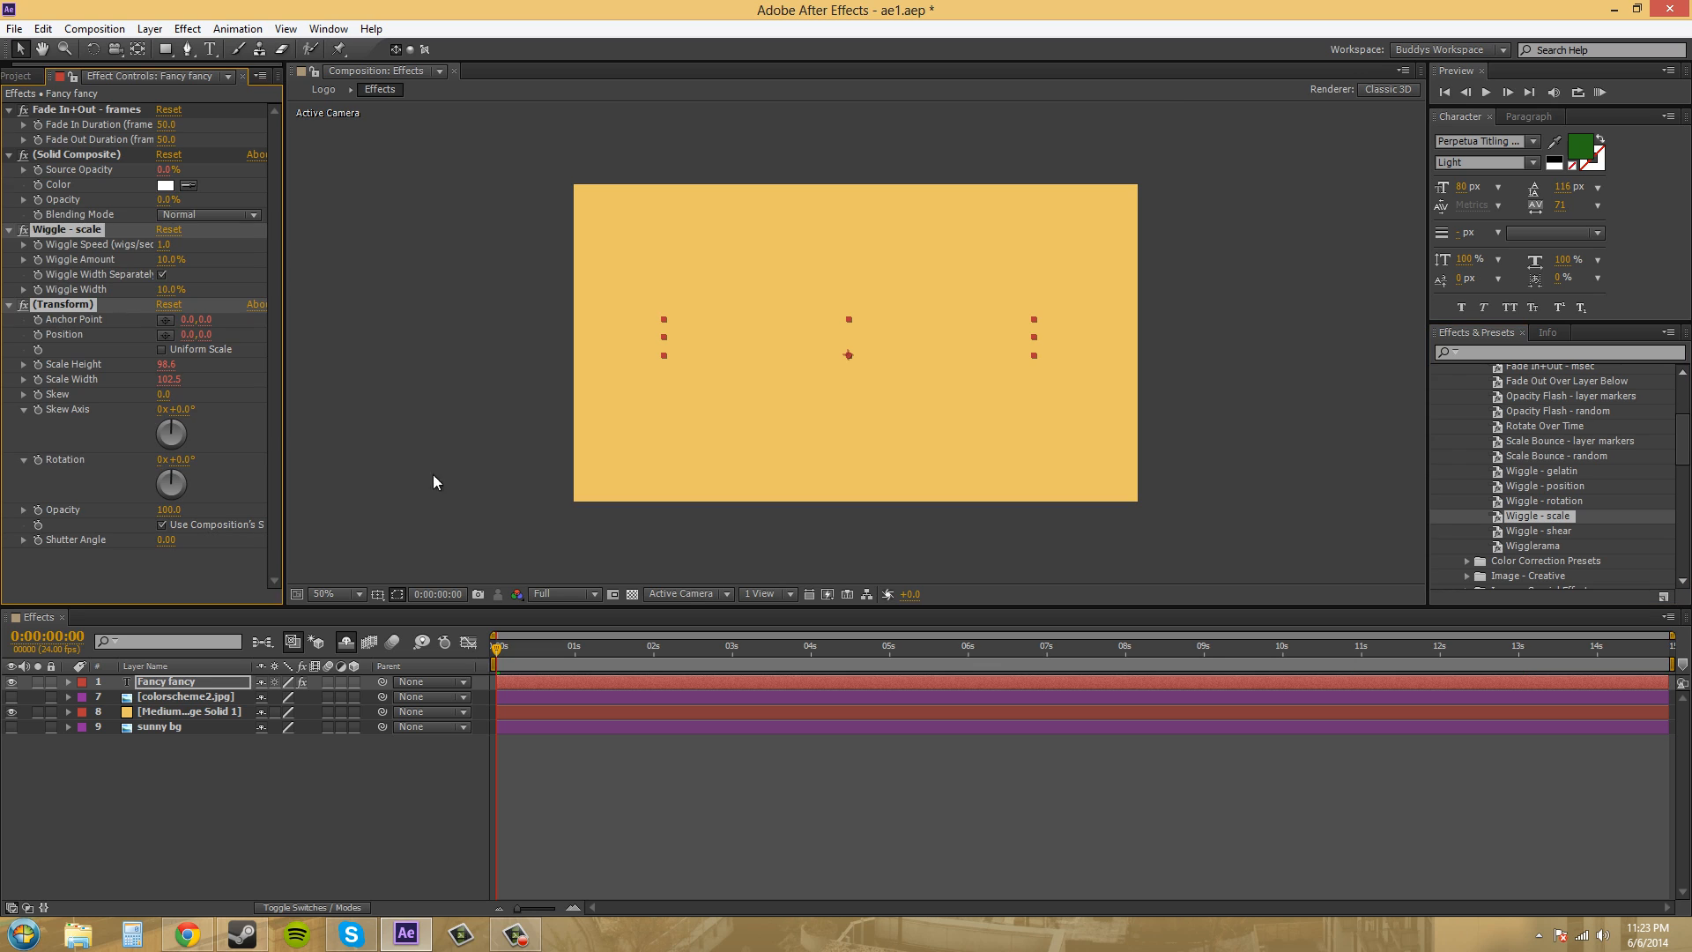
left_click(631, 645)
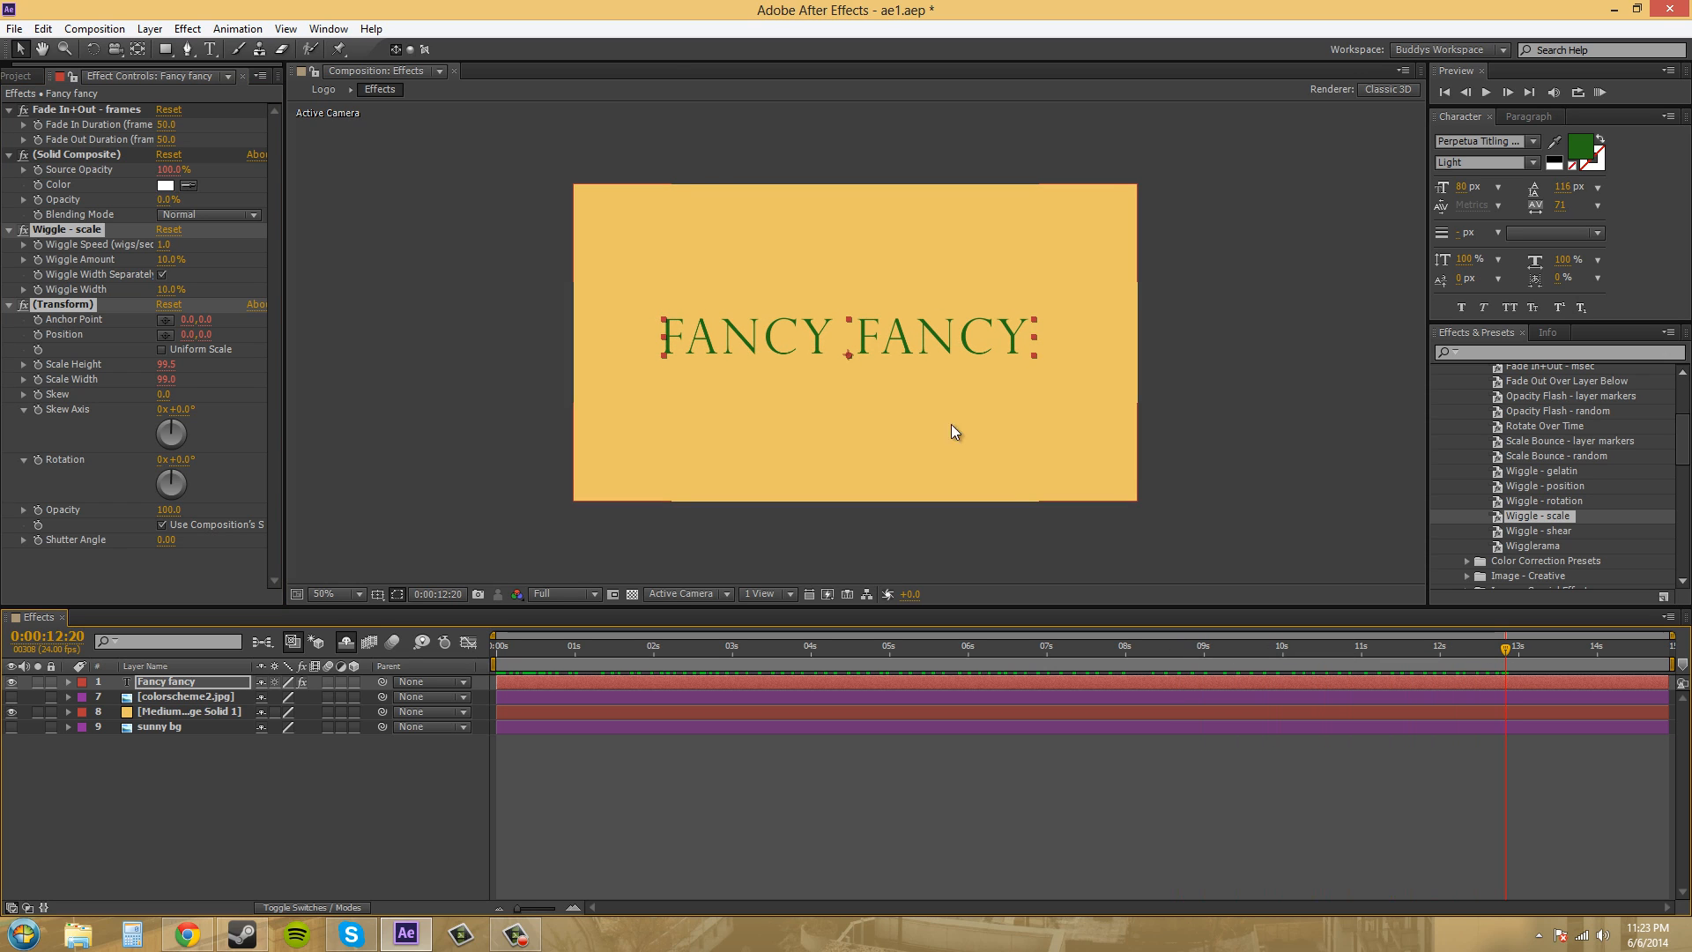
mouse_move(613, 429)
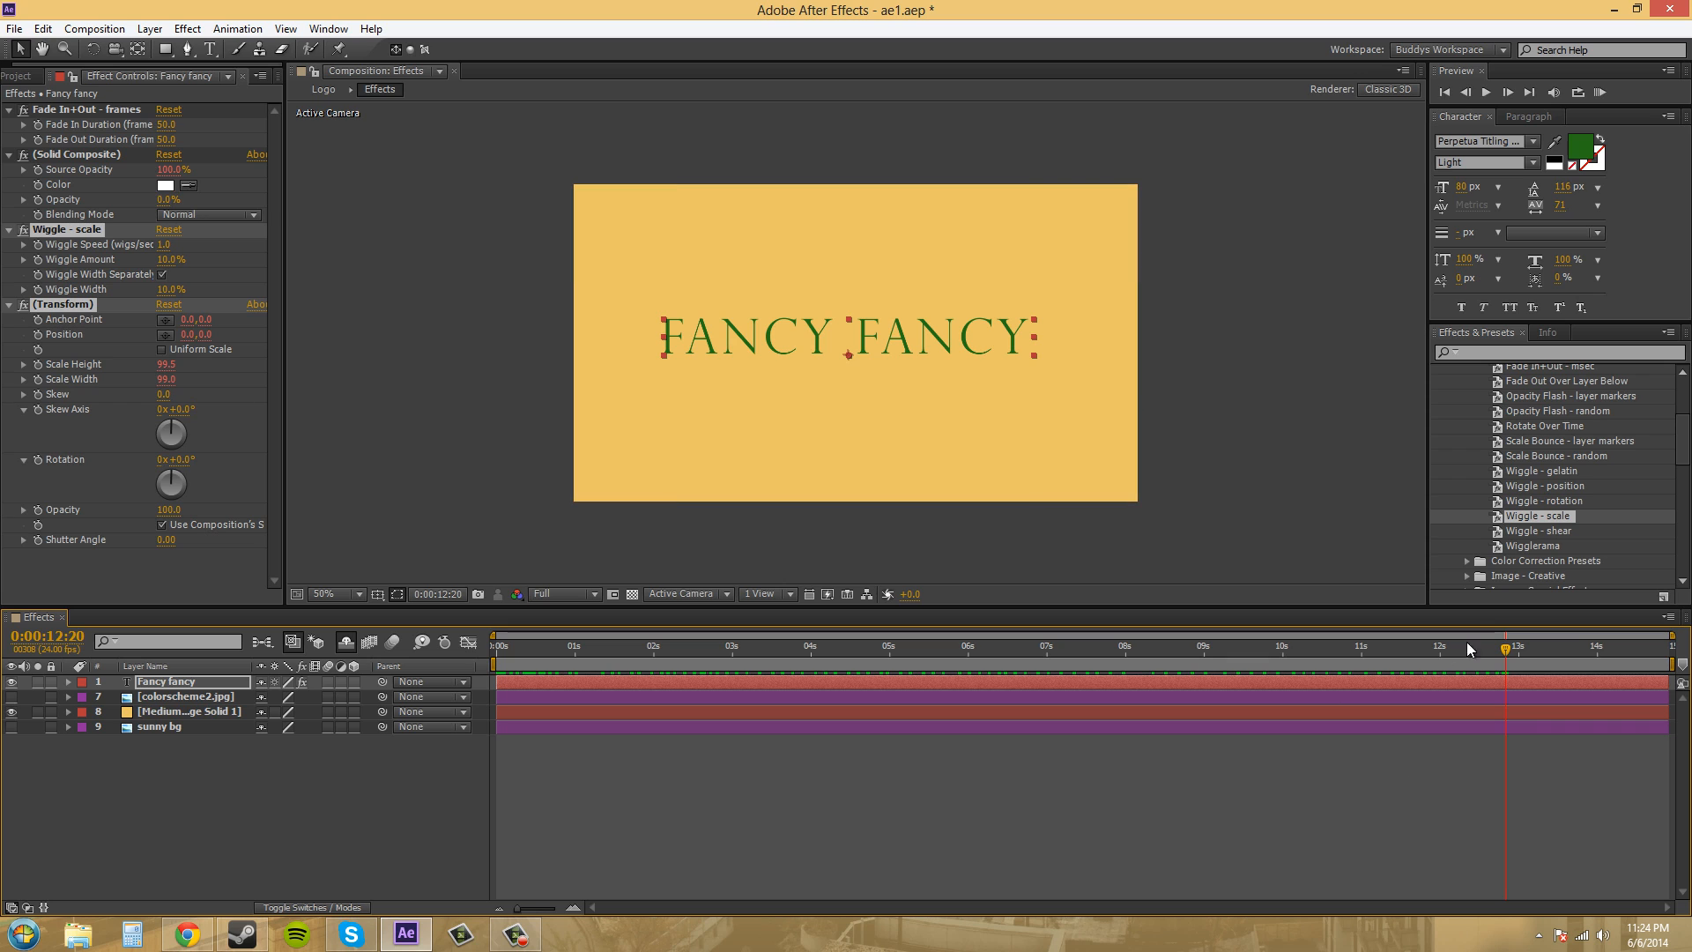
left_click(1155, 645)
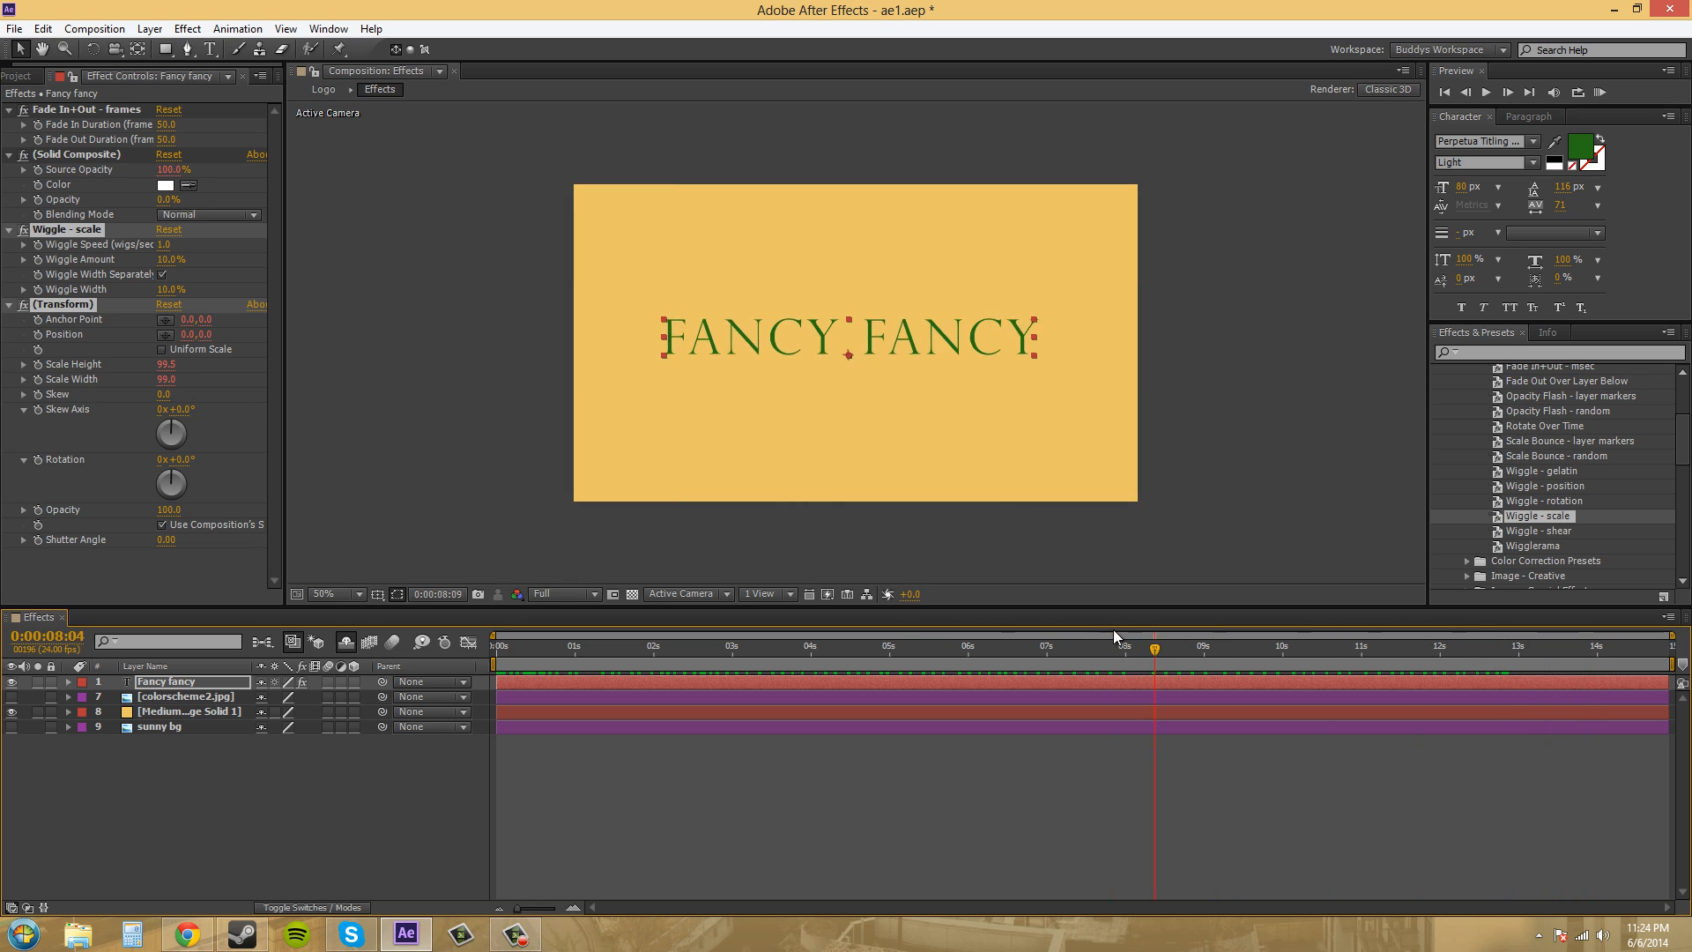
left_click(891, 646)
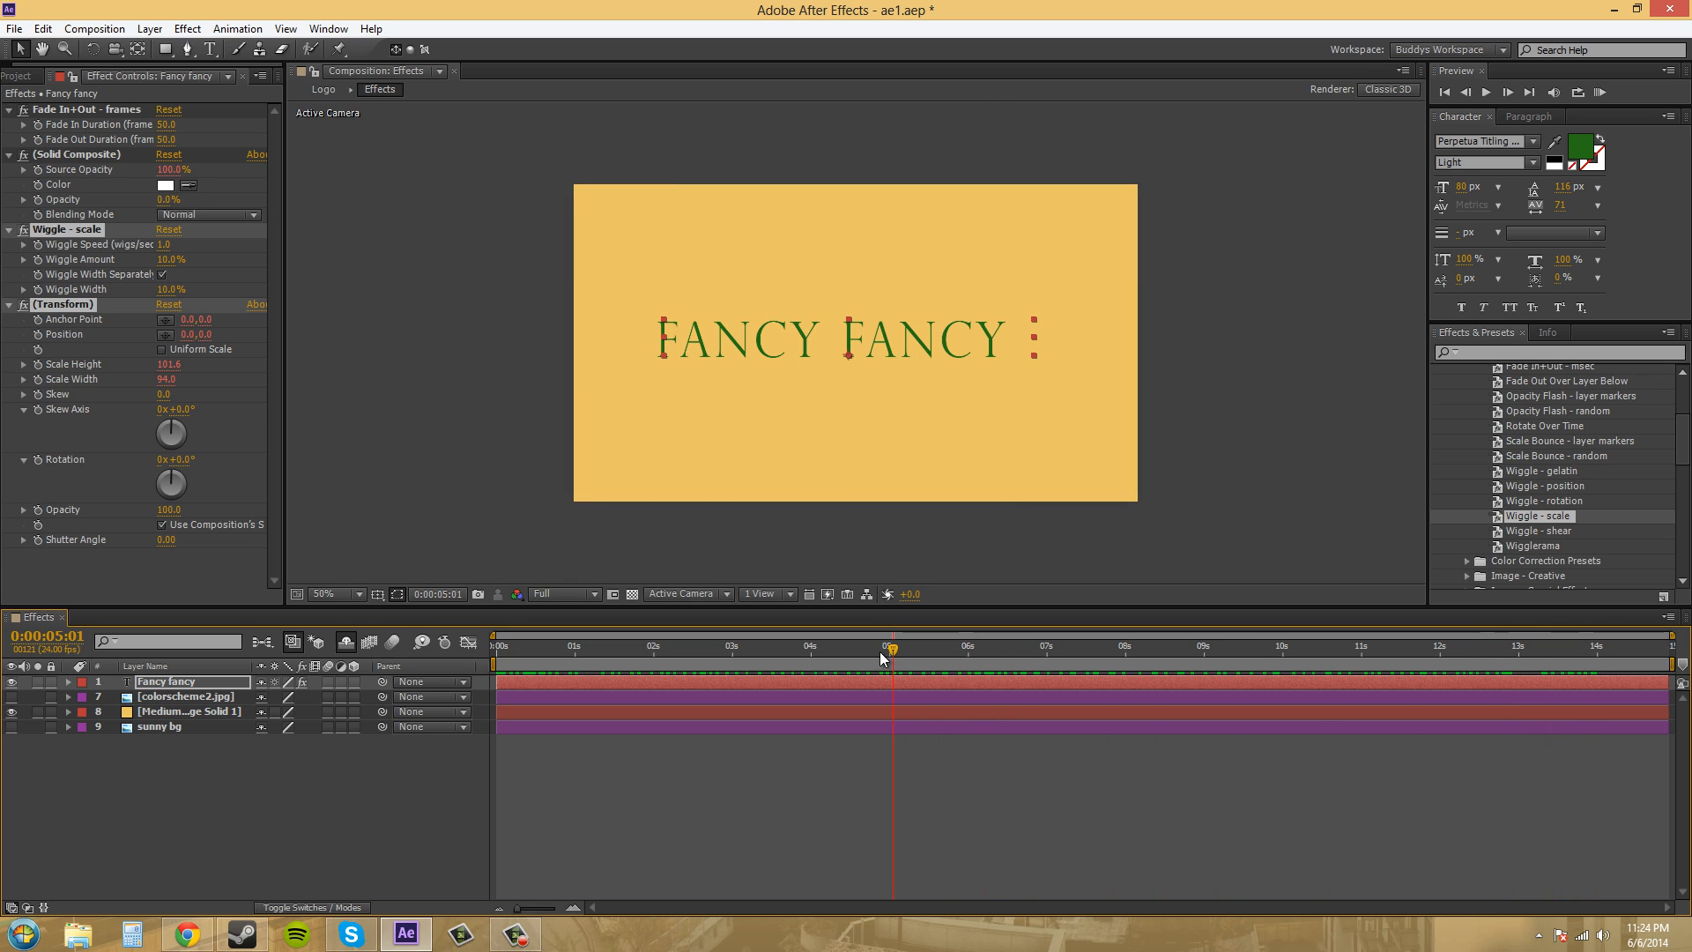
left_click(904, 645)
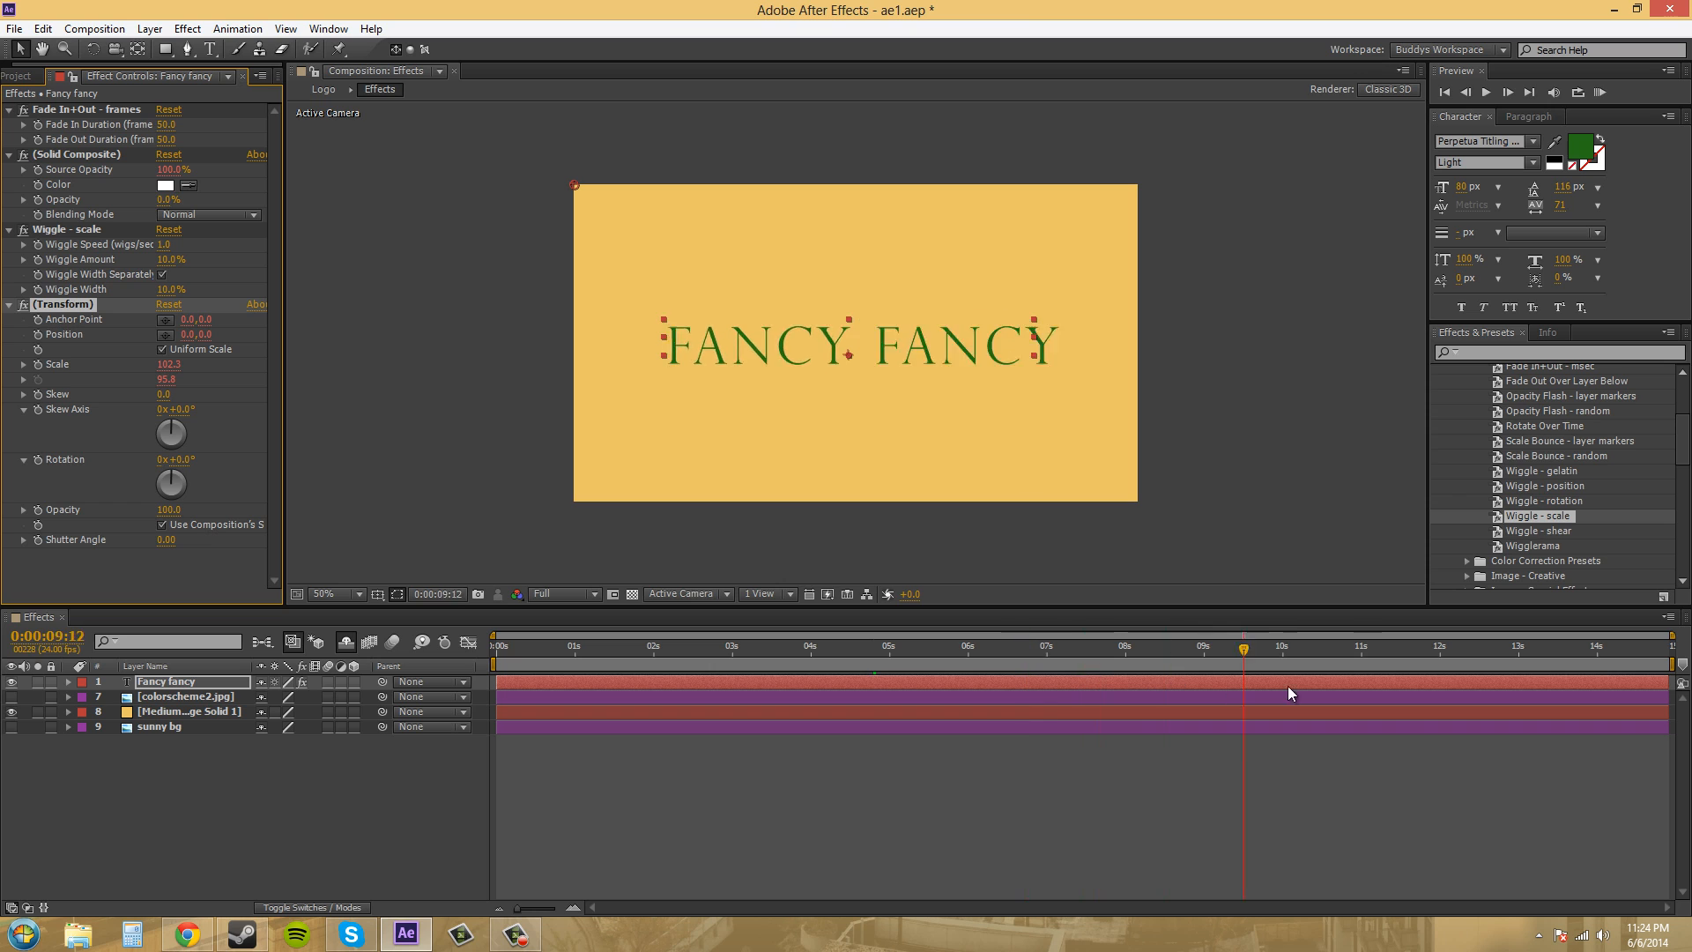
Scrub between about 2 and 4.5 seconds to inspect the fluctuating scale
left_click(601, 645)
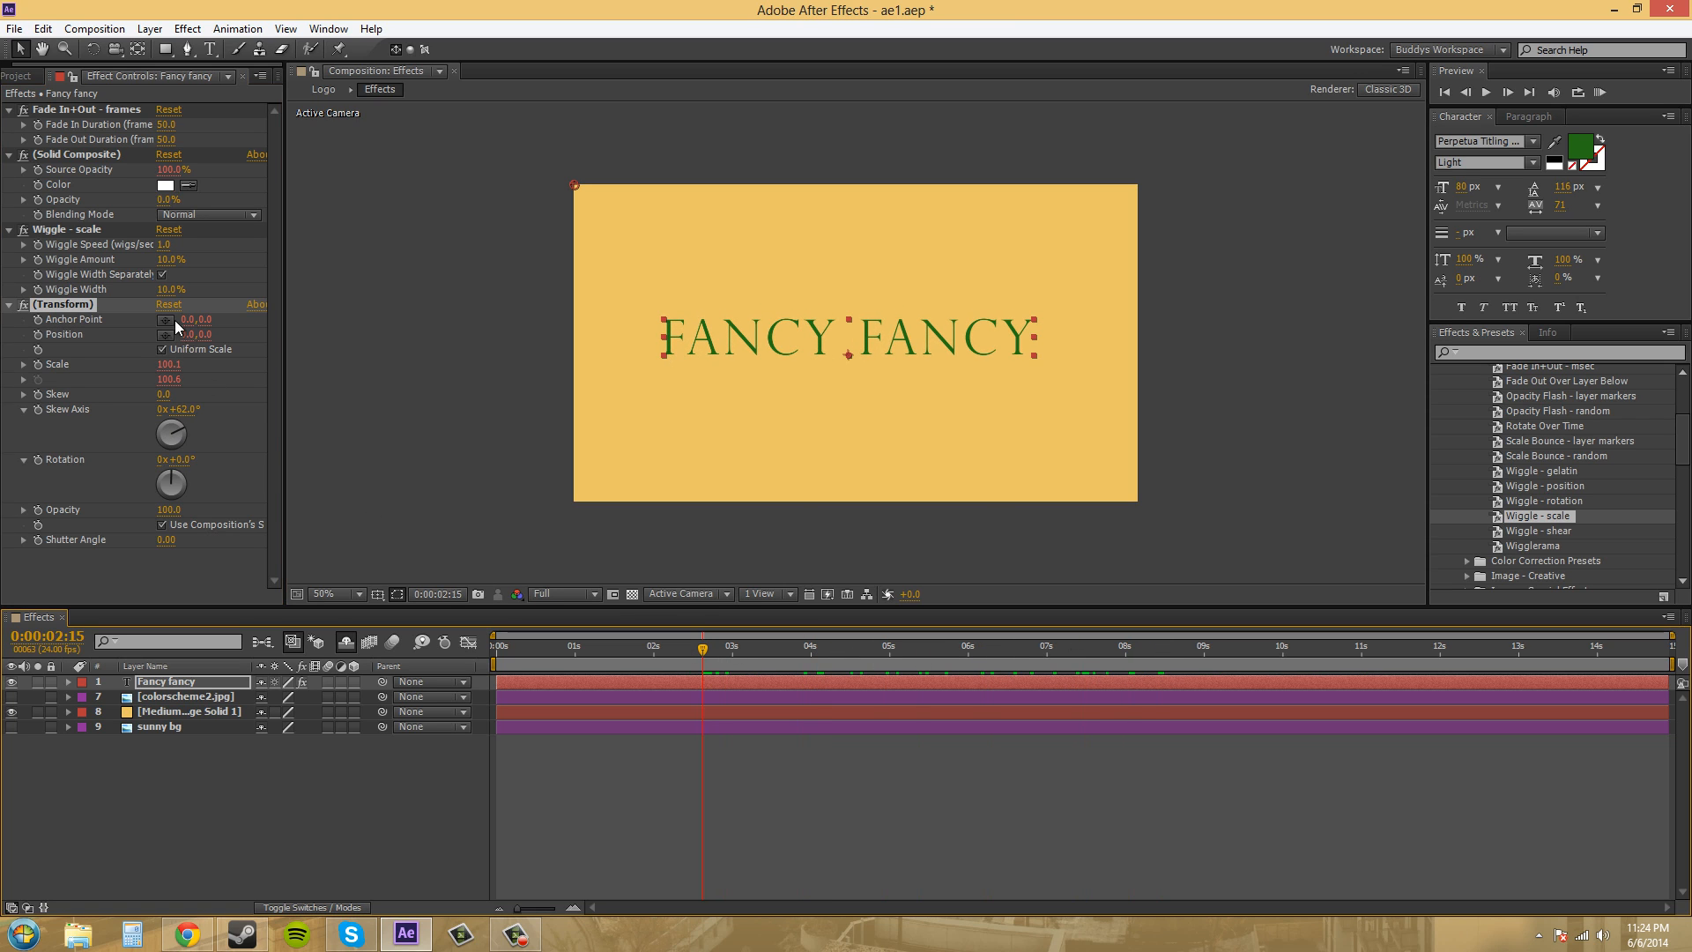
mouse_move(183, 378)
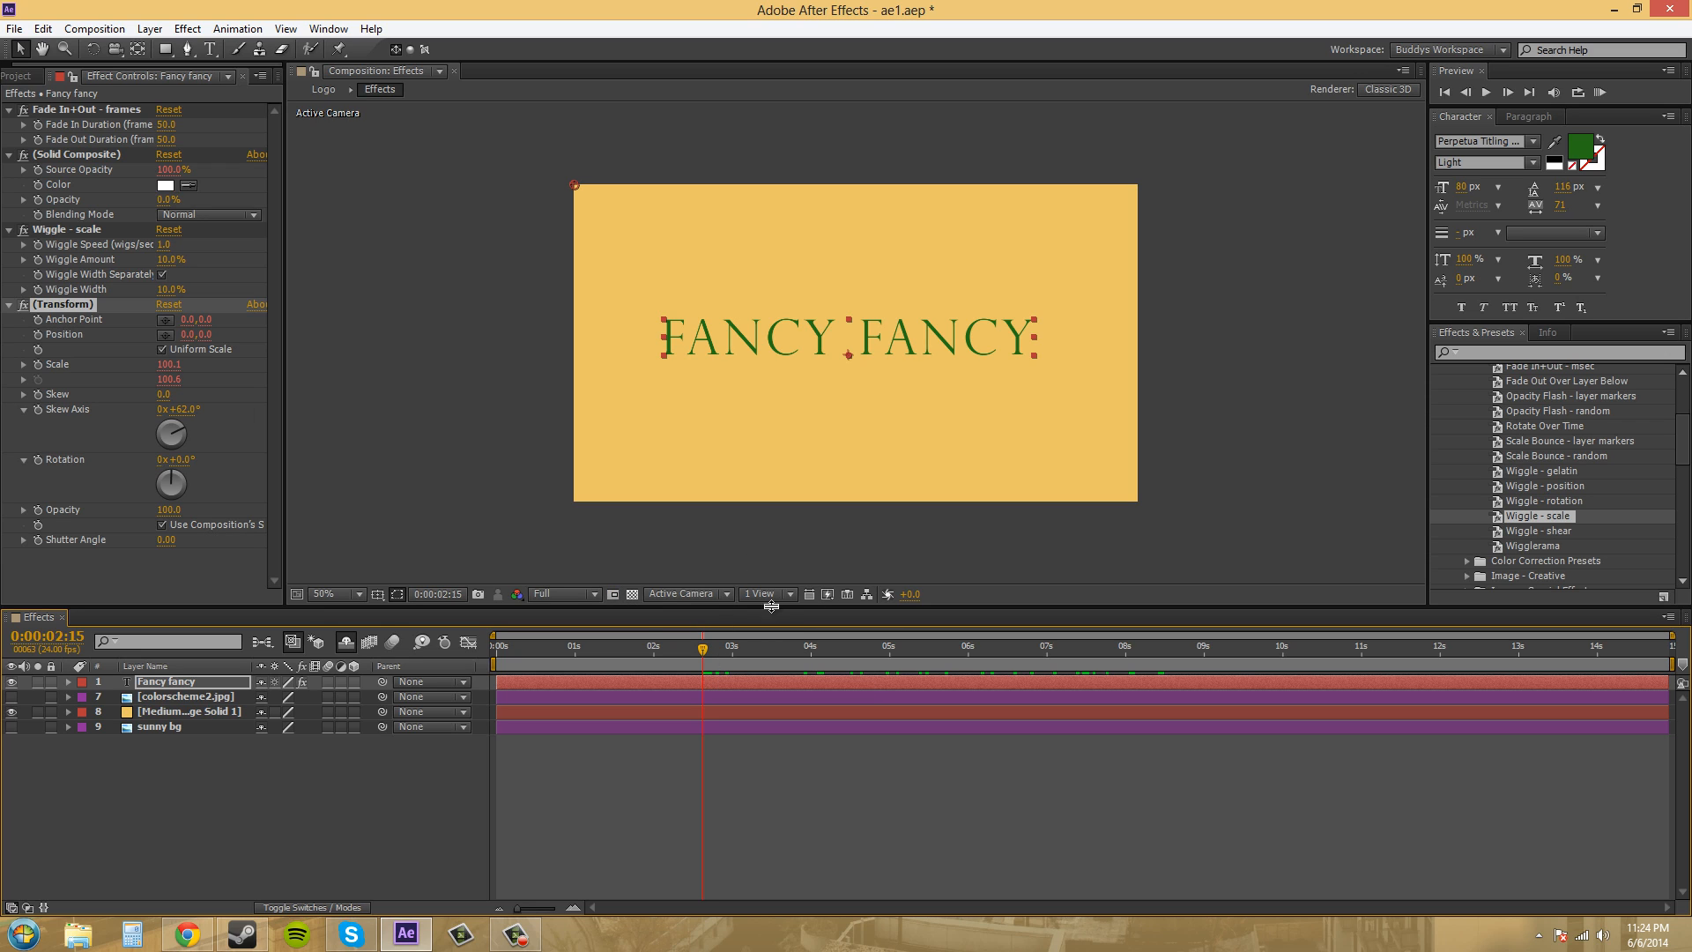
left_click(826, 646)
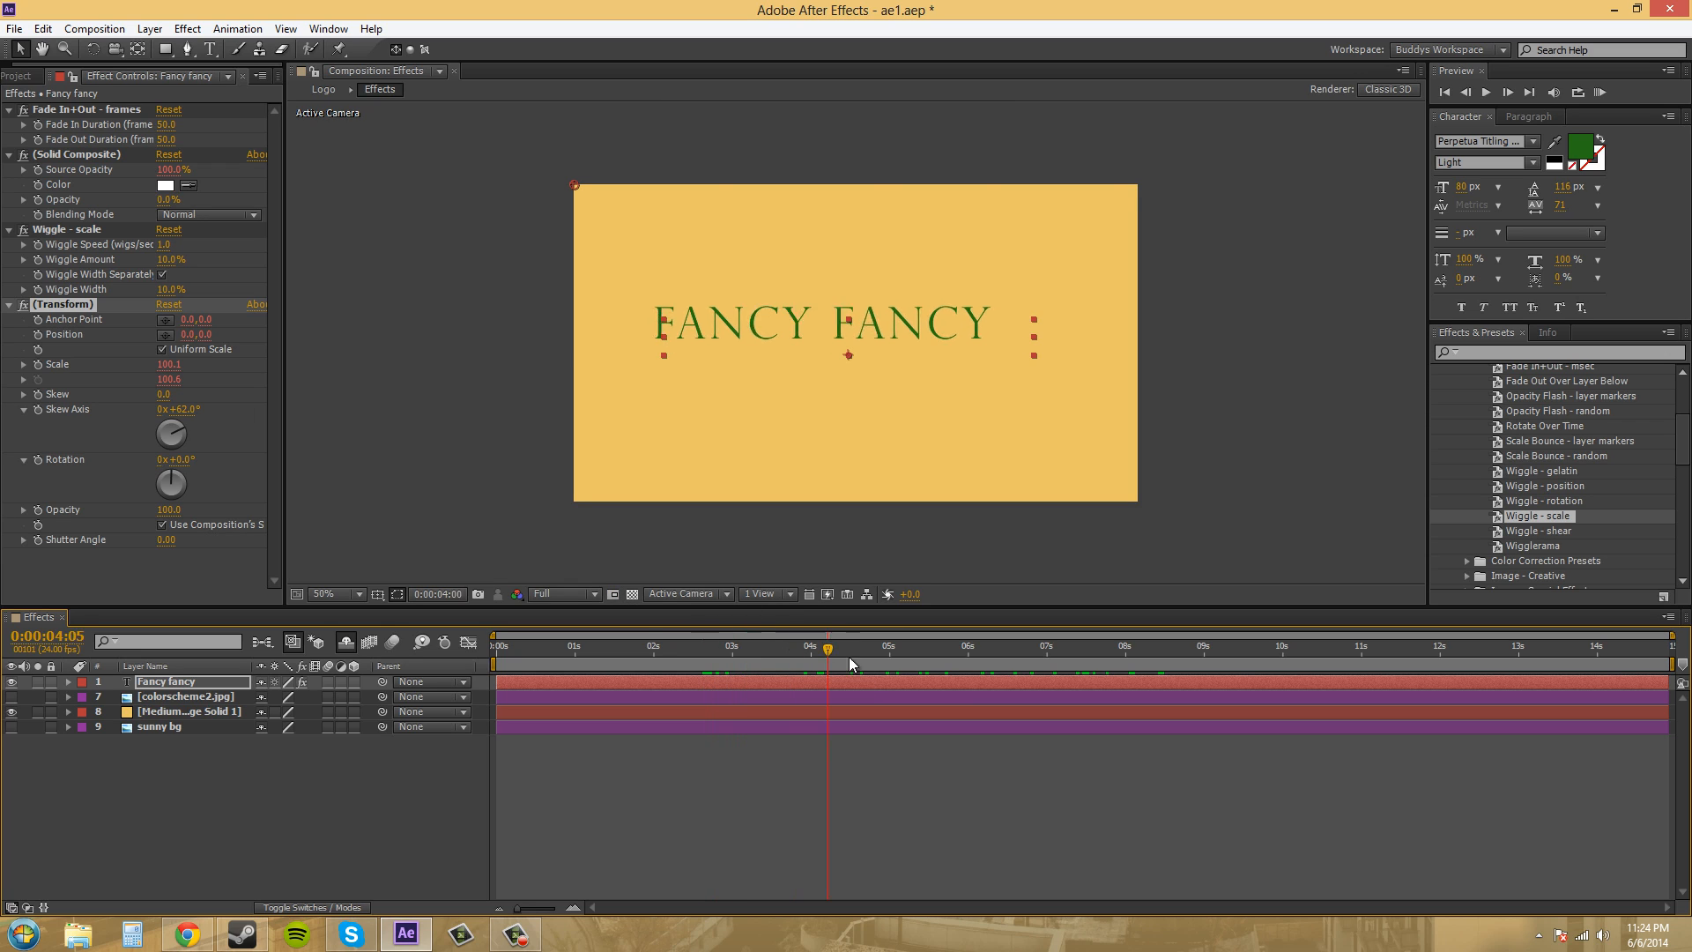
left_click(893, 645)
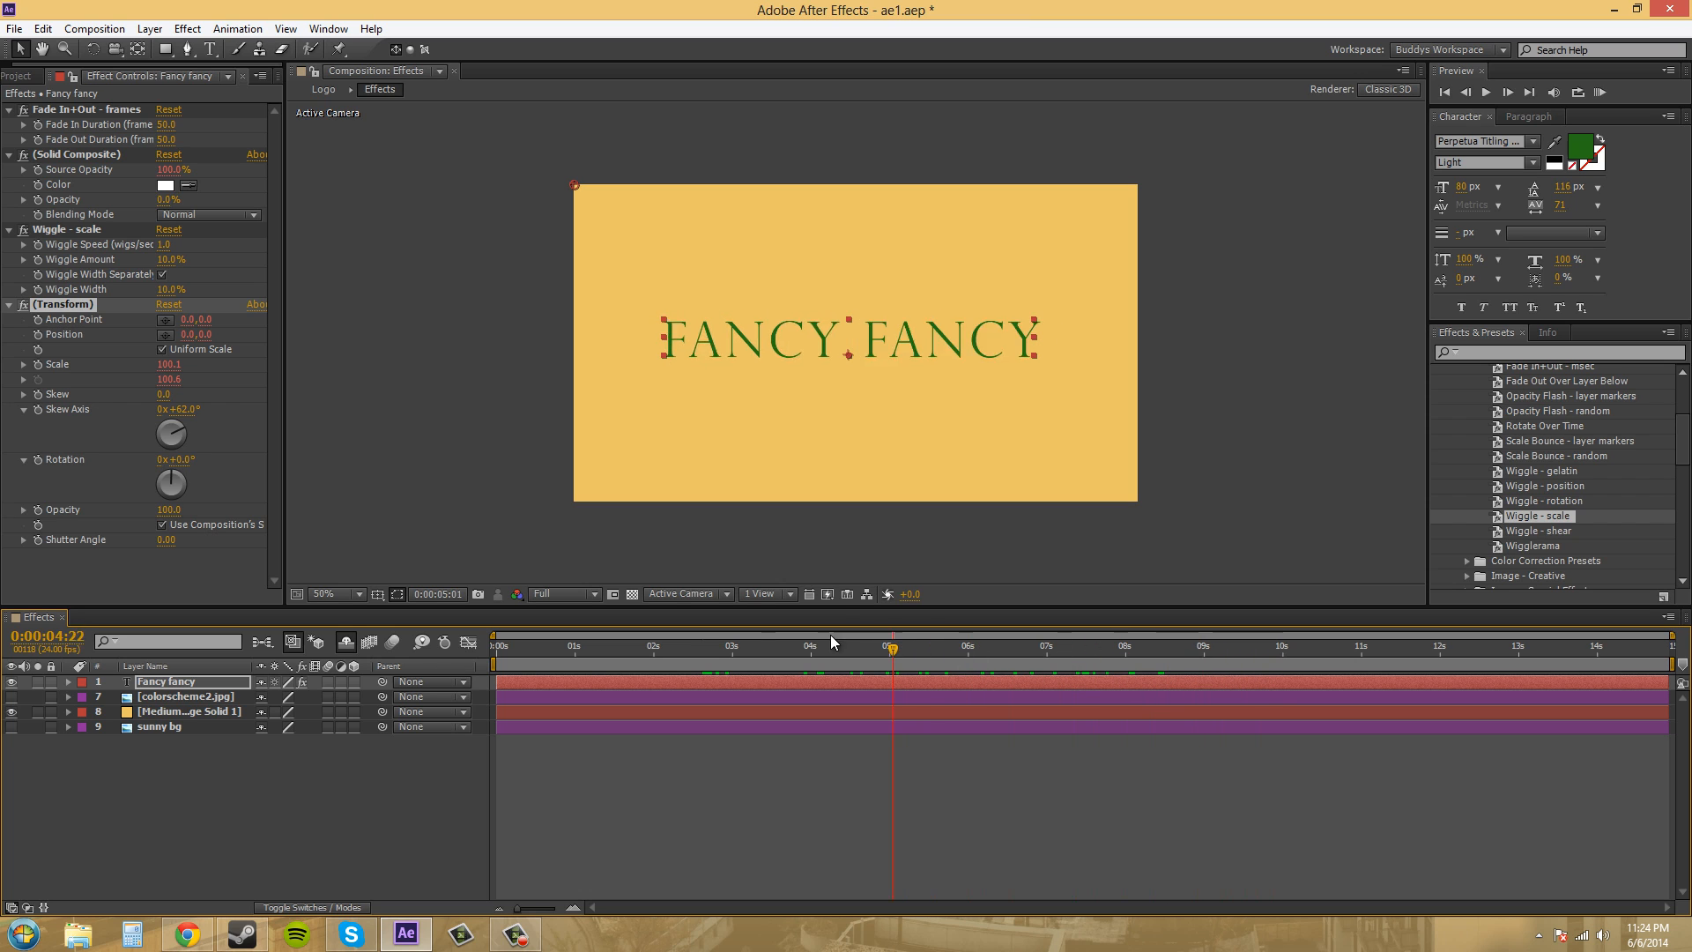
left_click(752, 646)
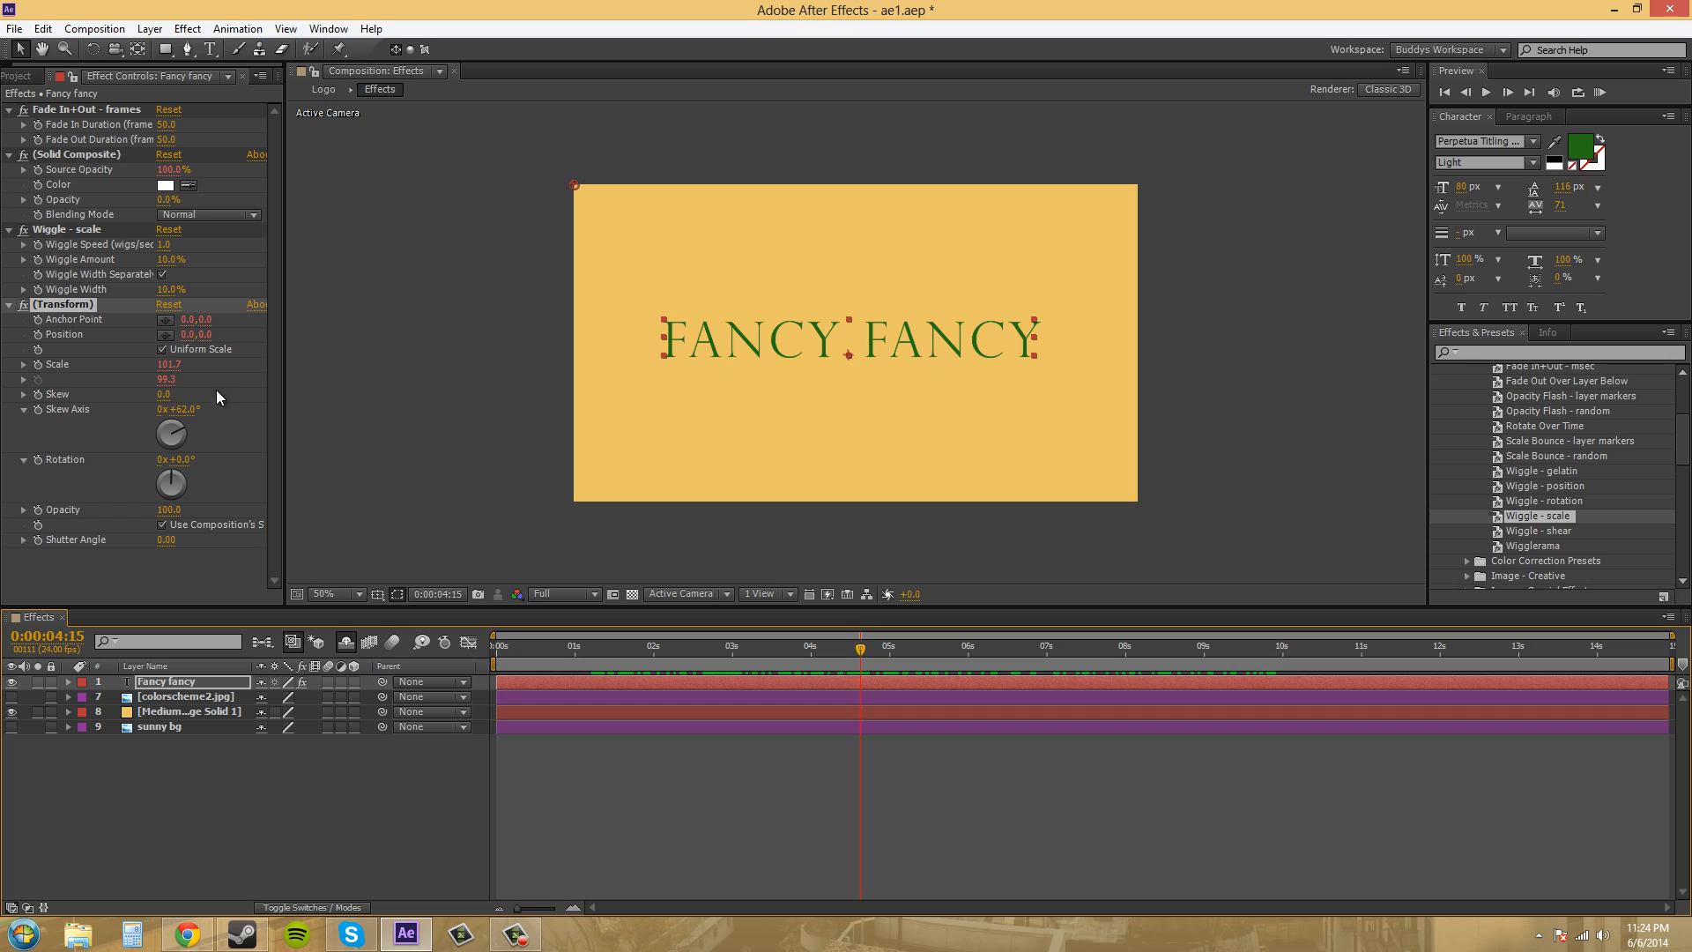
mouse_move(193, 381)
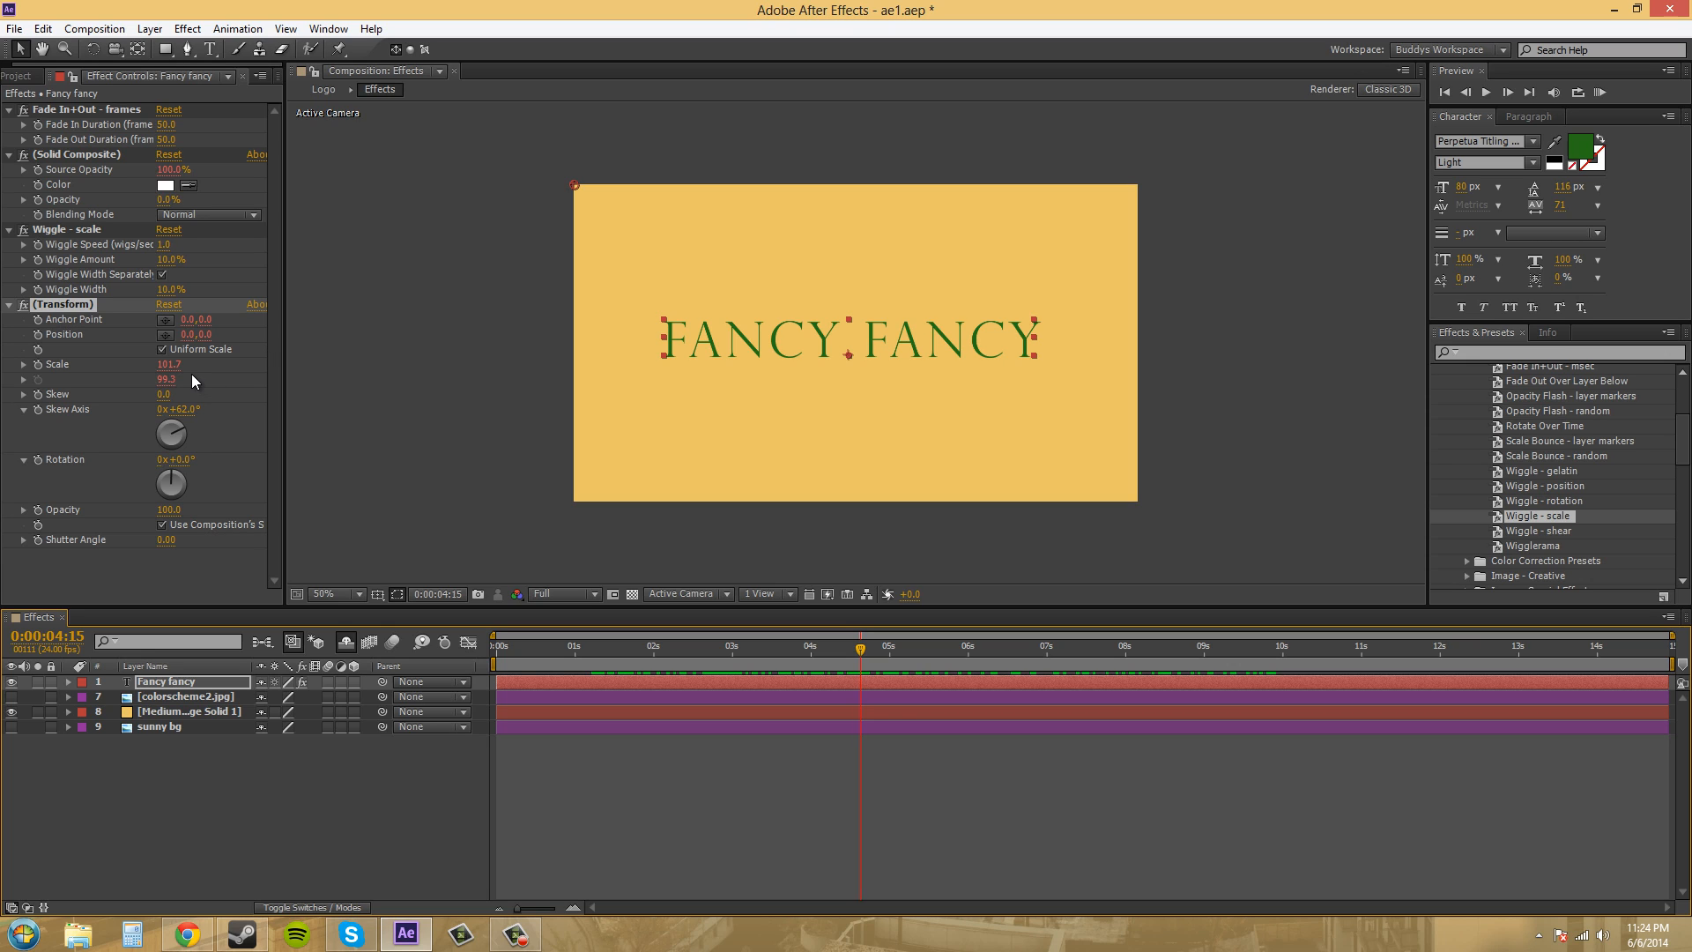
mouse_move(255, 405)
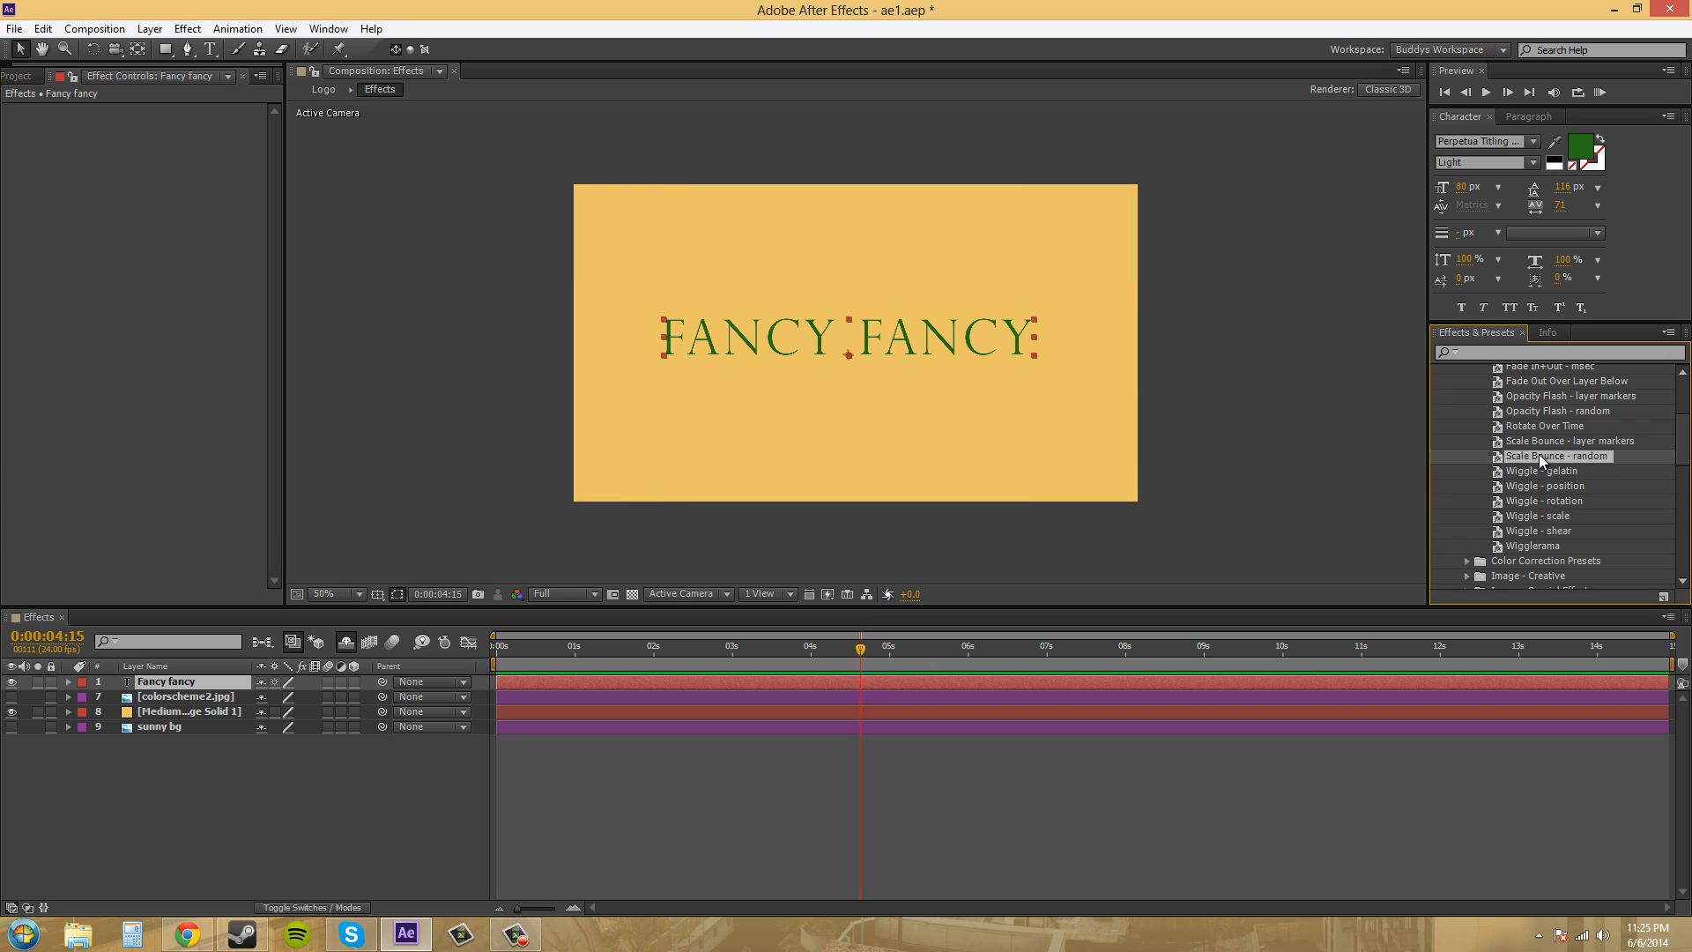
Scroll the Effects & Presets Behaviors list back up
scroll("up", 3)
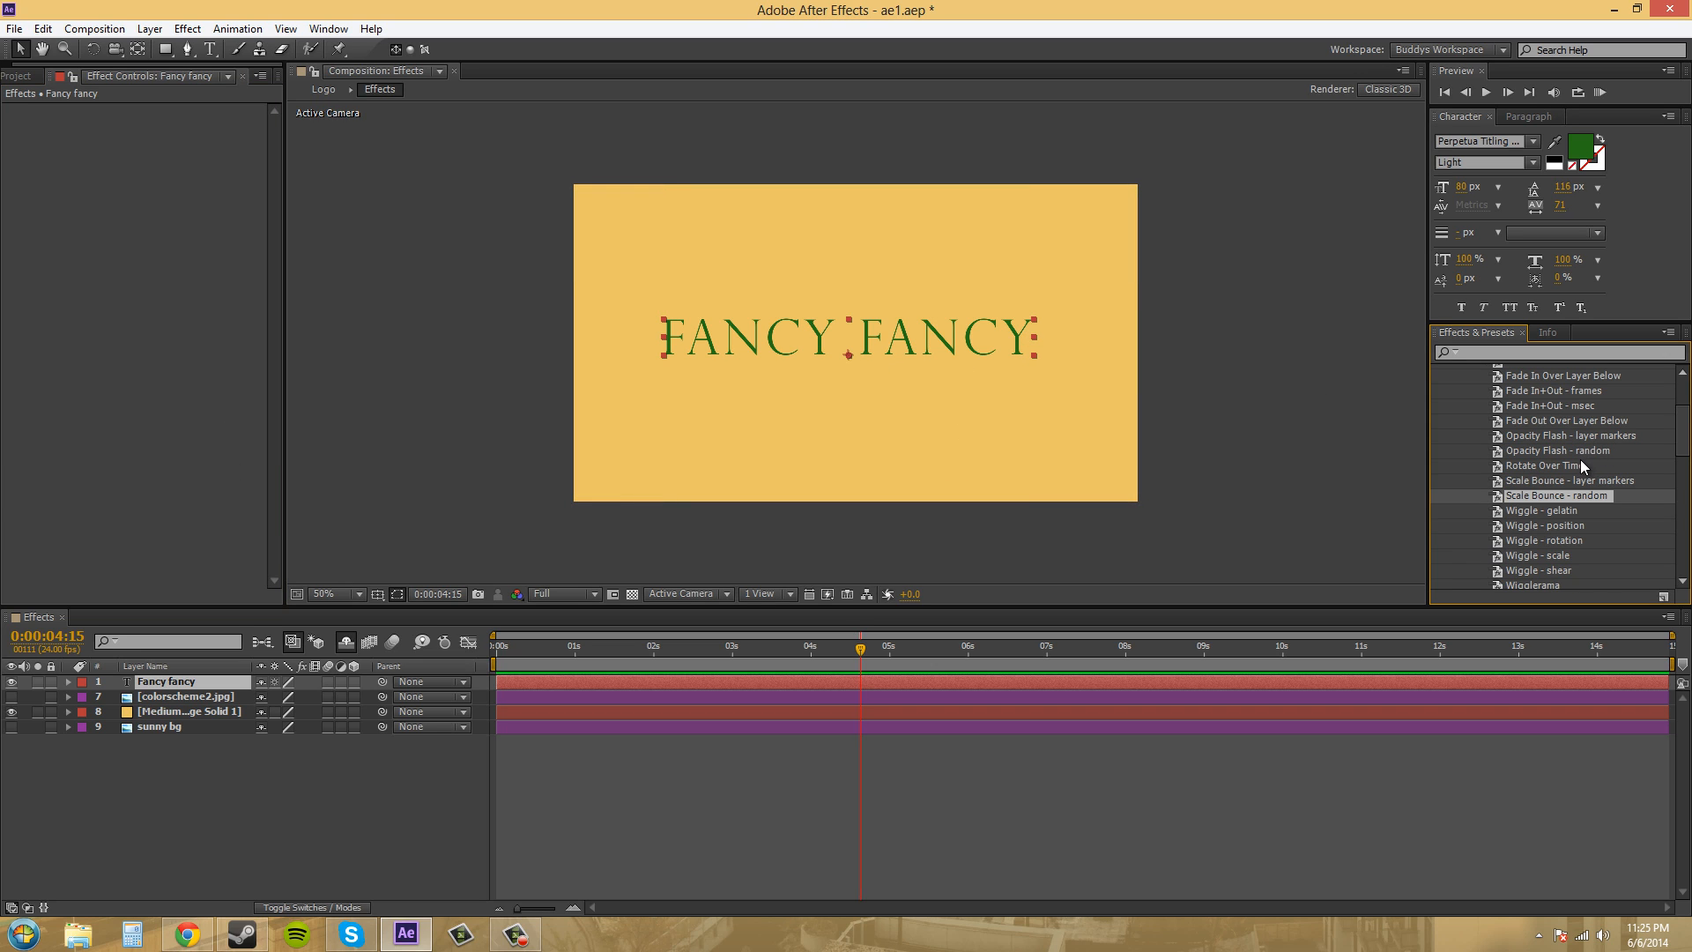
mouse_move(1568, 481)
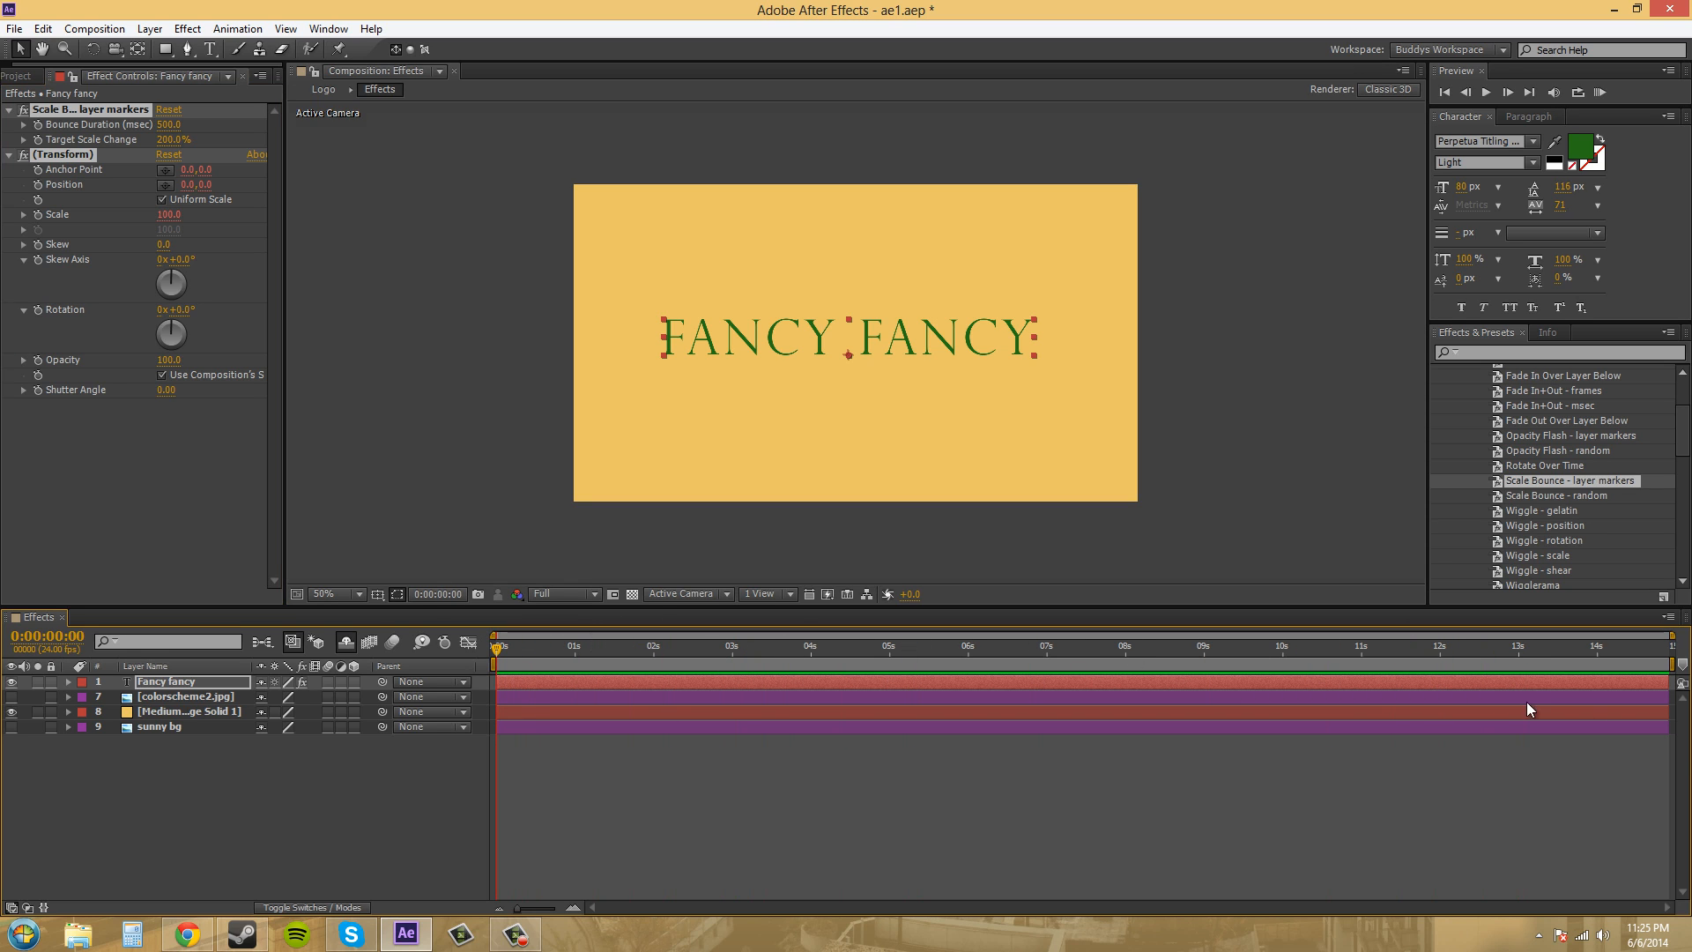
mouse_move(1451, 687)
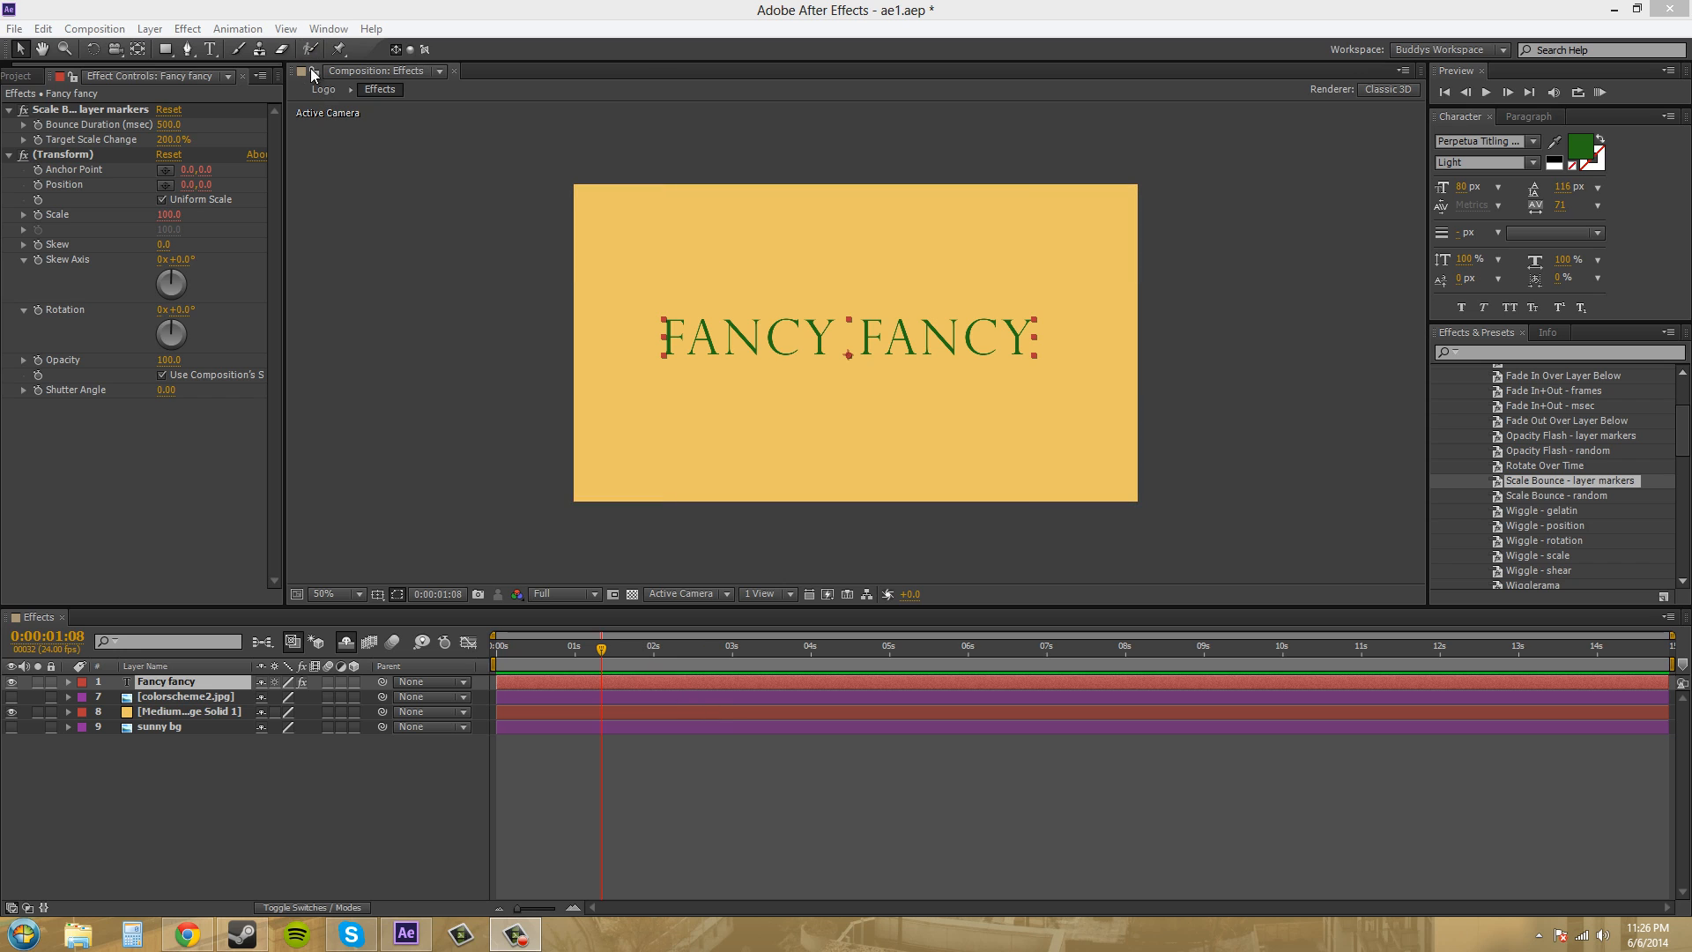
Add a marker to the text layer, then move to about 4.5 seconds to check the bounce
left_click(149, 28)
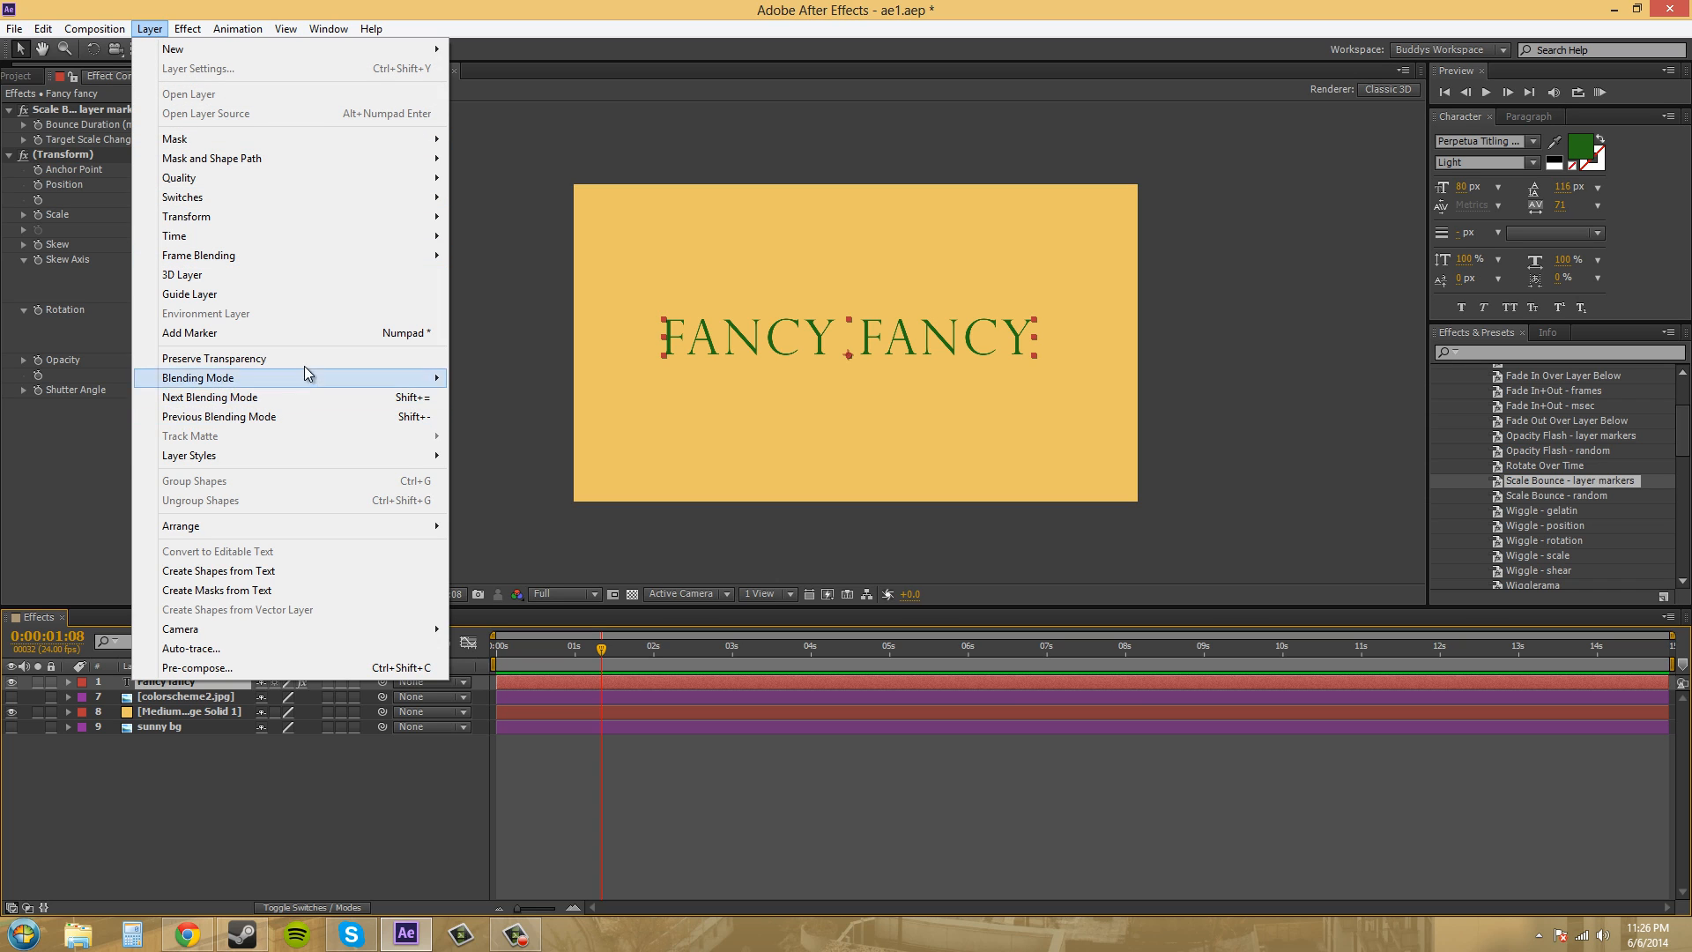
mouse_move(189, 455)
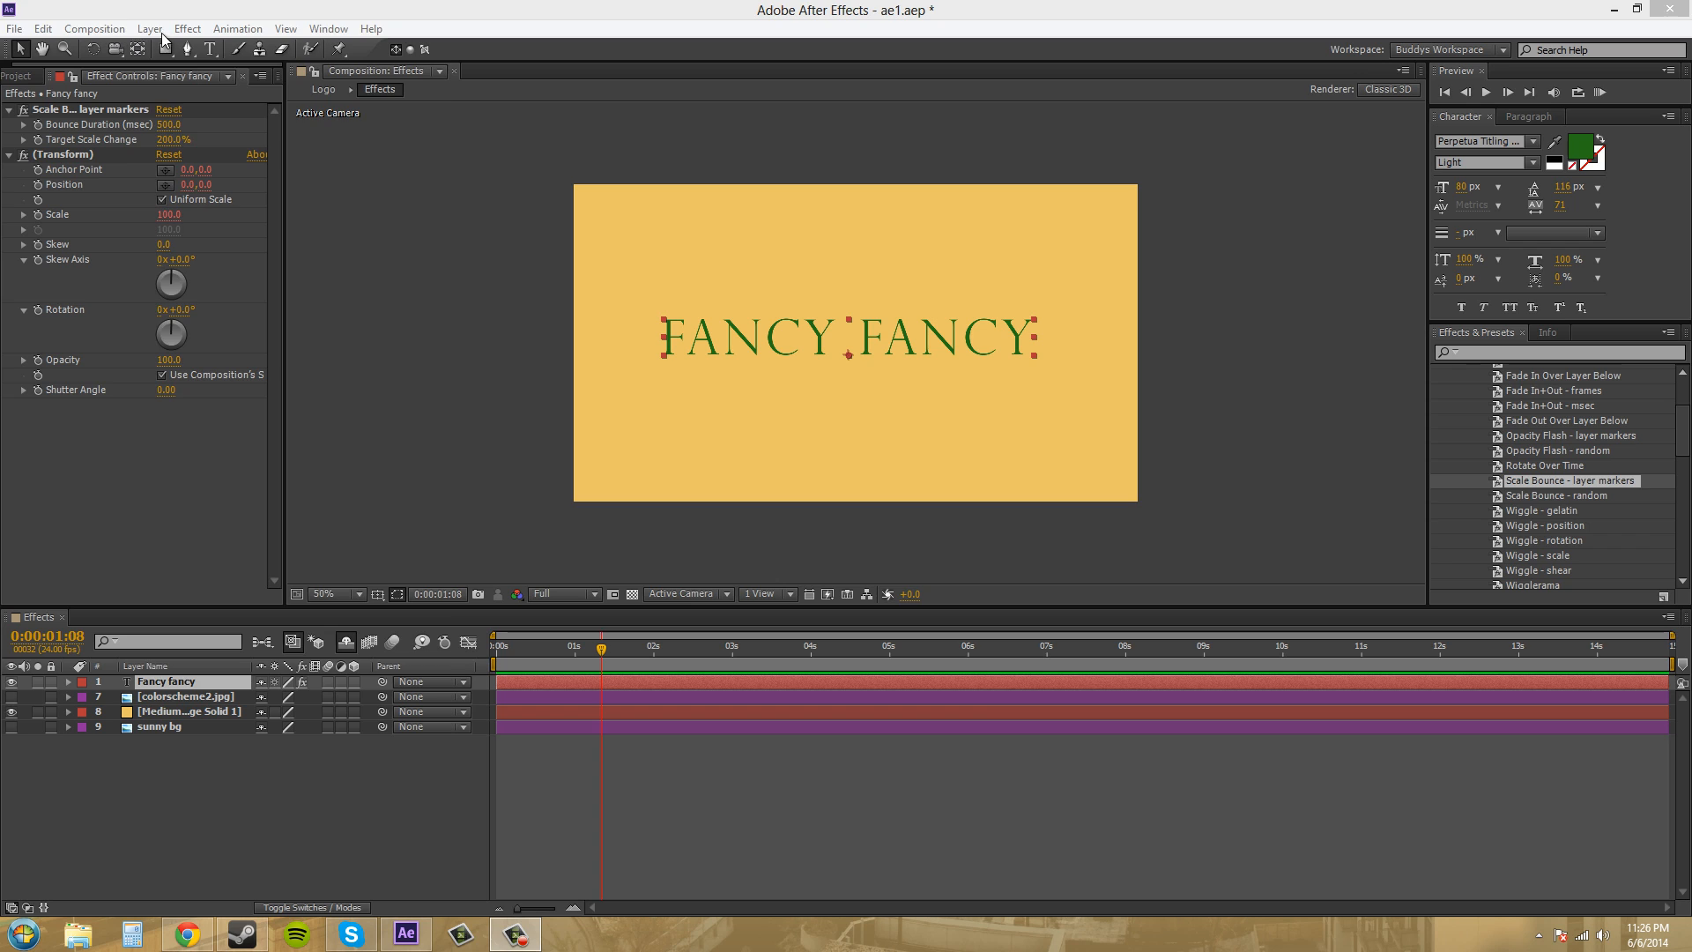
left_click(149, 28)
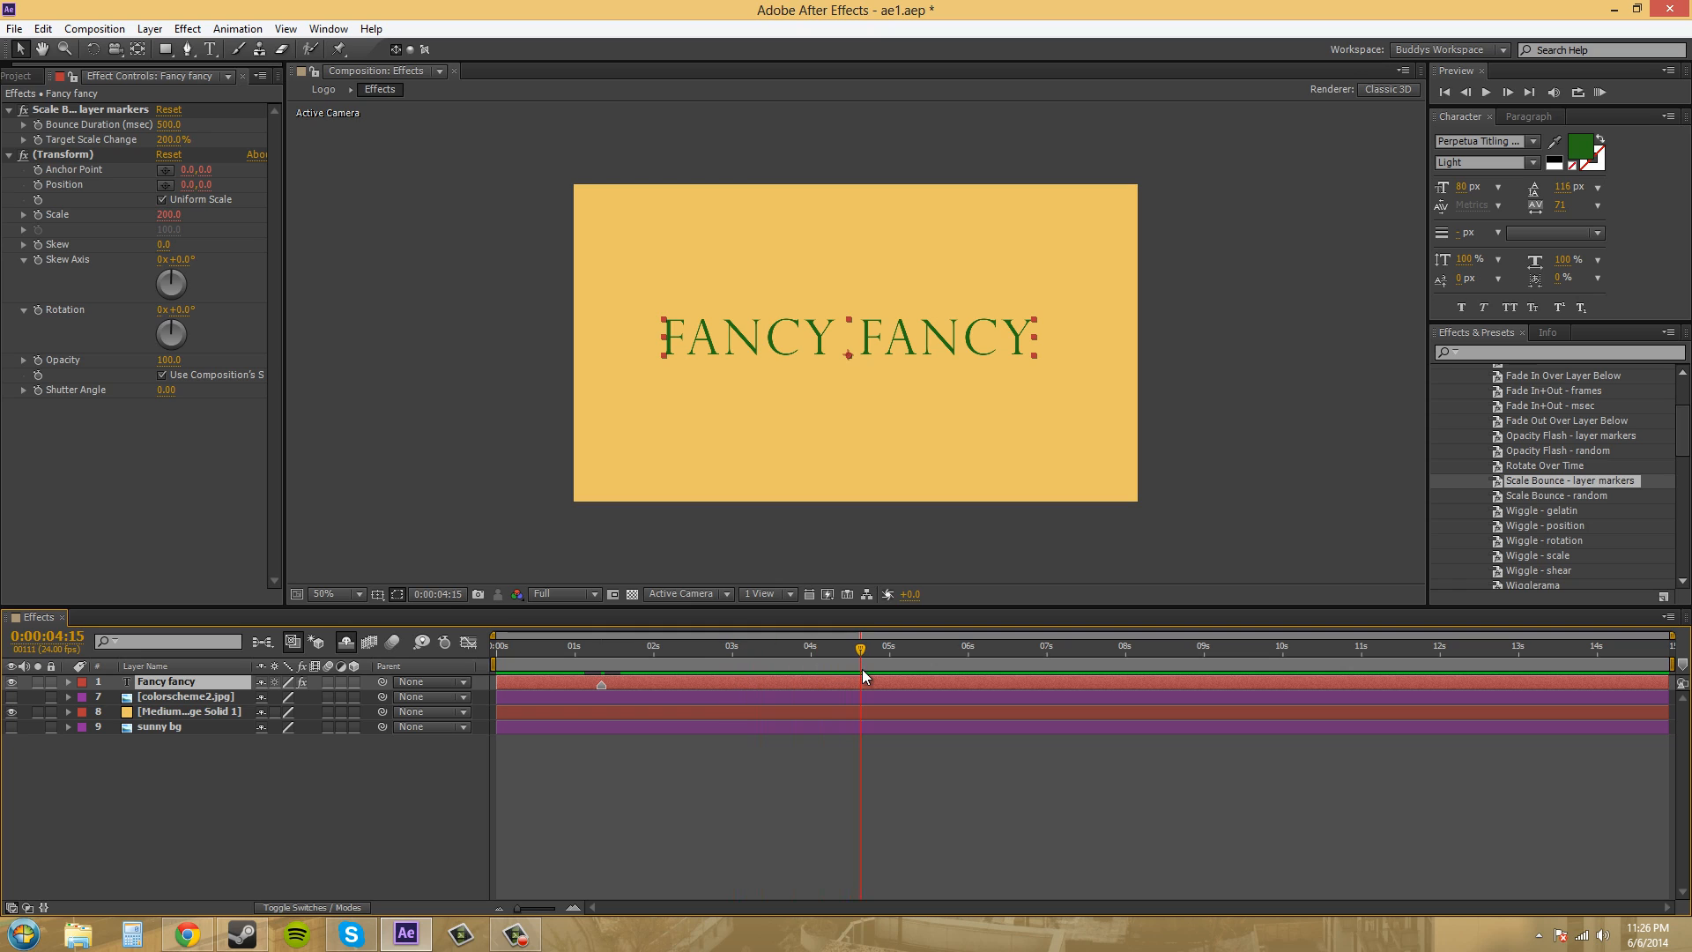
left_click(884, 674)
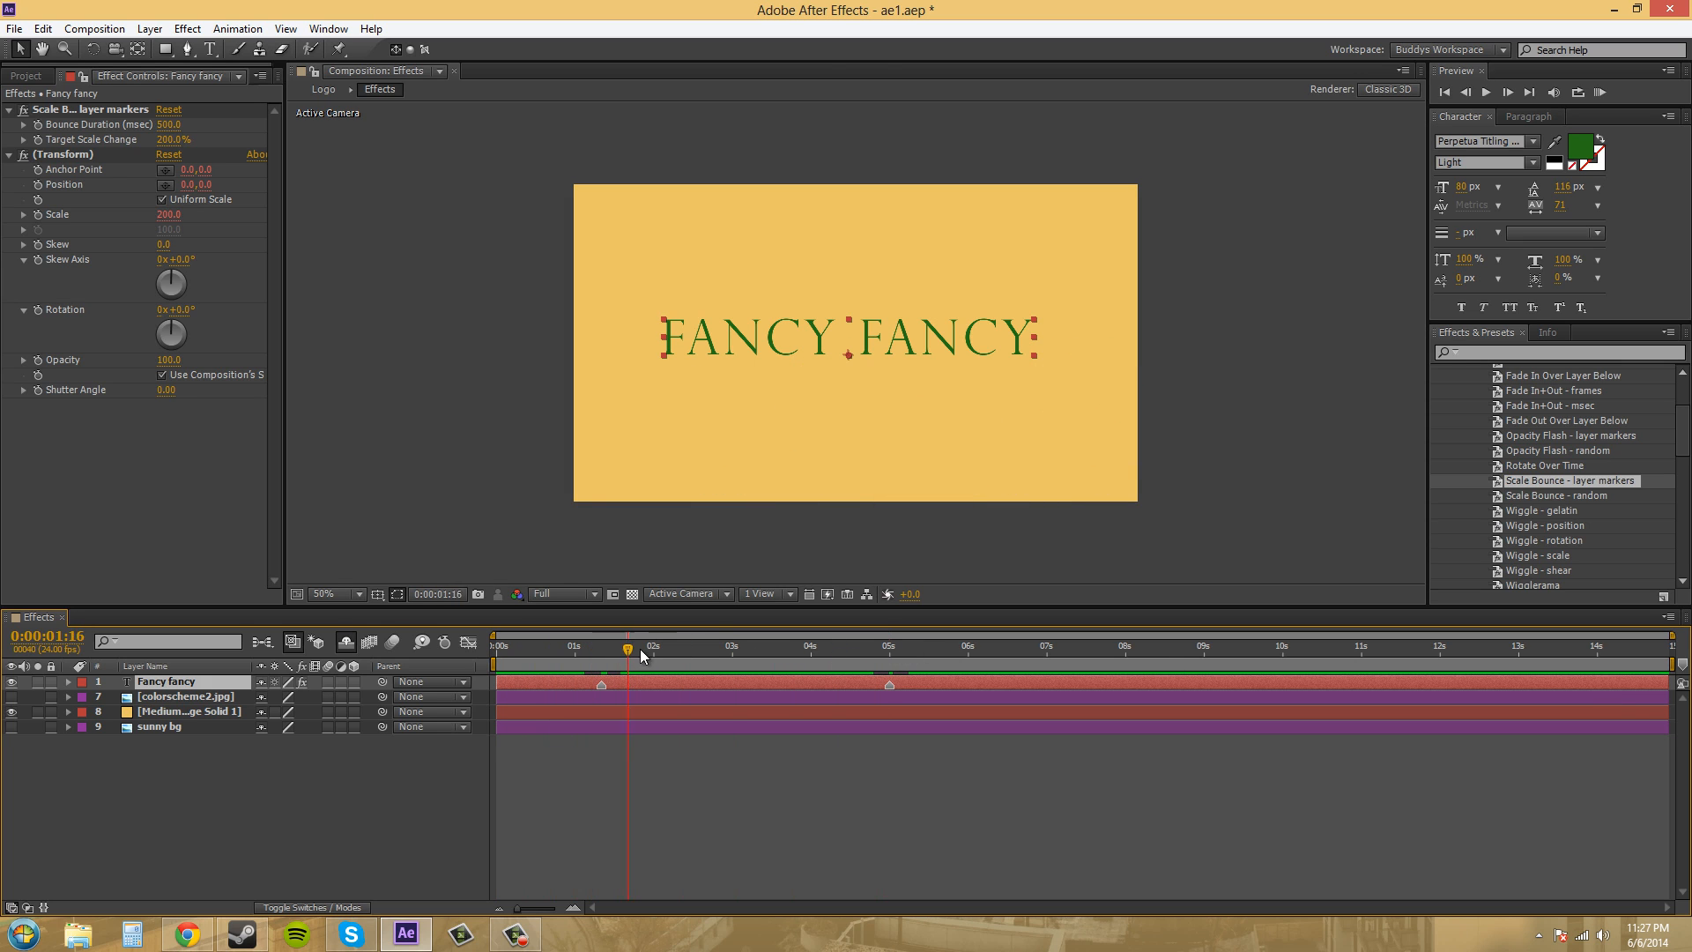
Scrub past the first and second markers to preview both 200% bounces
left_click(908, 646)
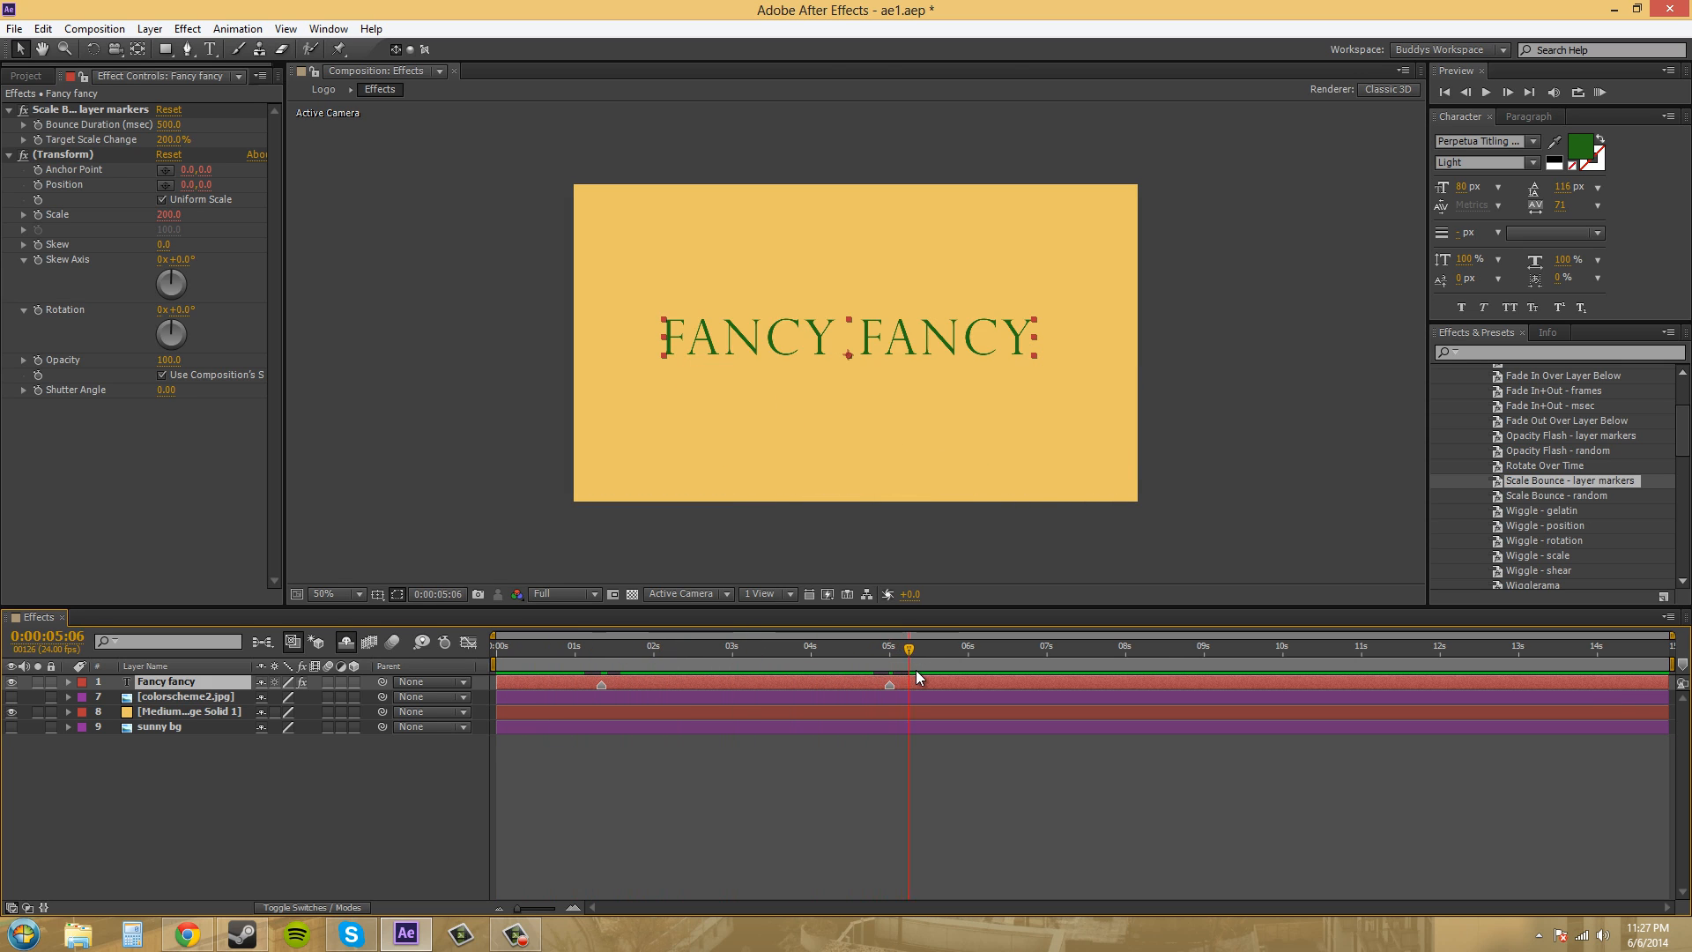
left_click(809, 646)
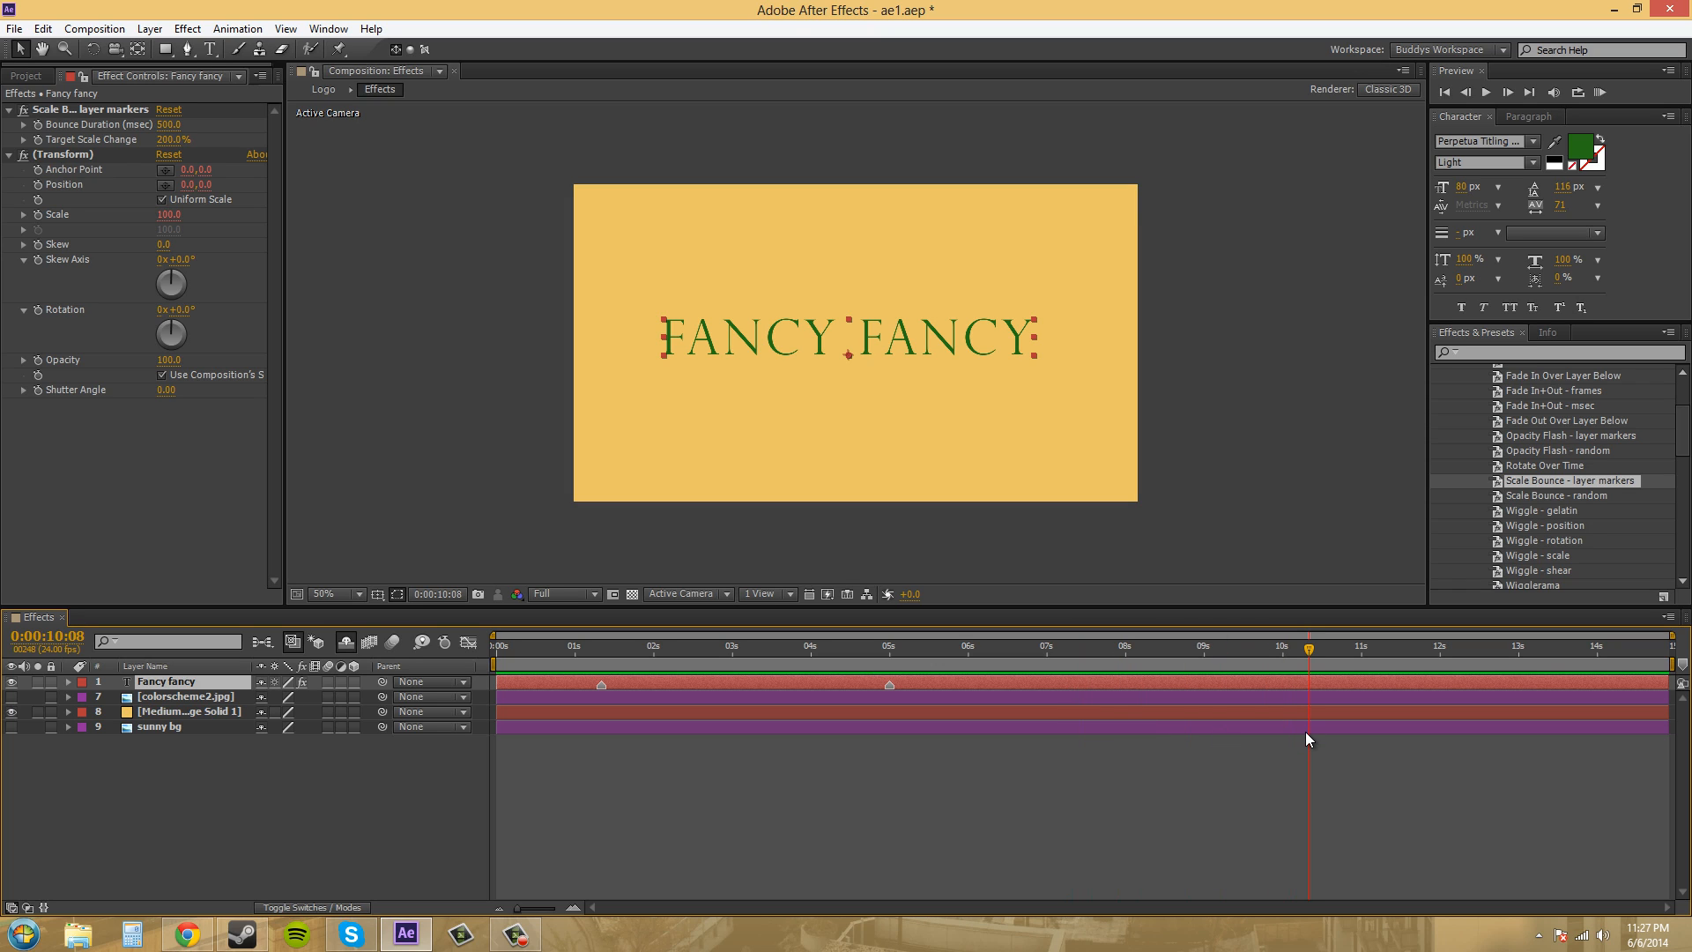
mouse_move(586, 634)
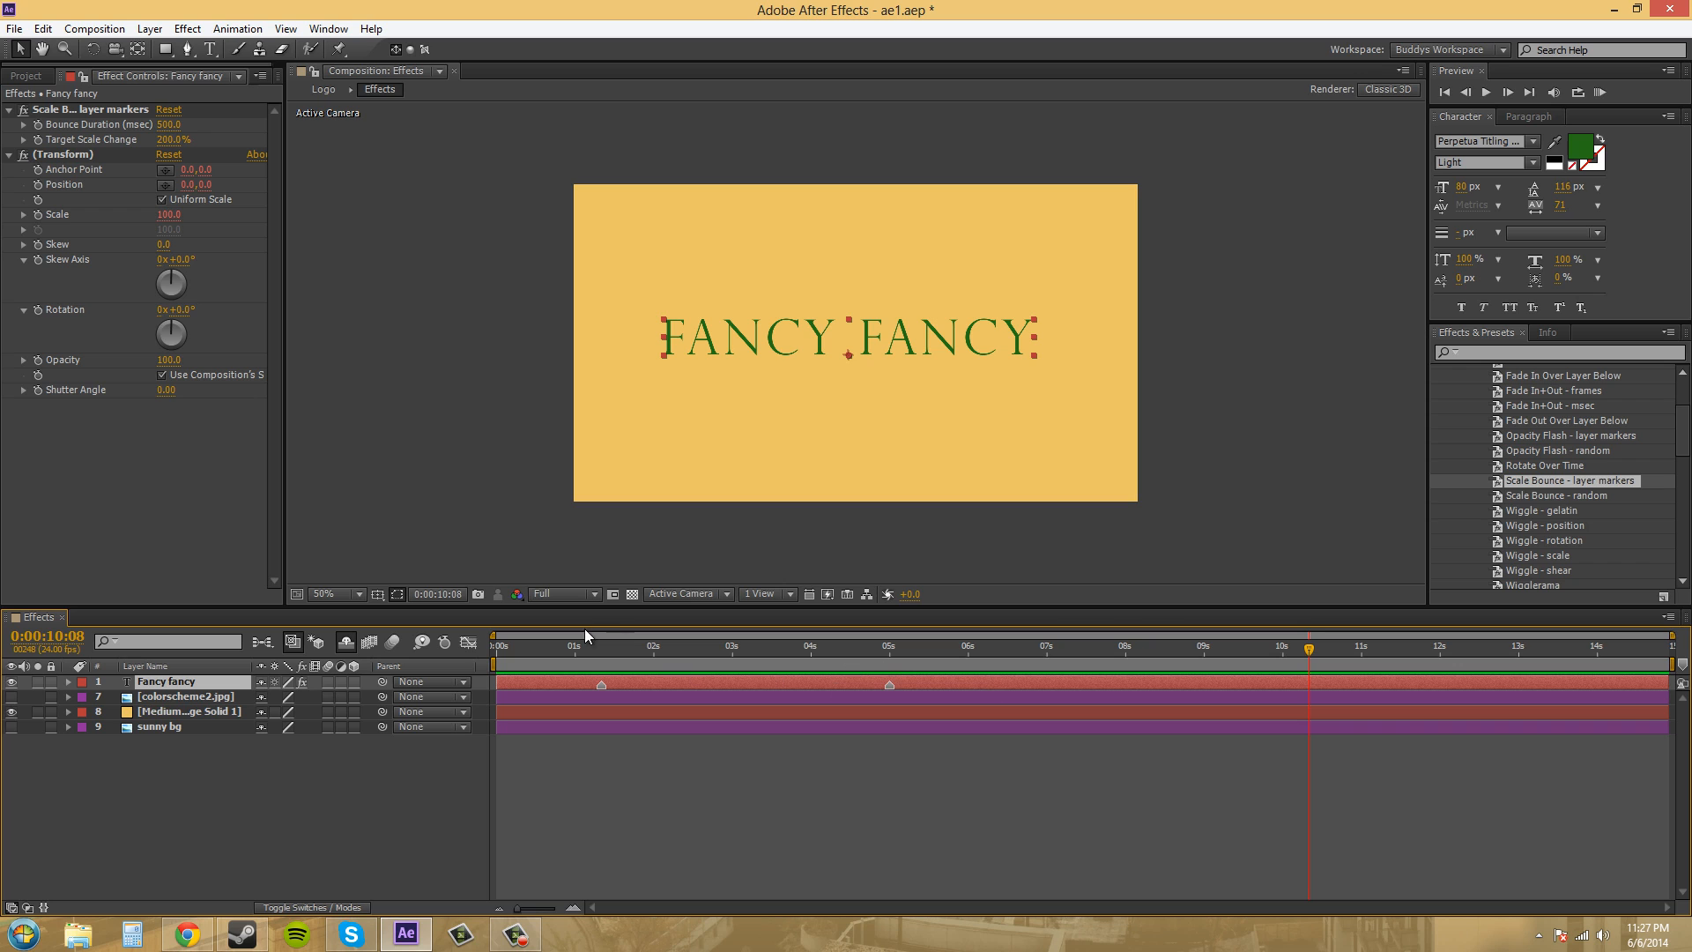
left_click(602, 645)
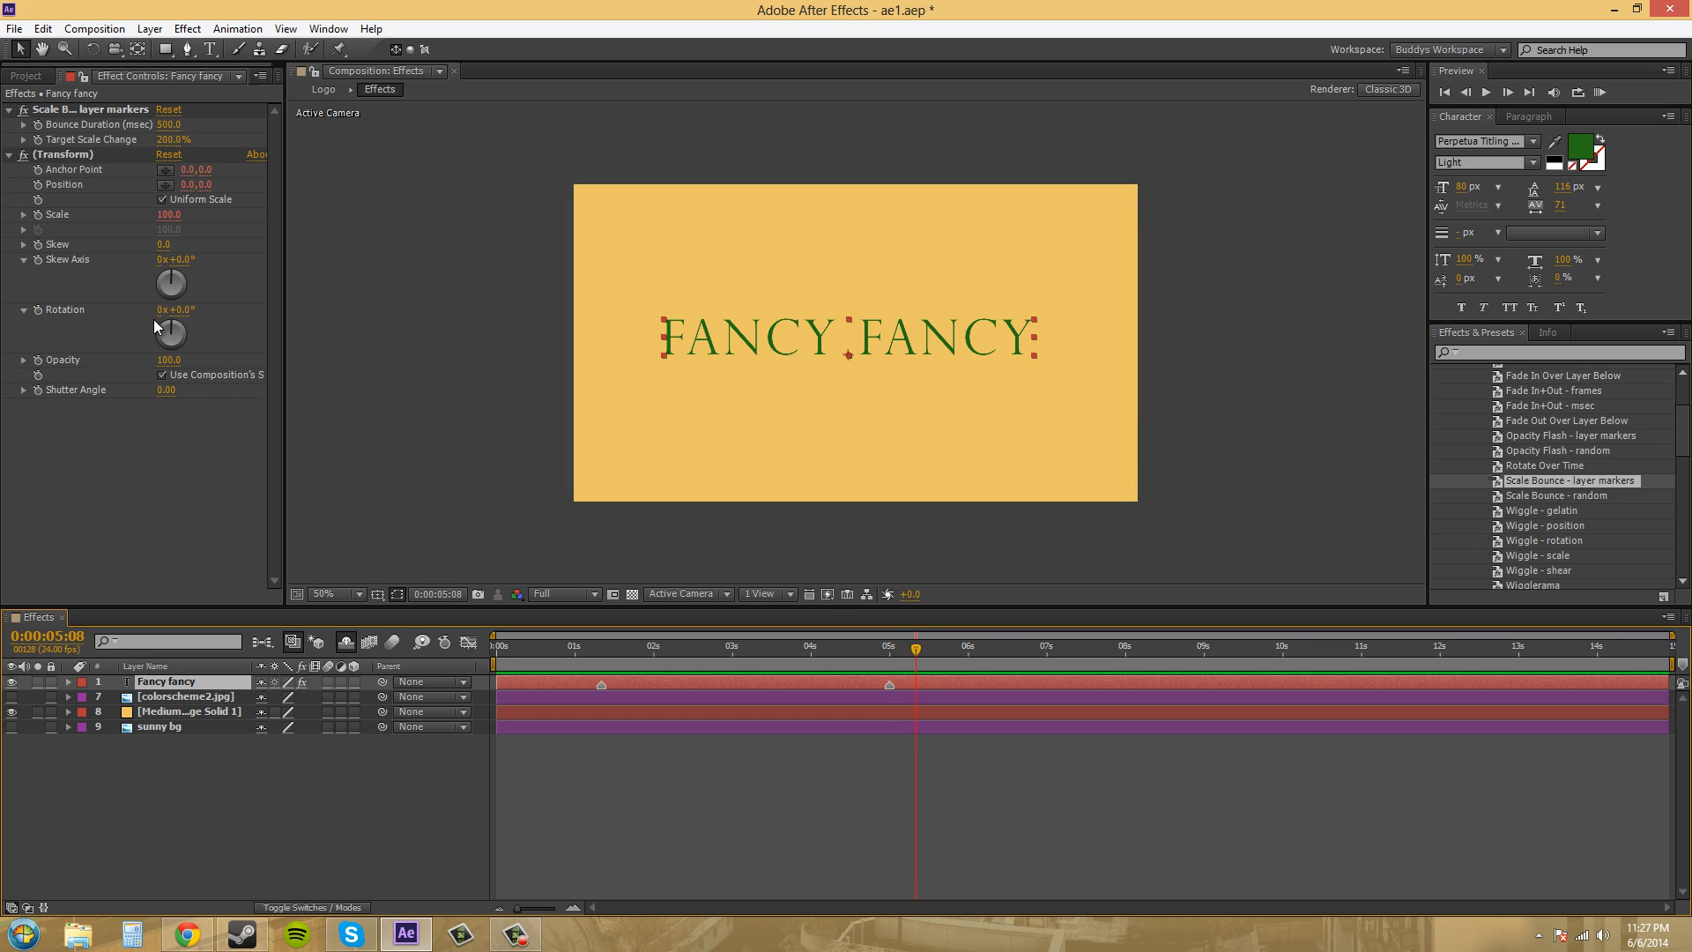
mouse_move(141, 562)
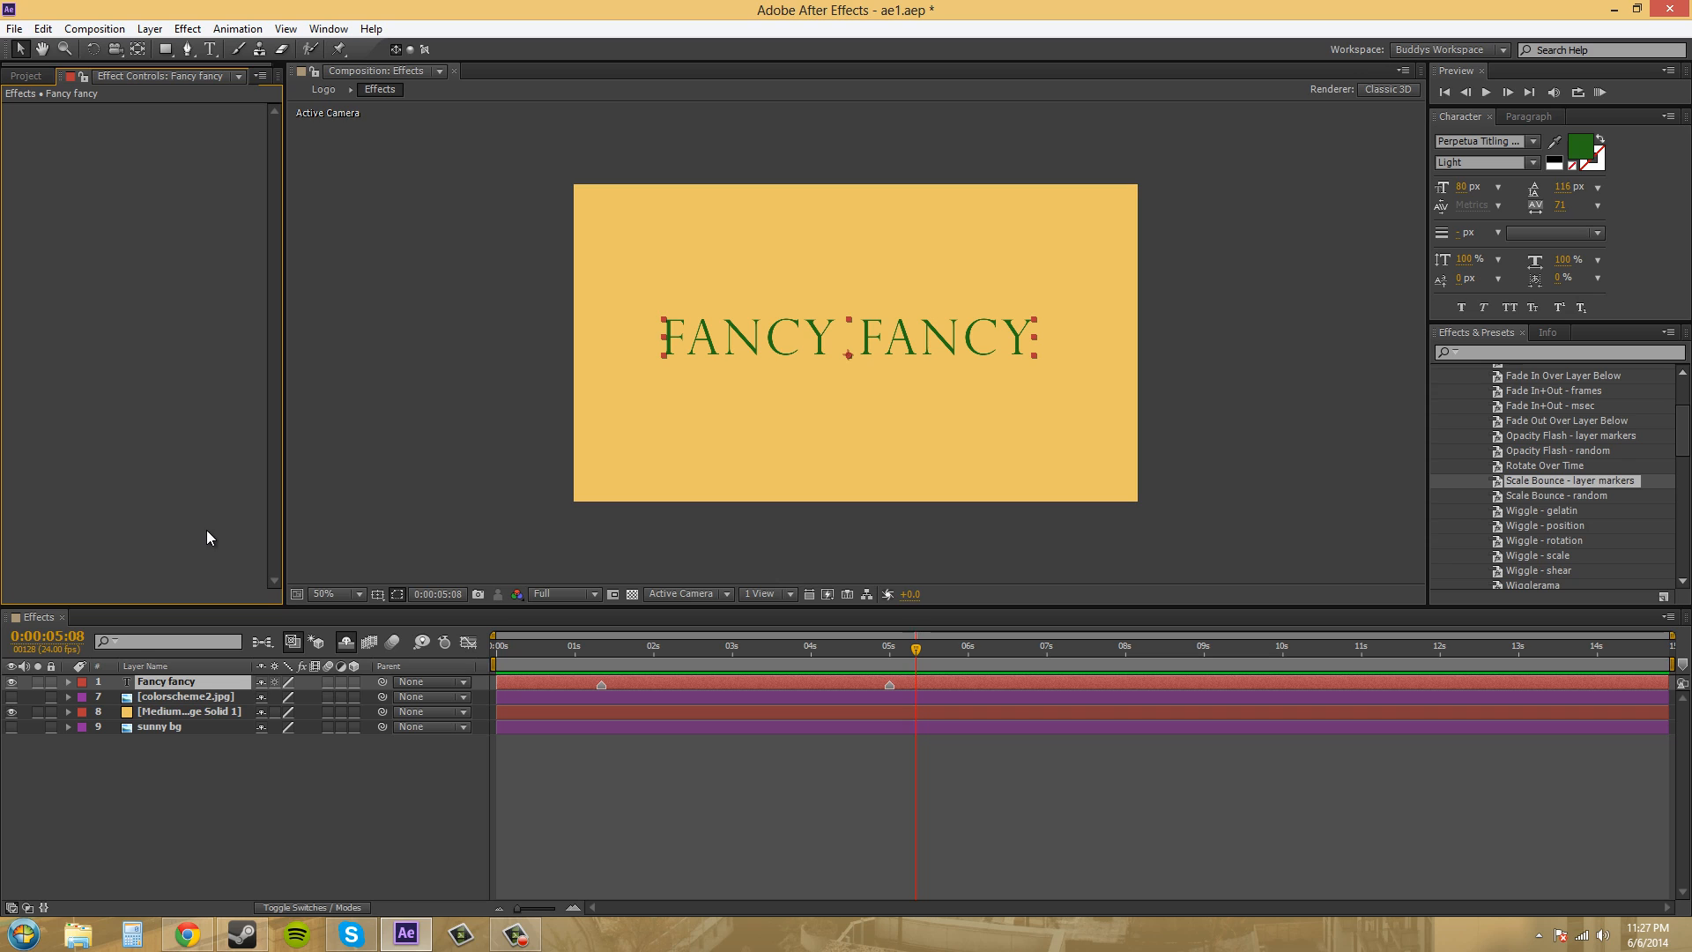
mouse_move(1542, 465)
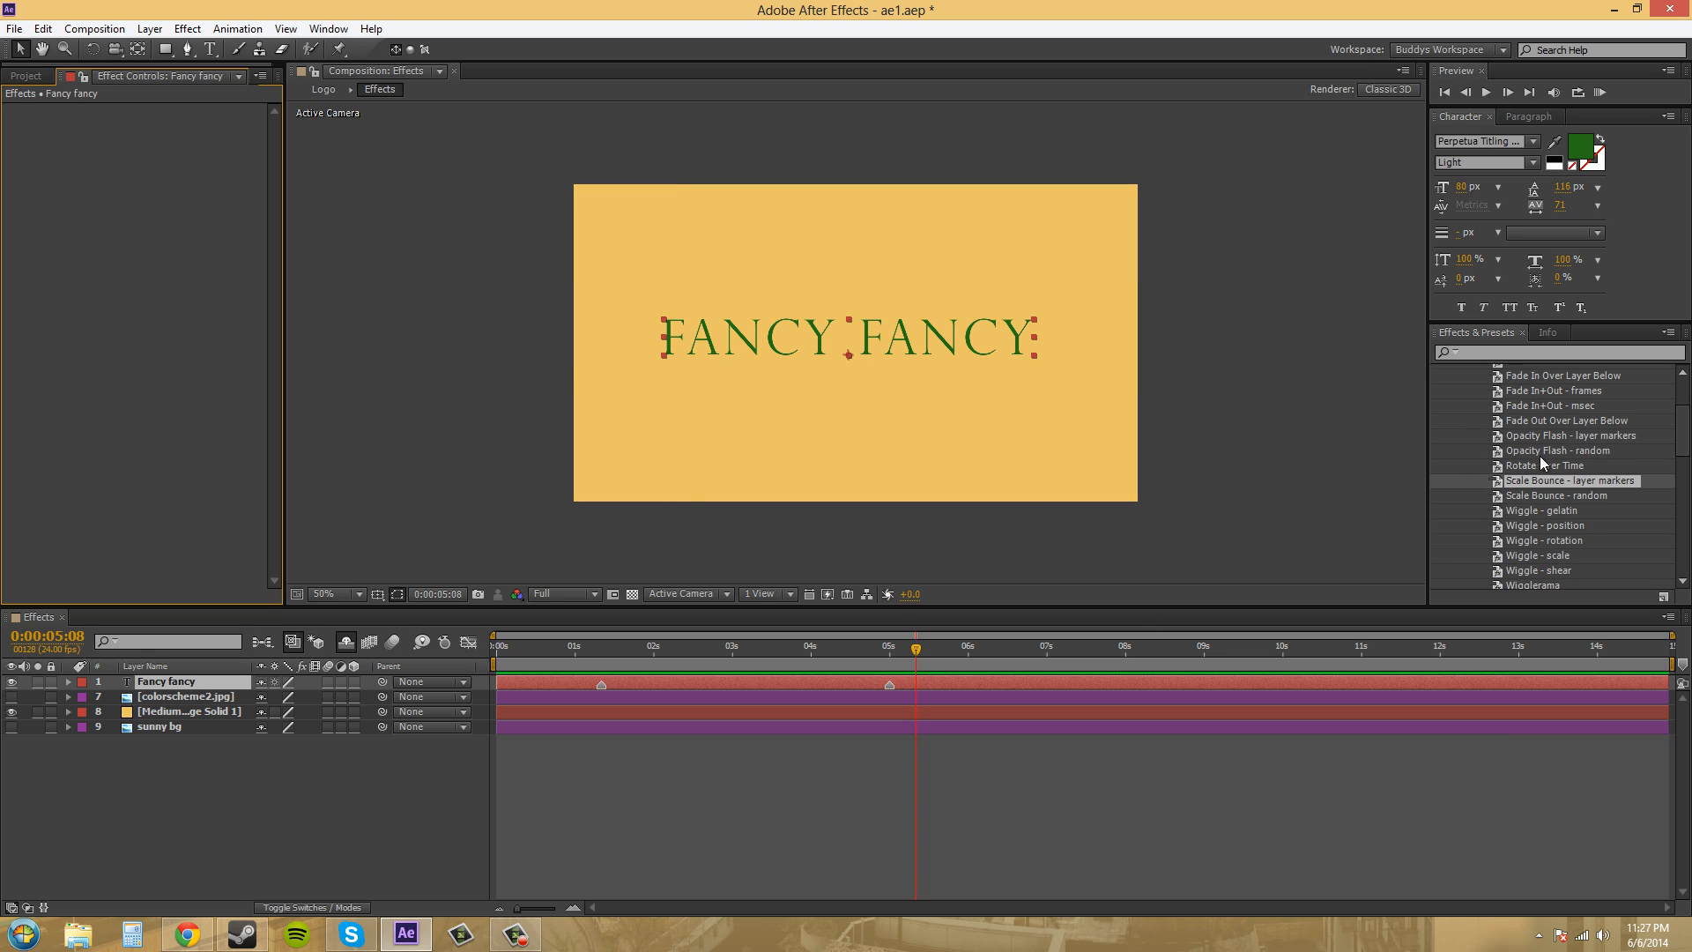
scroll("down", 3)
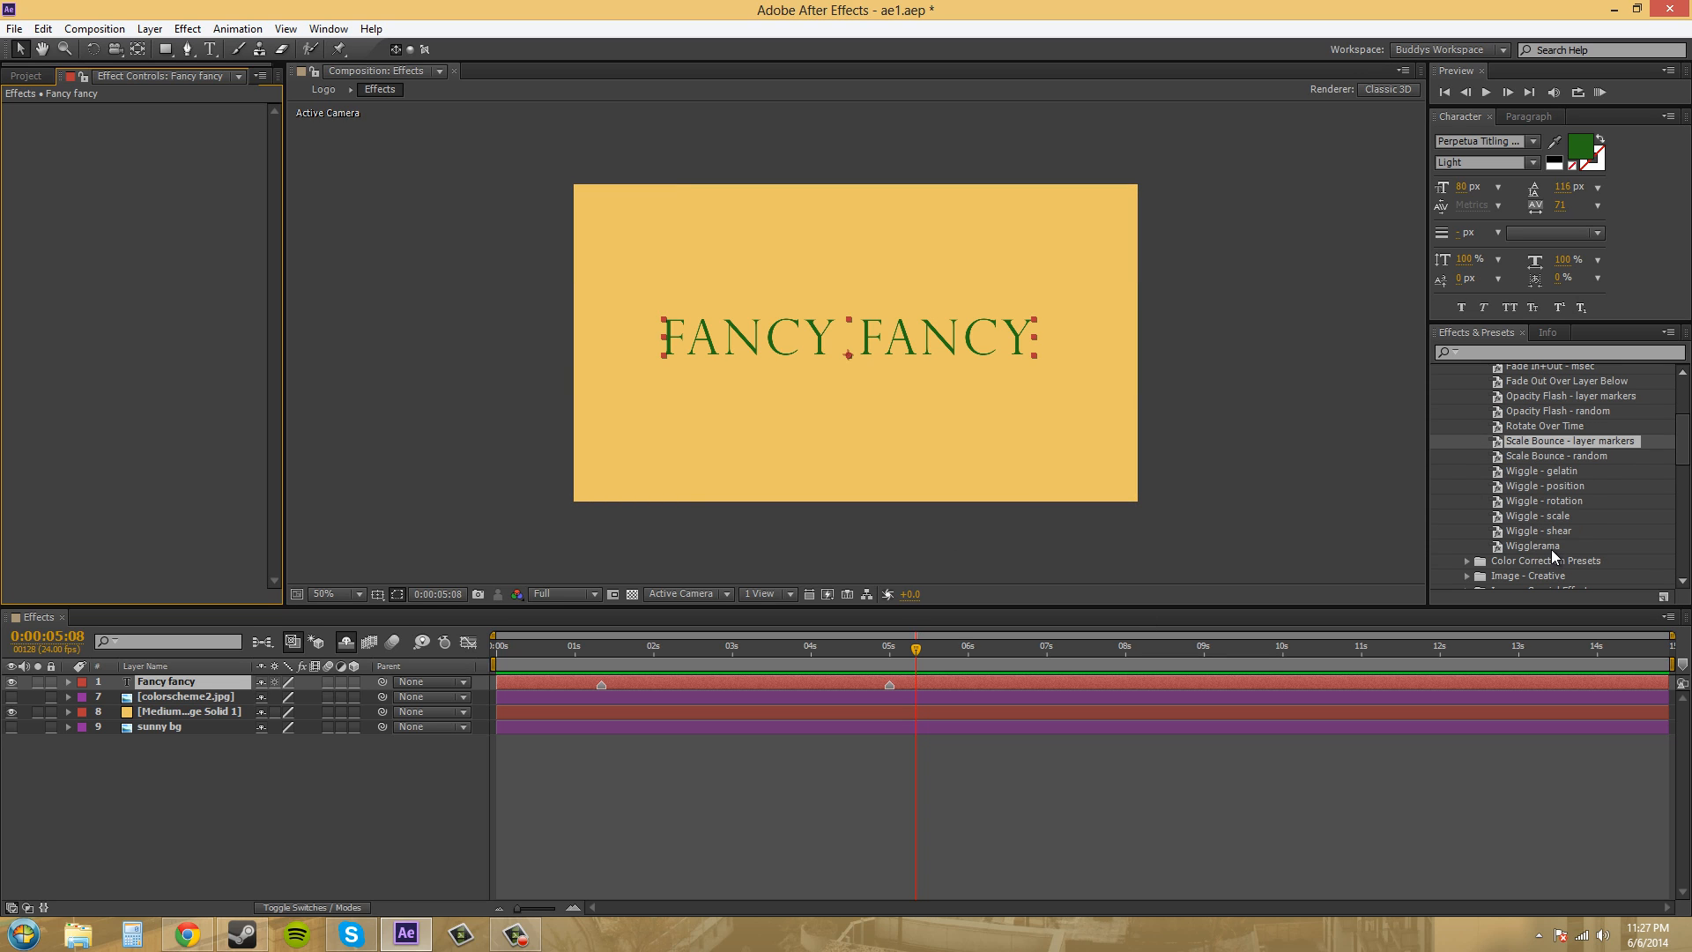
left_click(1528, 546)
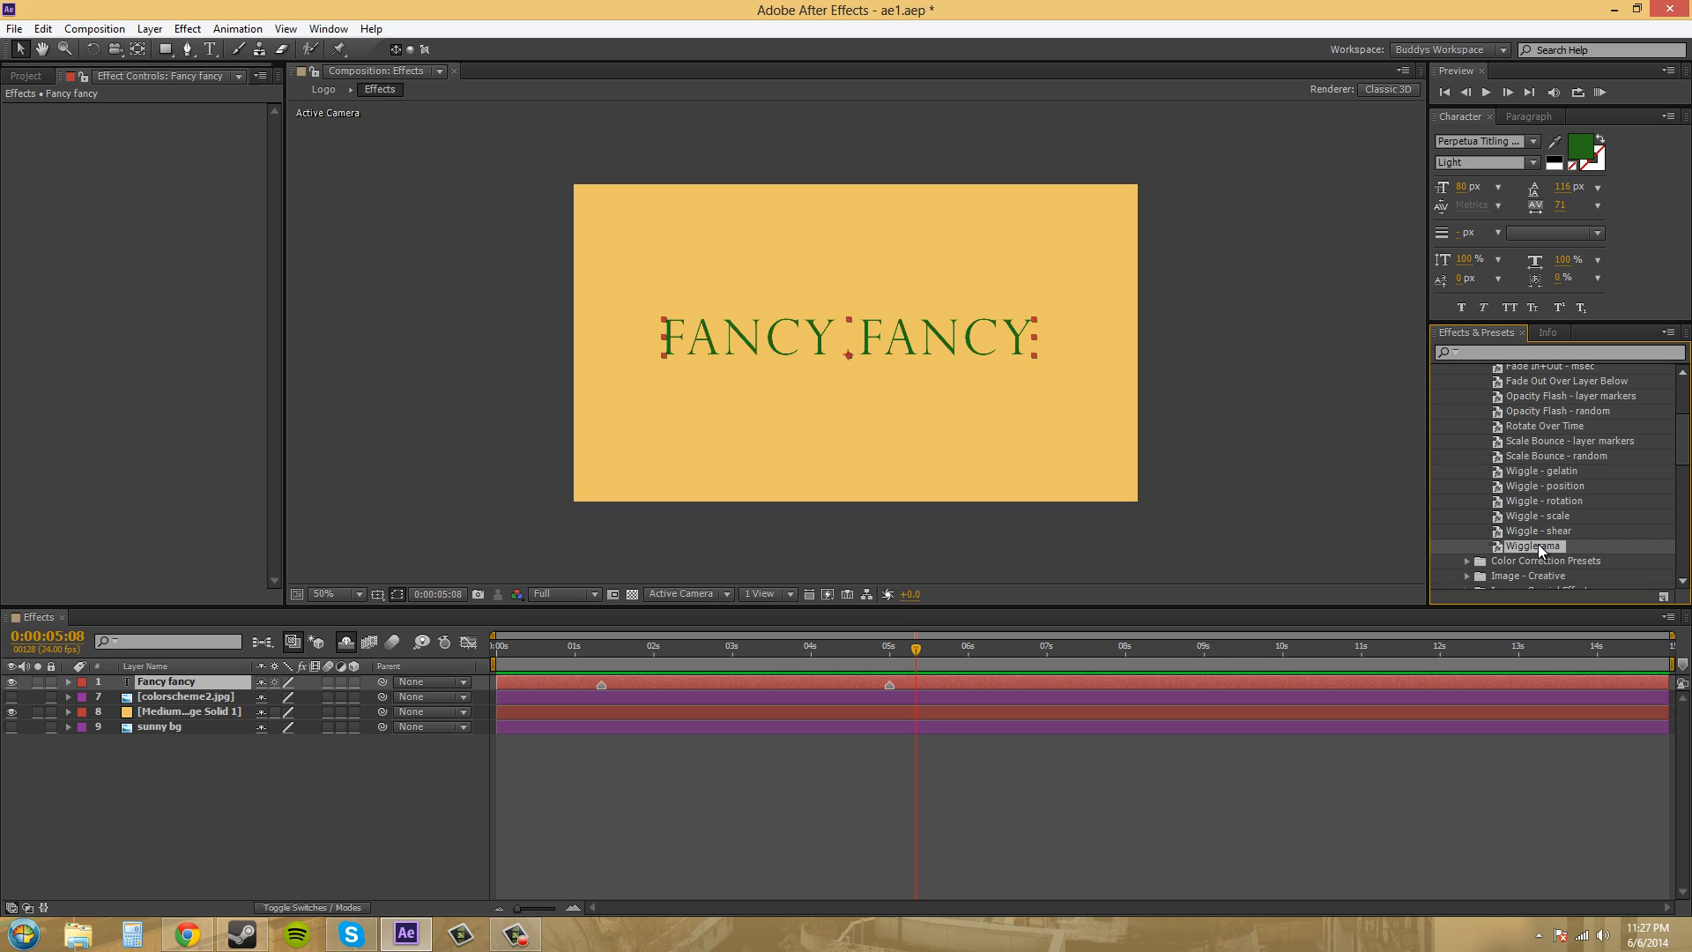
mouse_move(1490, 403)
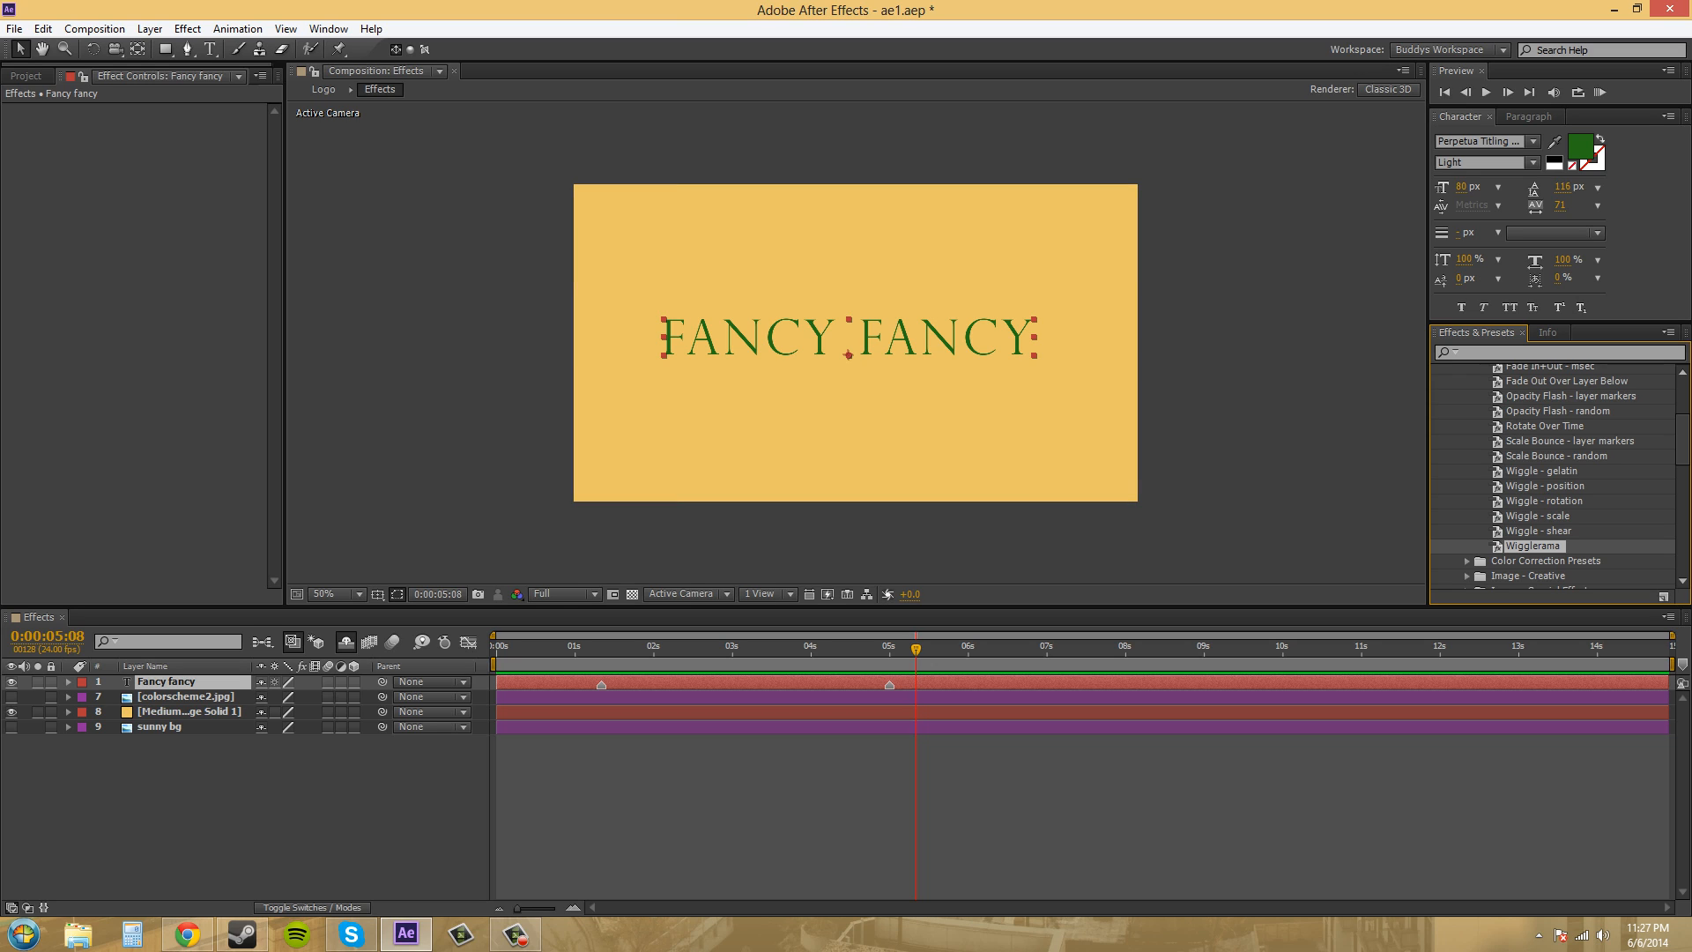
mouse_move(1538, 469)
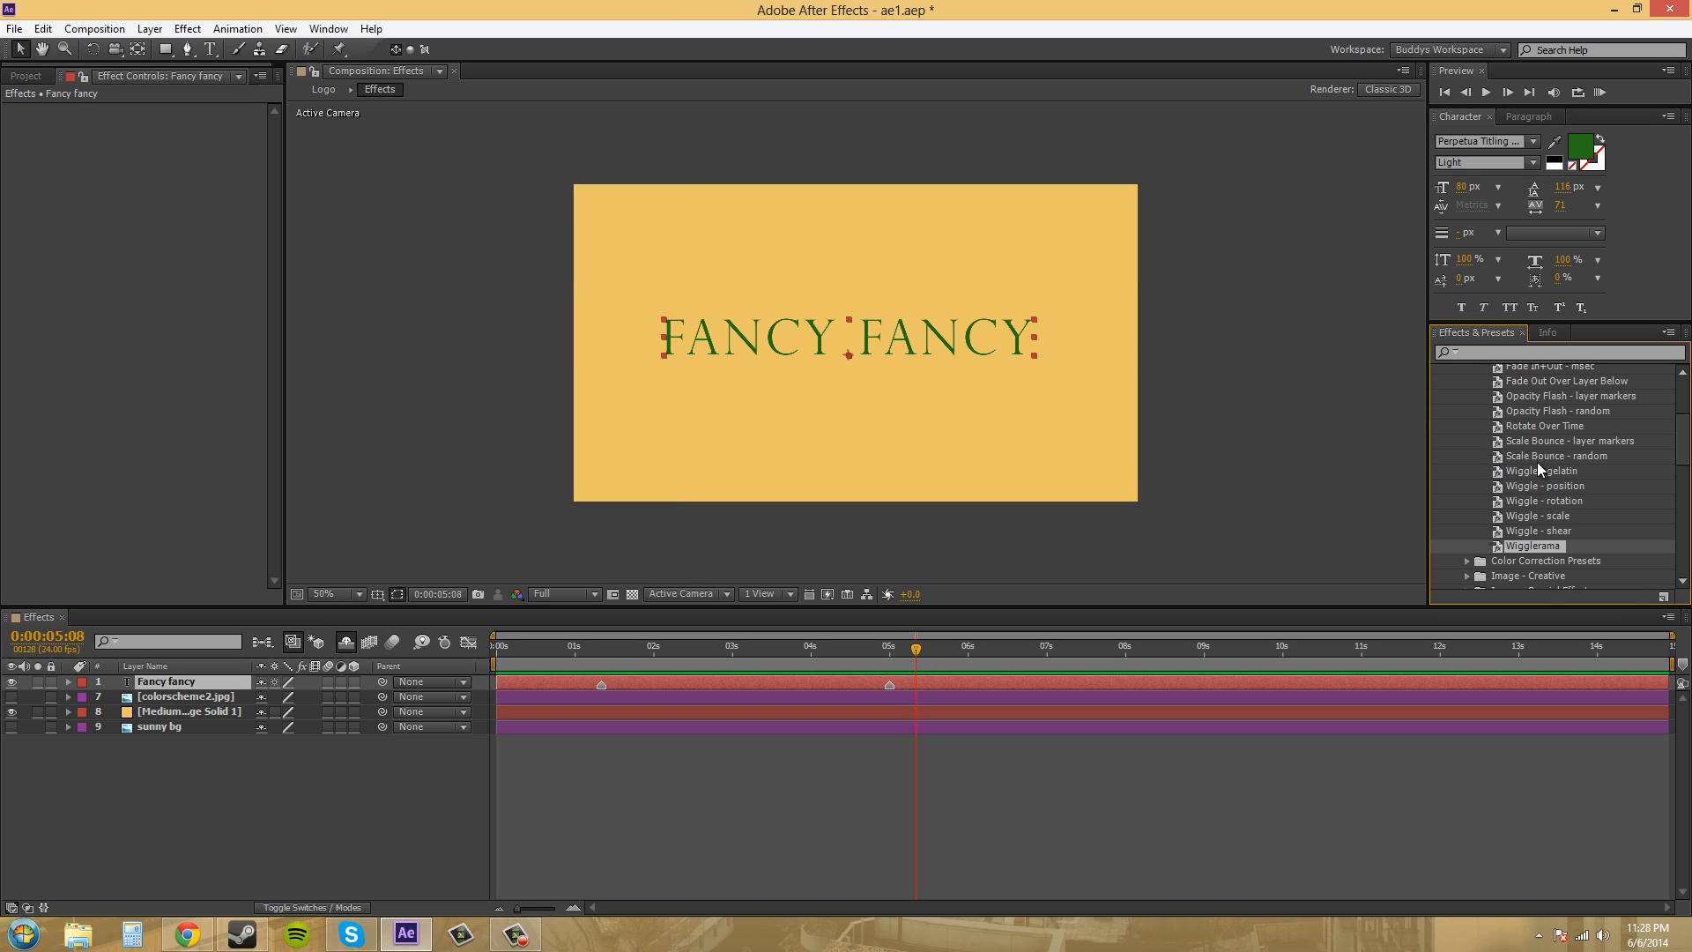